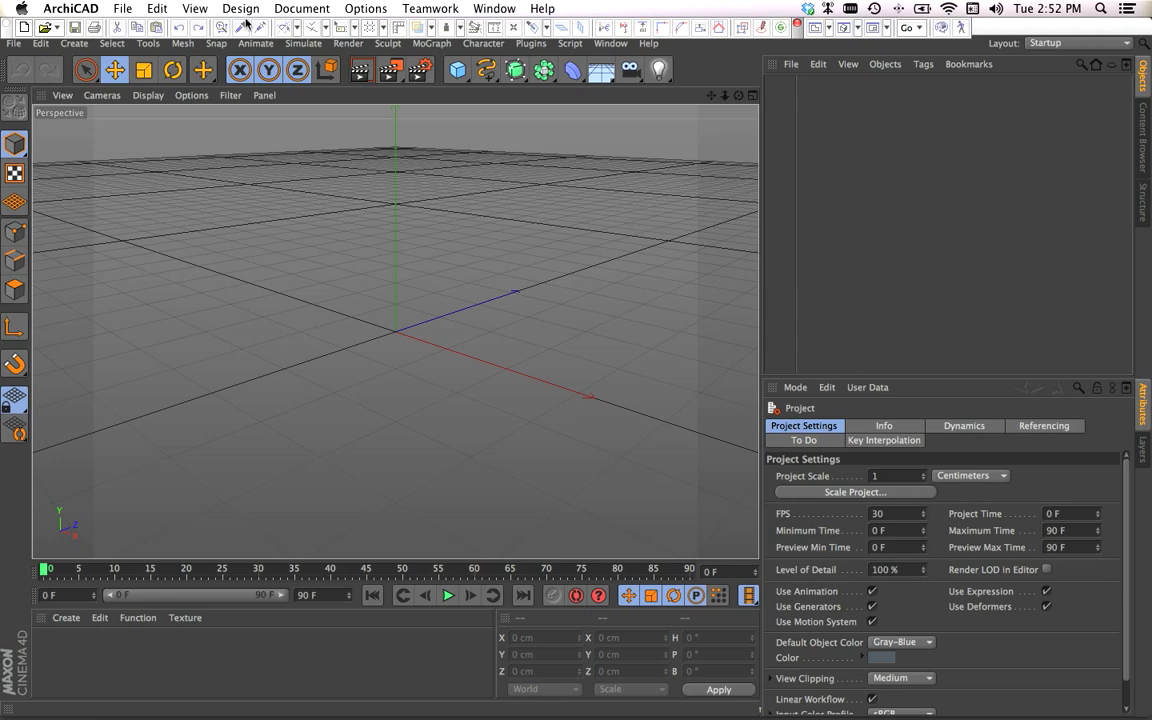
# Create a new untitled project from ArchiCAD 16 Template.tpl.
pyautogui.click(70, 8)
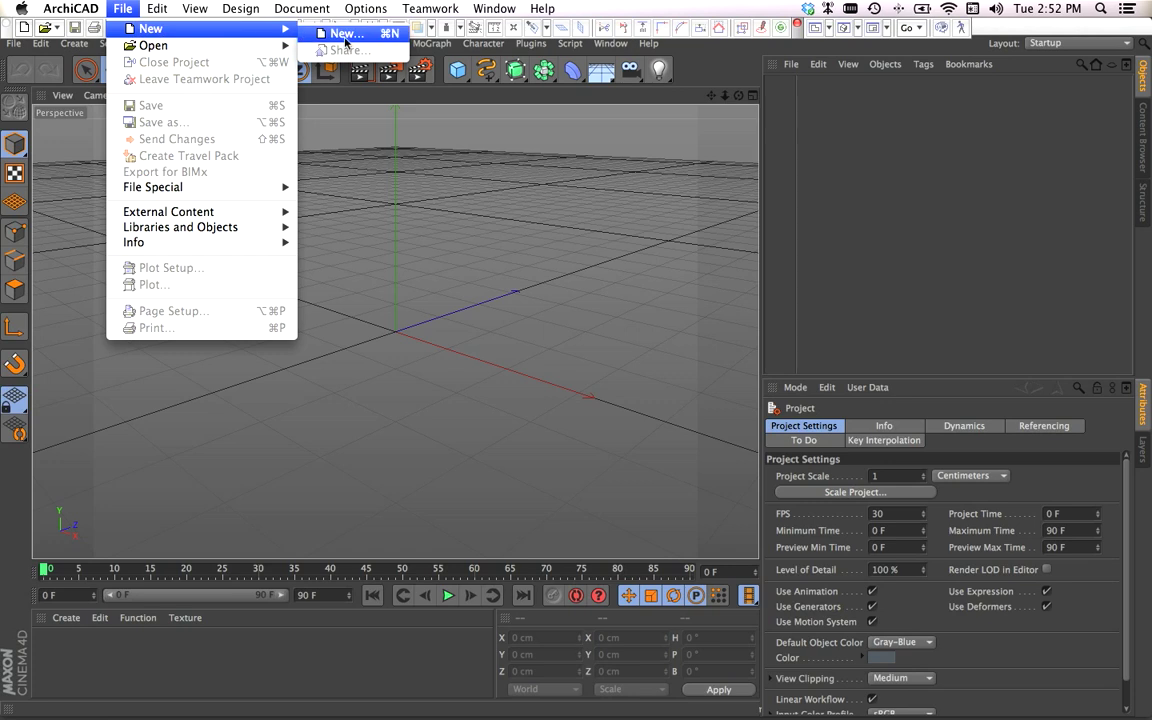
pyautogui.click(347, 33)
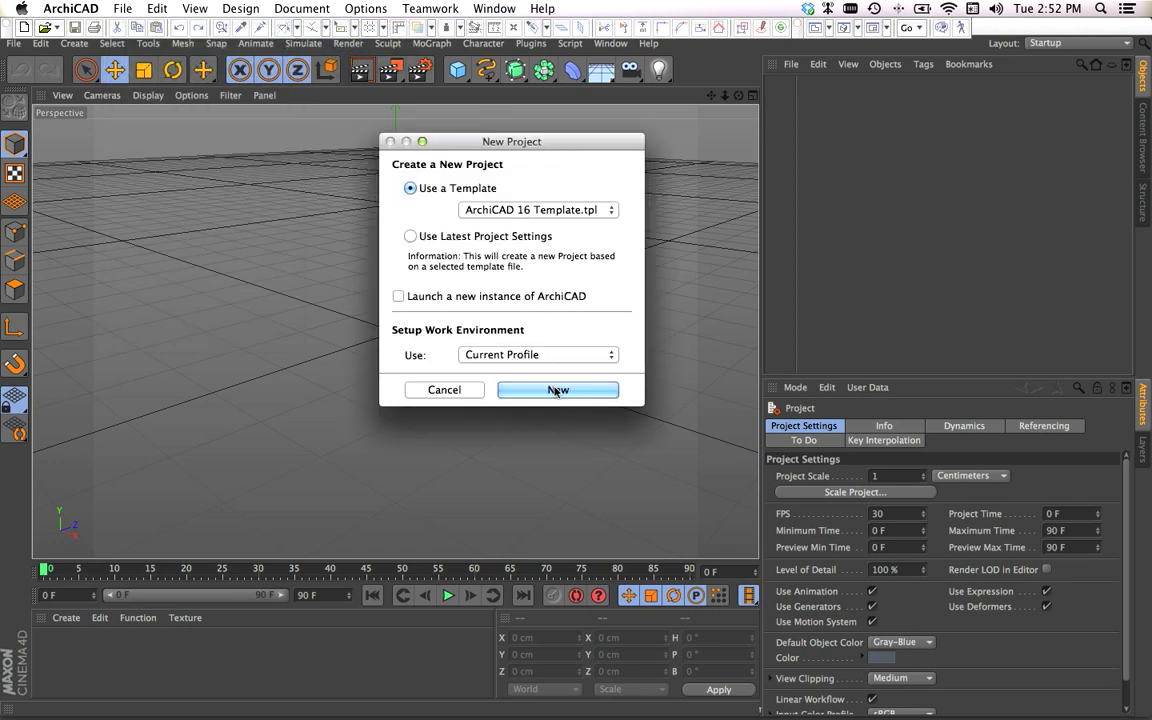
pyautogui.click(557, 389)
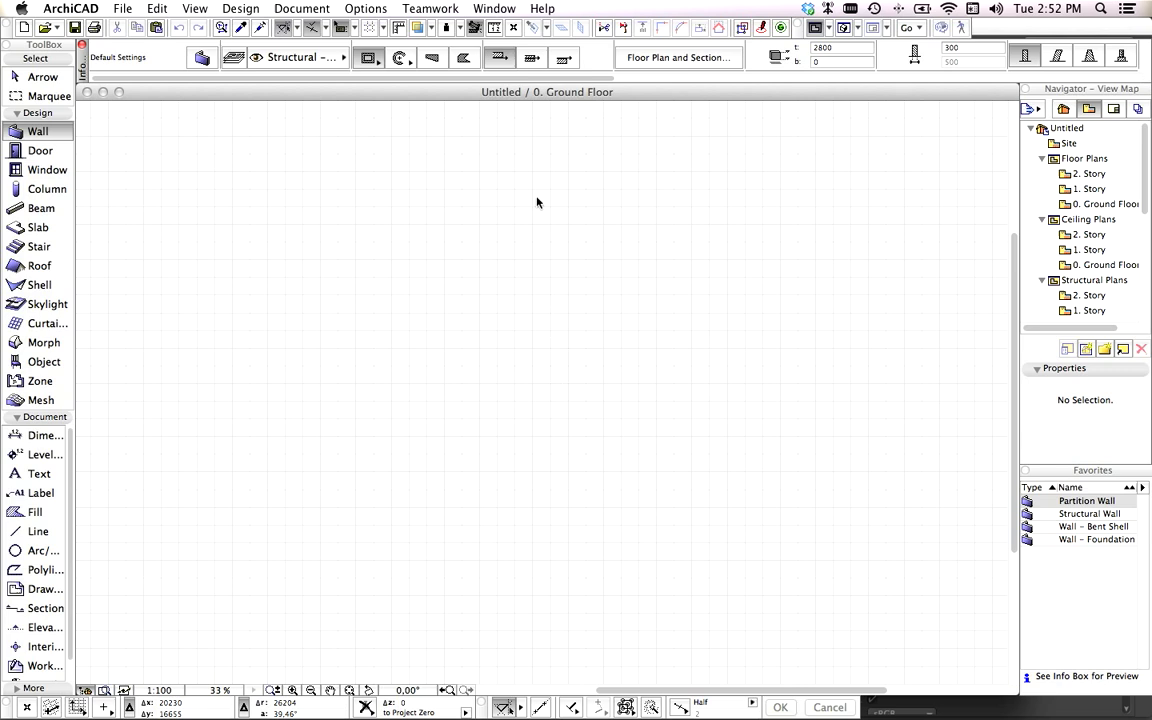
# Apply the schemes of the 15" single Work Environment profile.
pyautogui.click(365, 8)
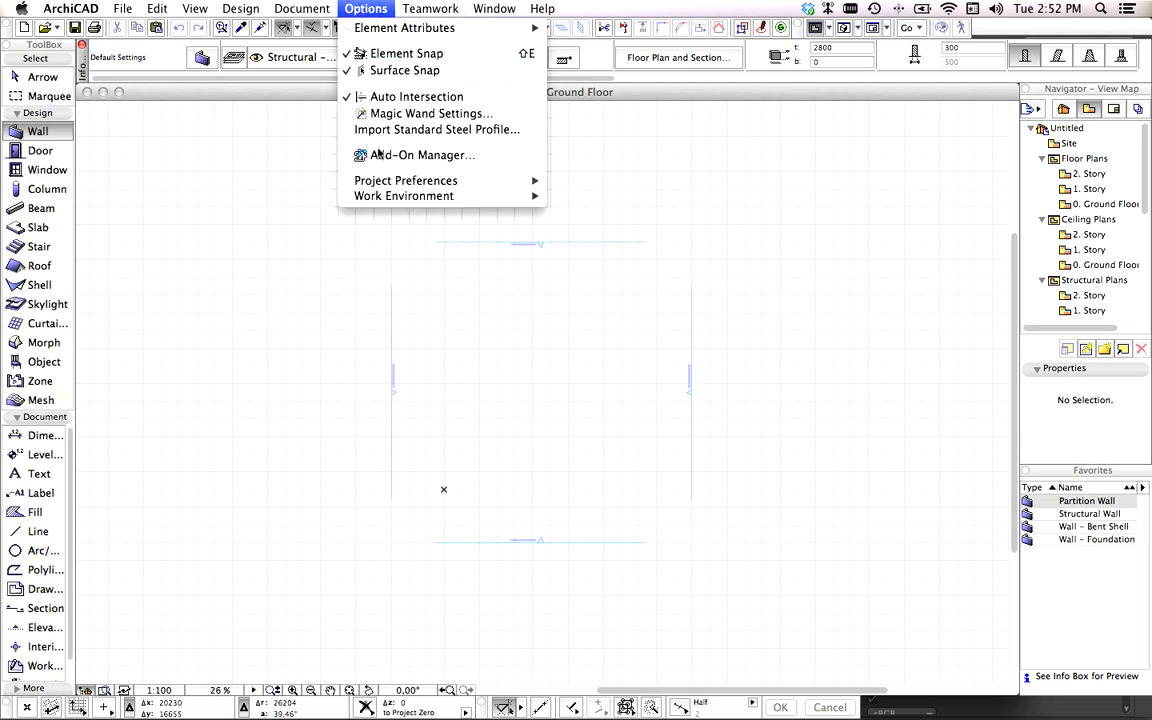
pyautogui.click(615, 200)
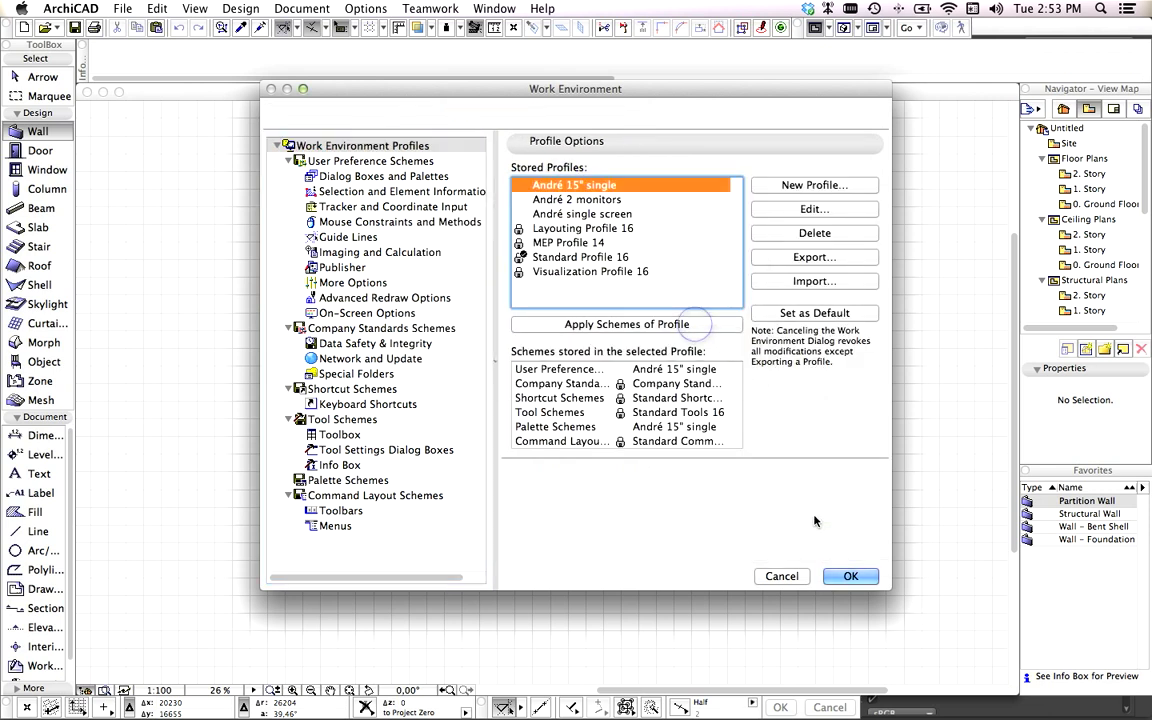
pyautogui.click(850, 576)
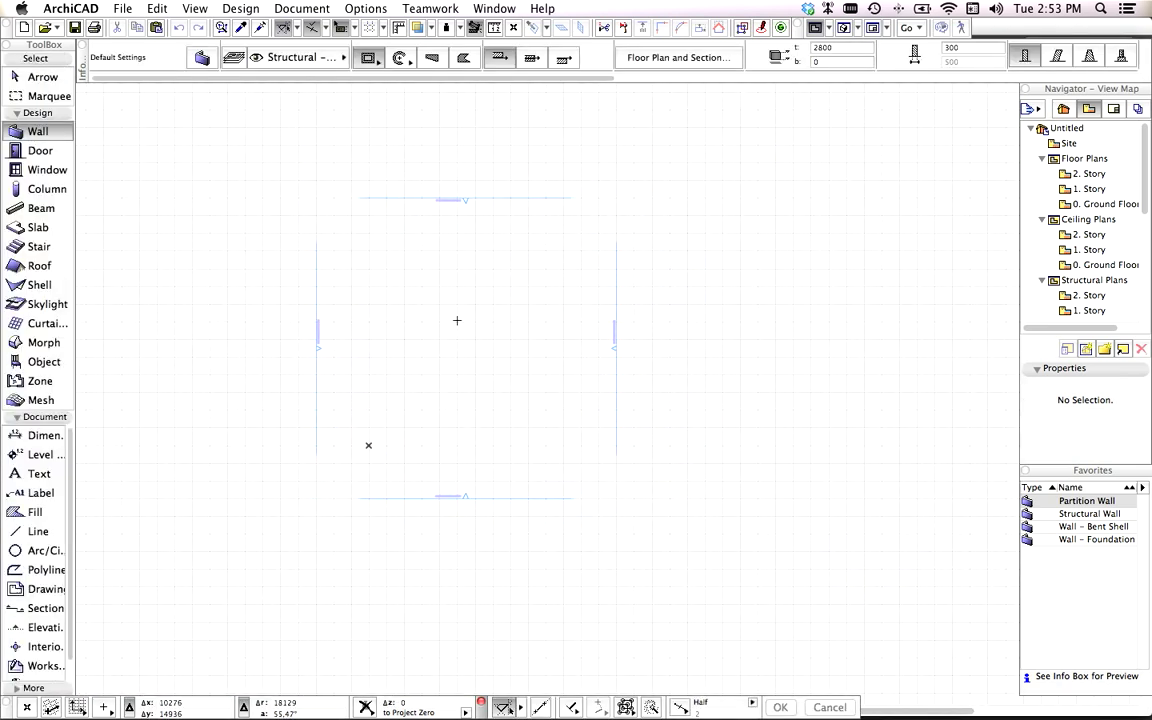
pyautogui.moveTo(567, 168)
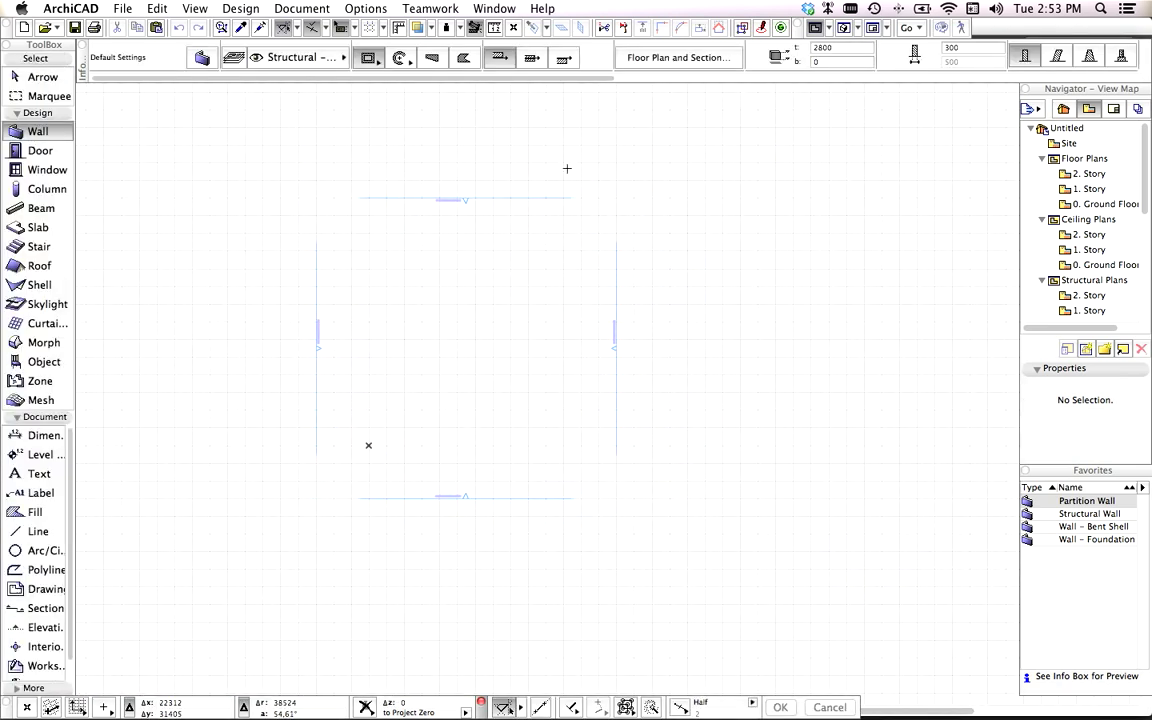
pyautogui.moveTo(265, 153)
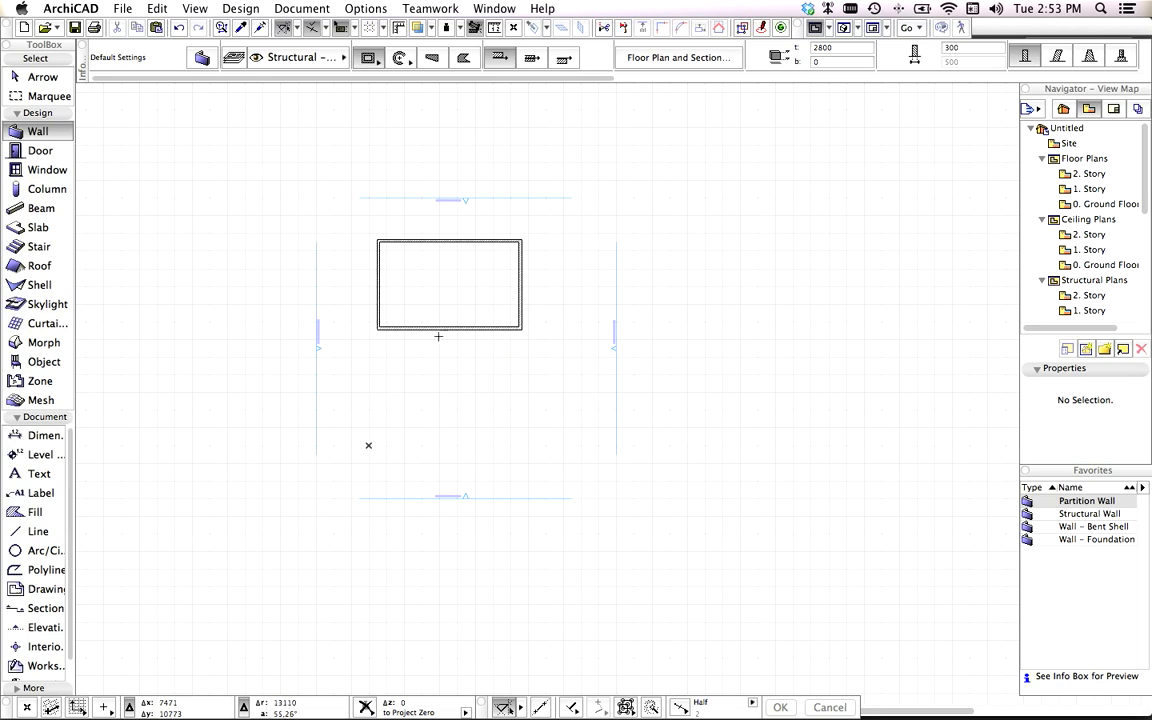
# Draw rectangular wall outlines for the top room, long corridor and lower wing.
pyautogui.moveTo(425, 420); pyautogui.dragTo(570, 445)
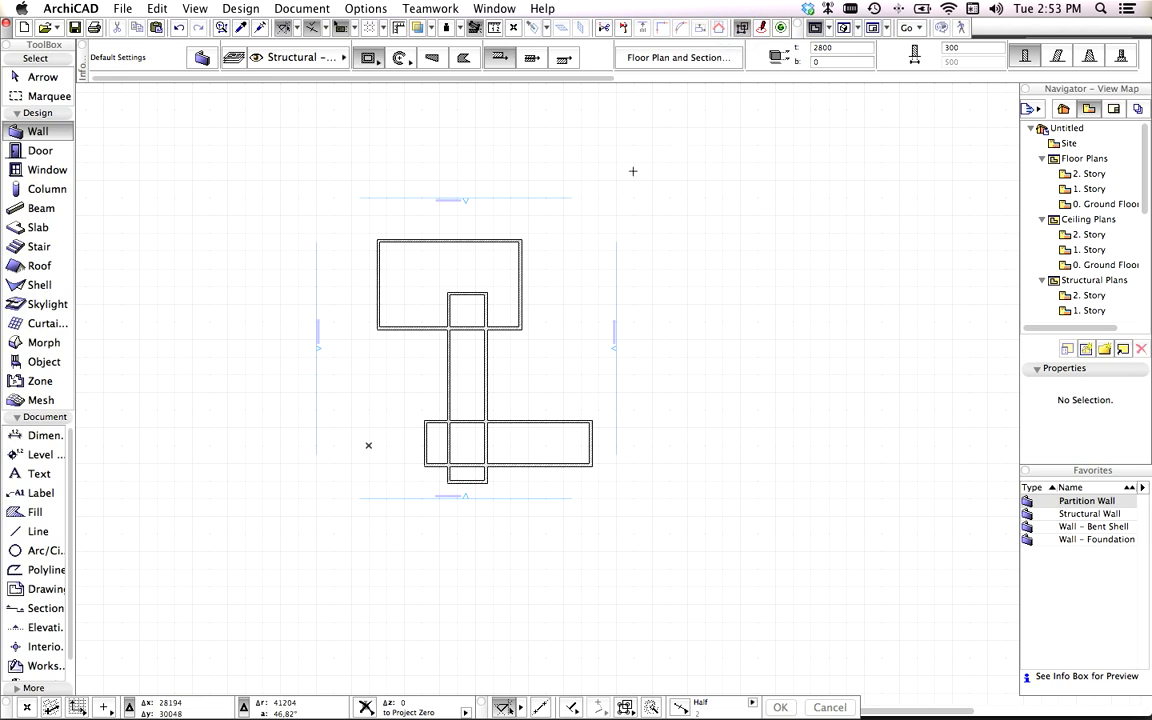
pyautogui.moveTo(503, 283)
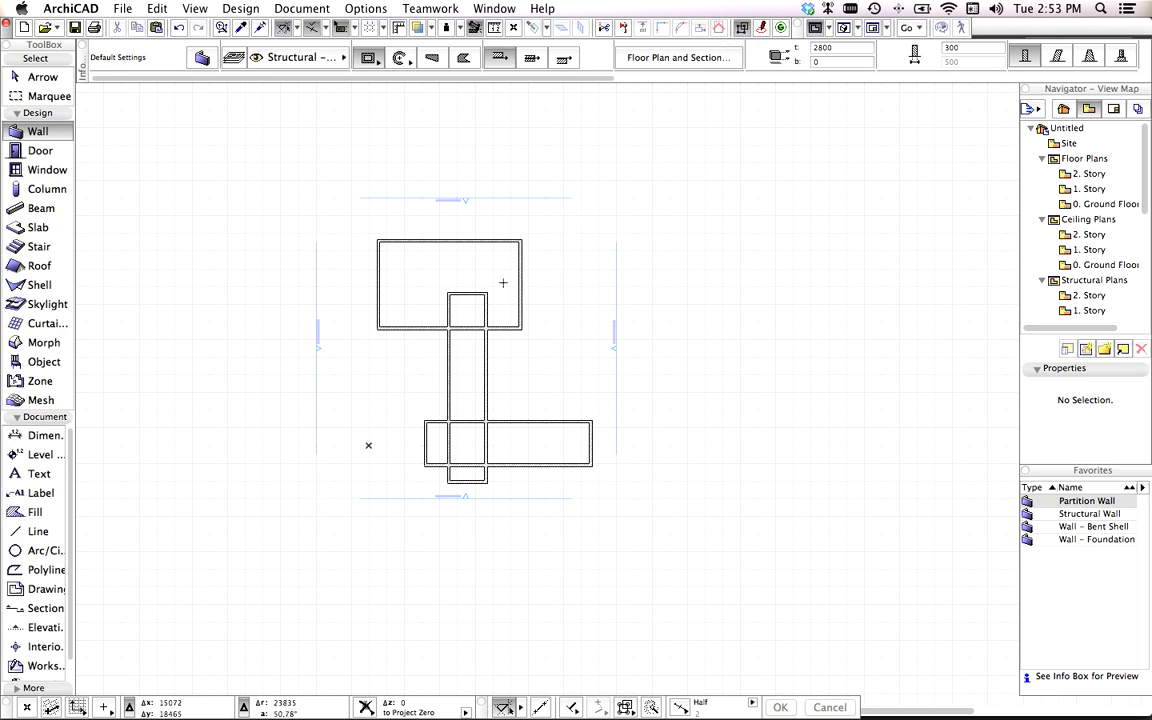
pyautogui.moveTo(483, 328)
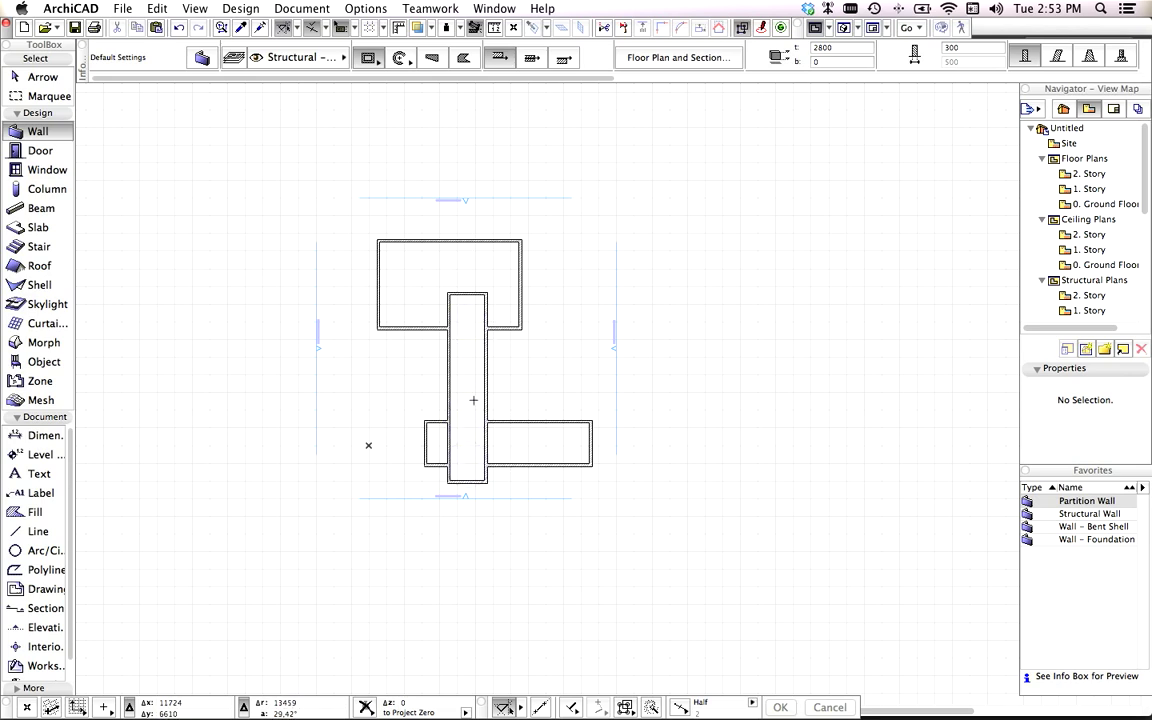
pyautogui.click(40, 150)
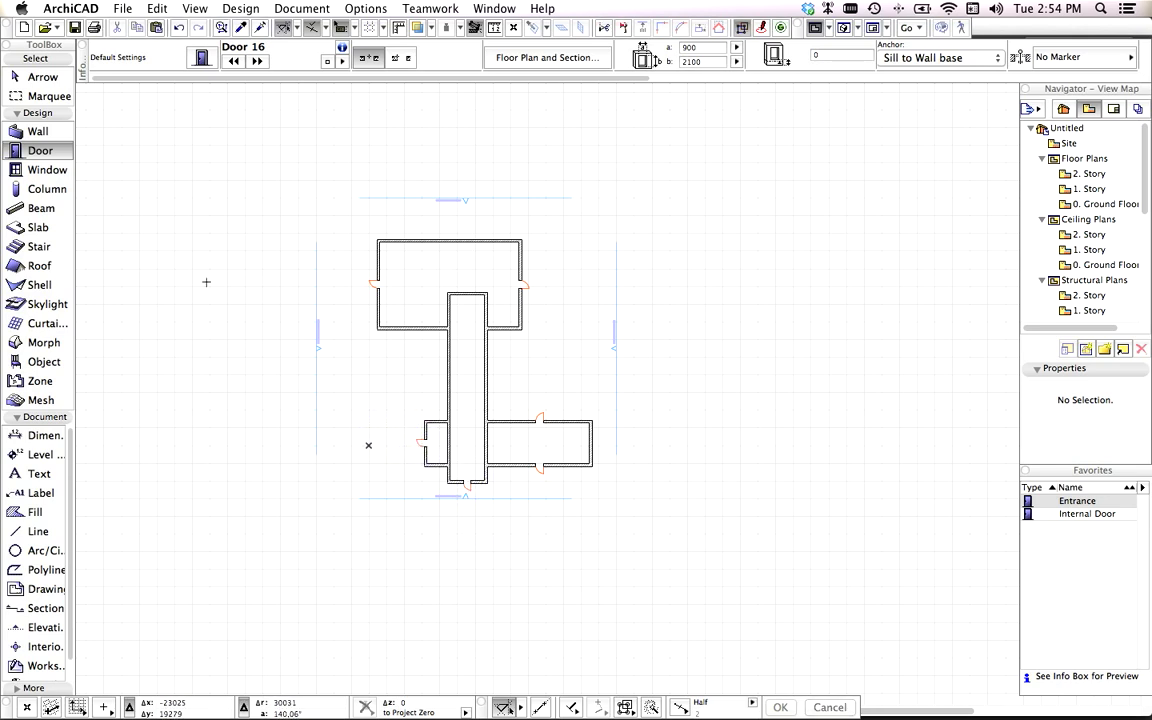
# Place doors in the walls, then switch to the Window tool for windows.
pyautogui.click(48, 169)
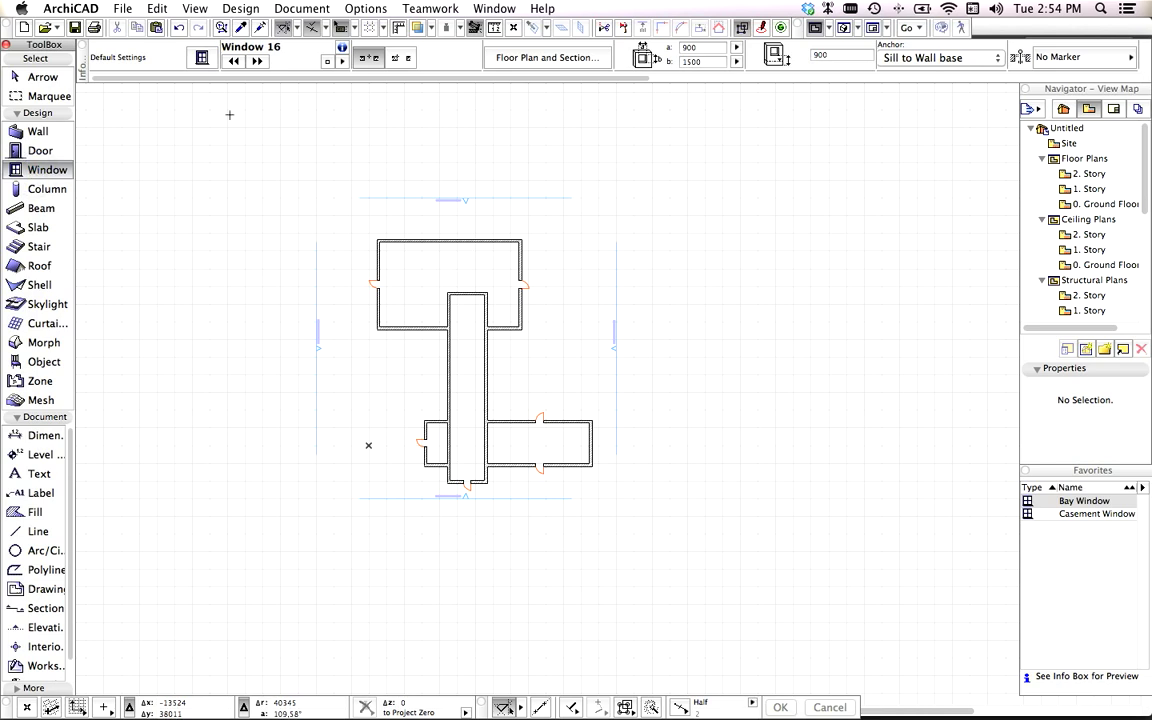
pyautogui.moveTo(466, 234)
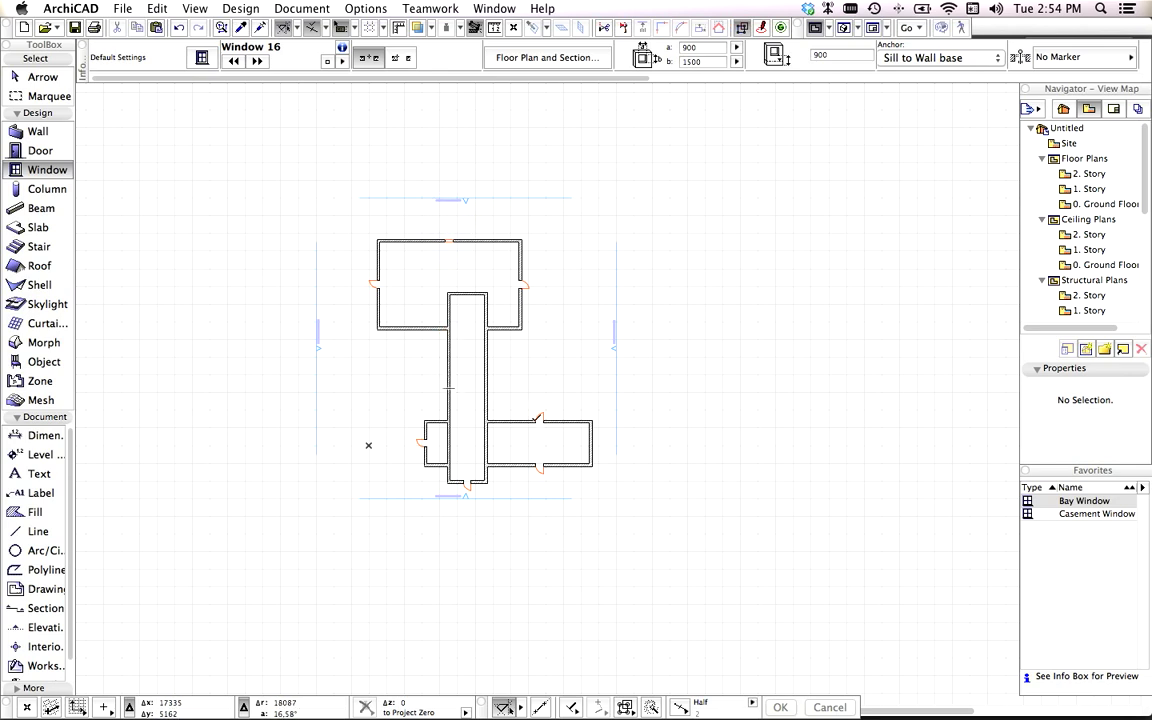
pyautogui.moveTo(689, 604)
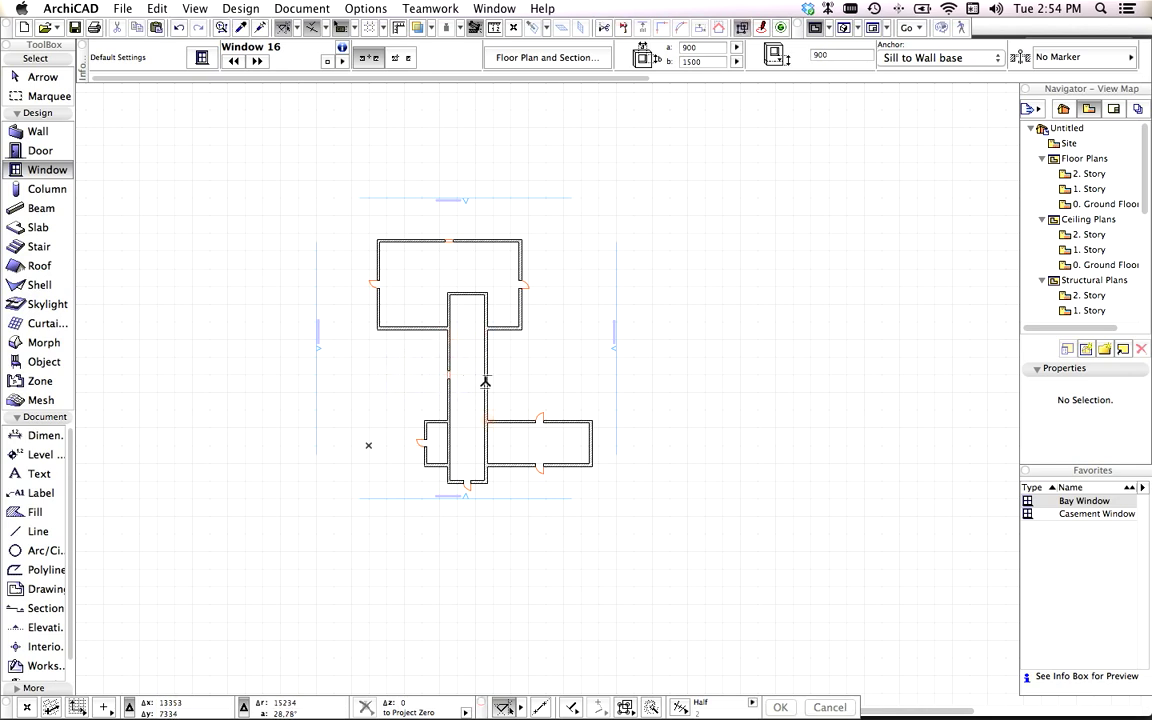
pyautogui.moveTo(487, 377)
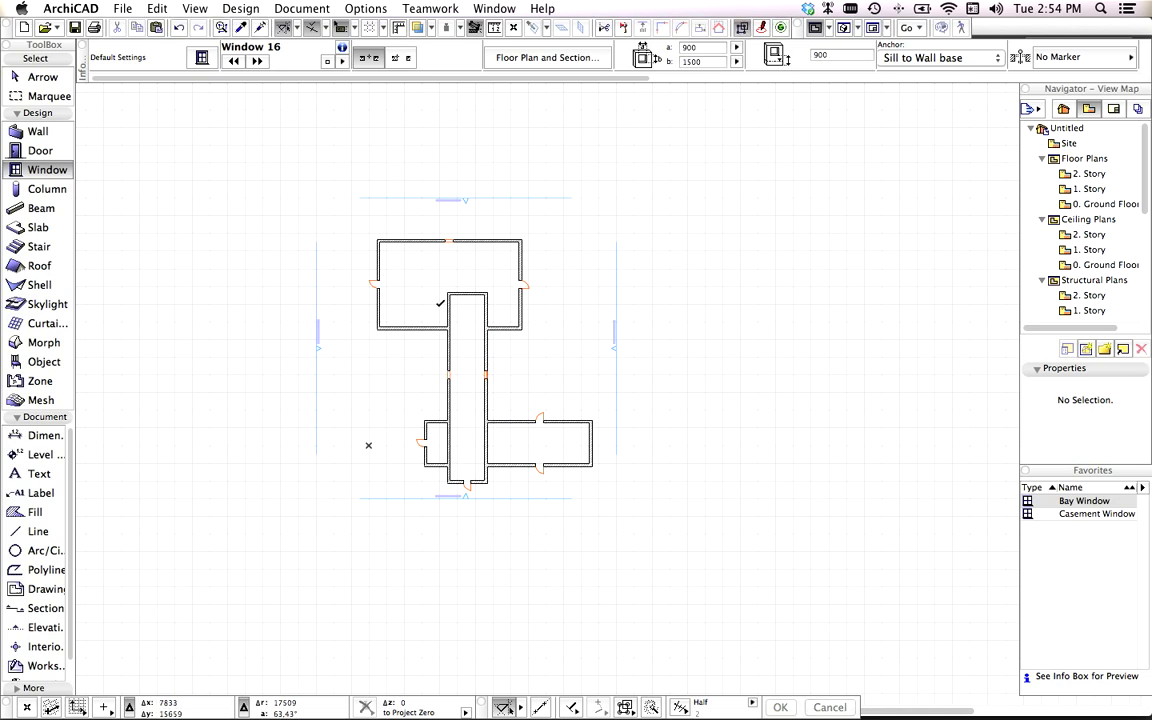
pyautogui.moveTo(413, 332)
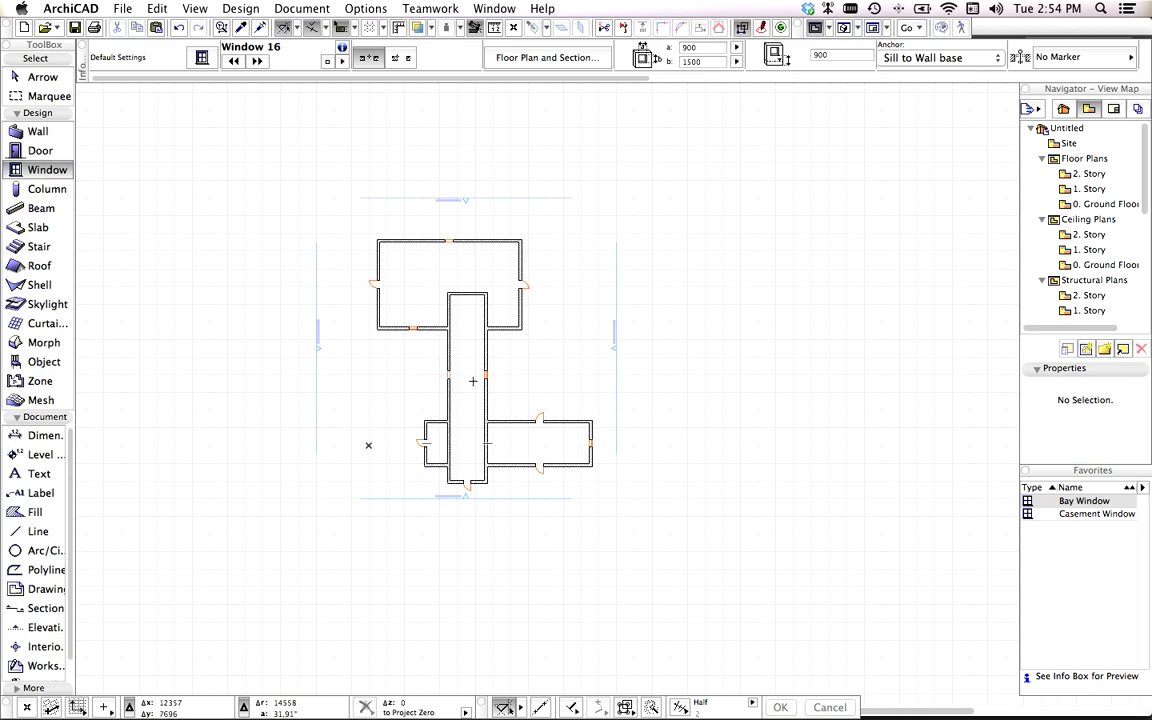
pyautogui.moveTo(543, 366)
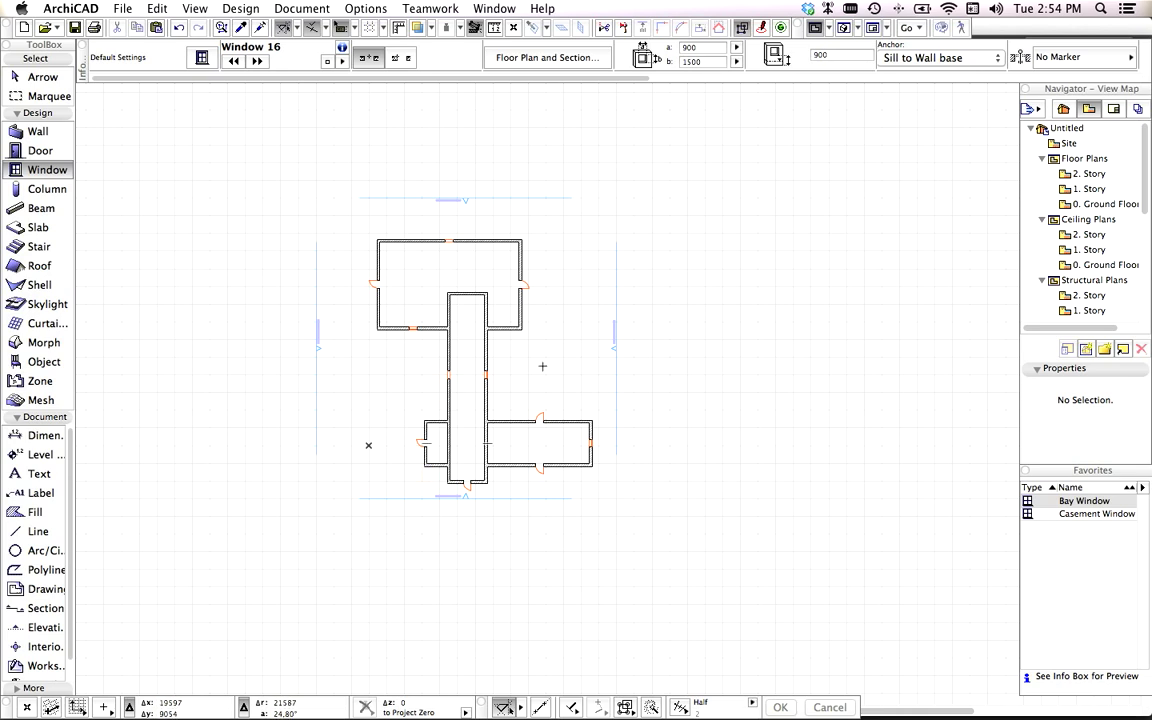
pyautogui.moveTo(584, 357)
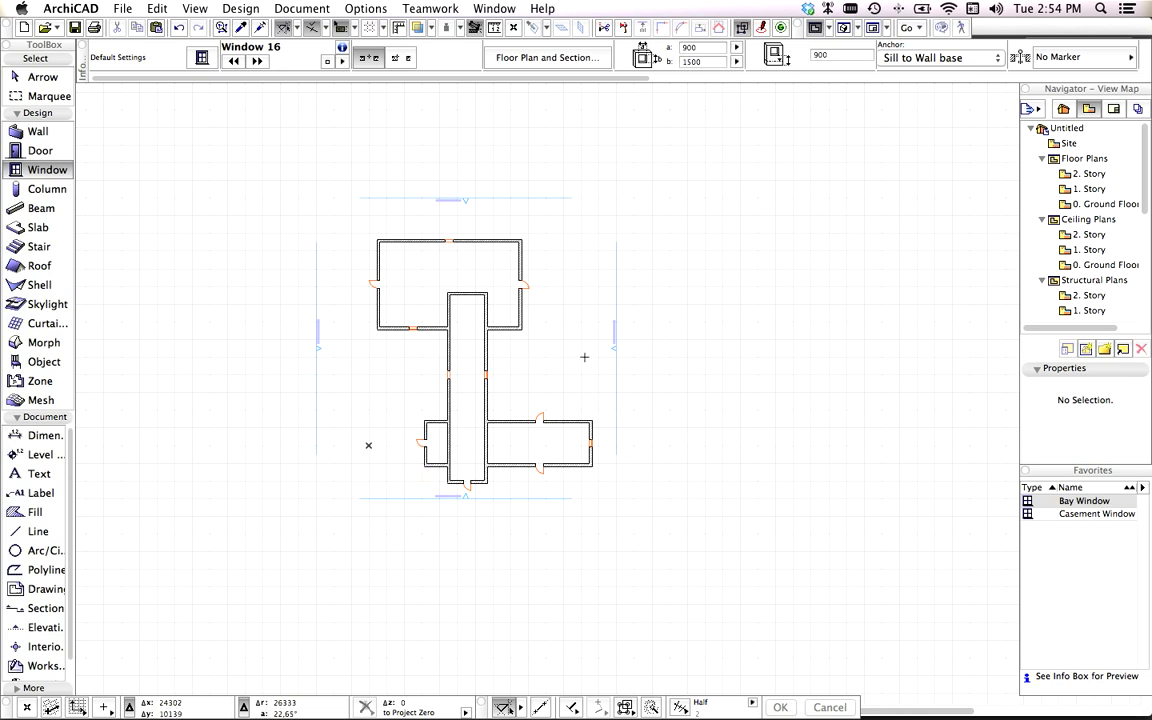
pyautogui.moveTo(579, 335)
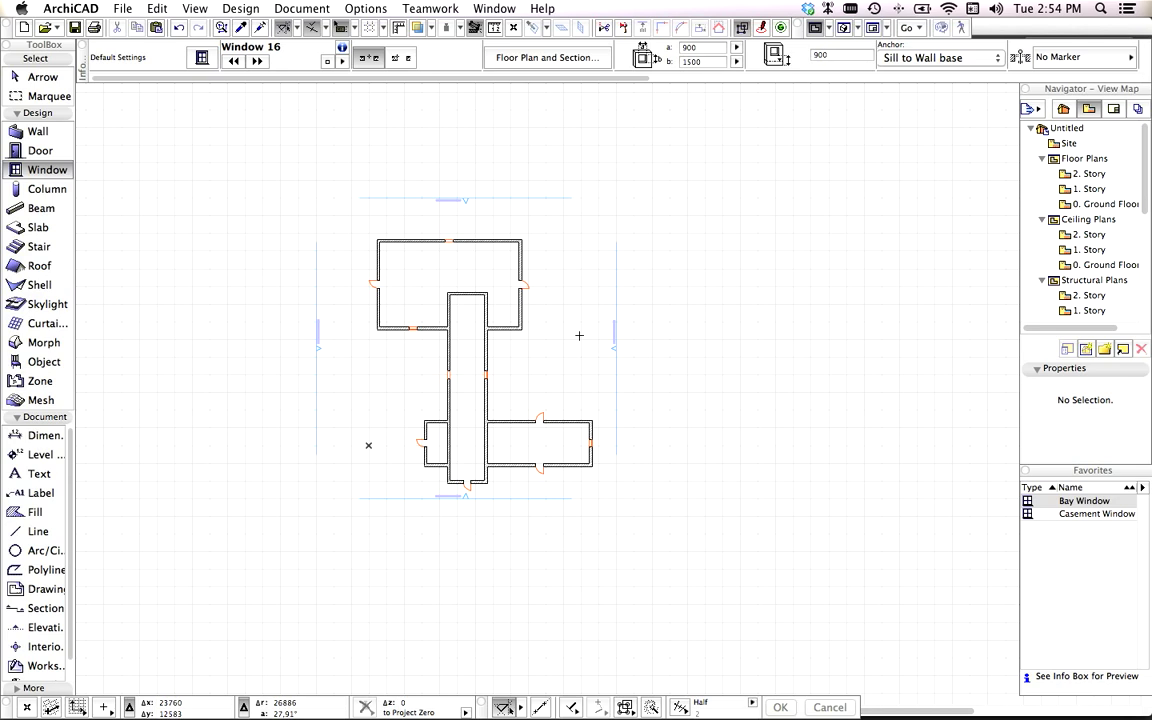
# Orbit the 3D model to inspect the walls, doors and windows.
pyautogui.click(195, 8)
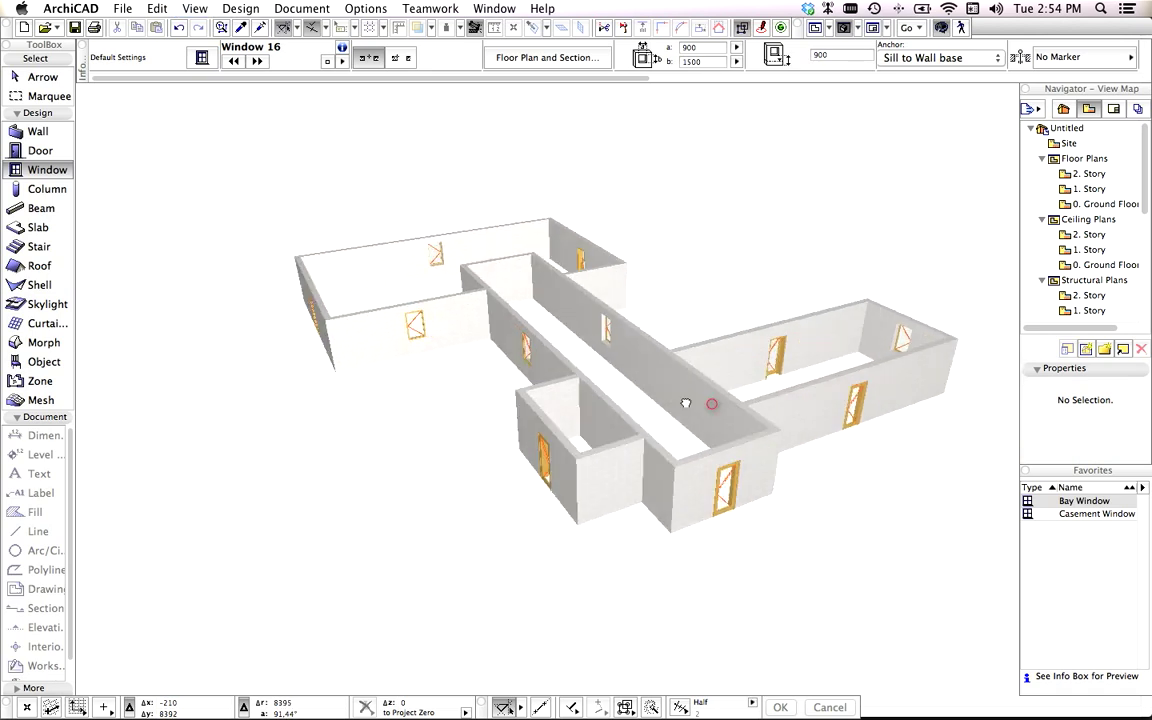
pyautogui.moveTo(711, 403); pyautogui.dragTo(525, 405)
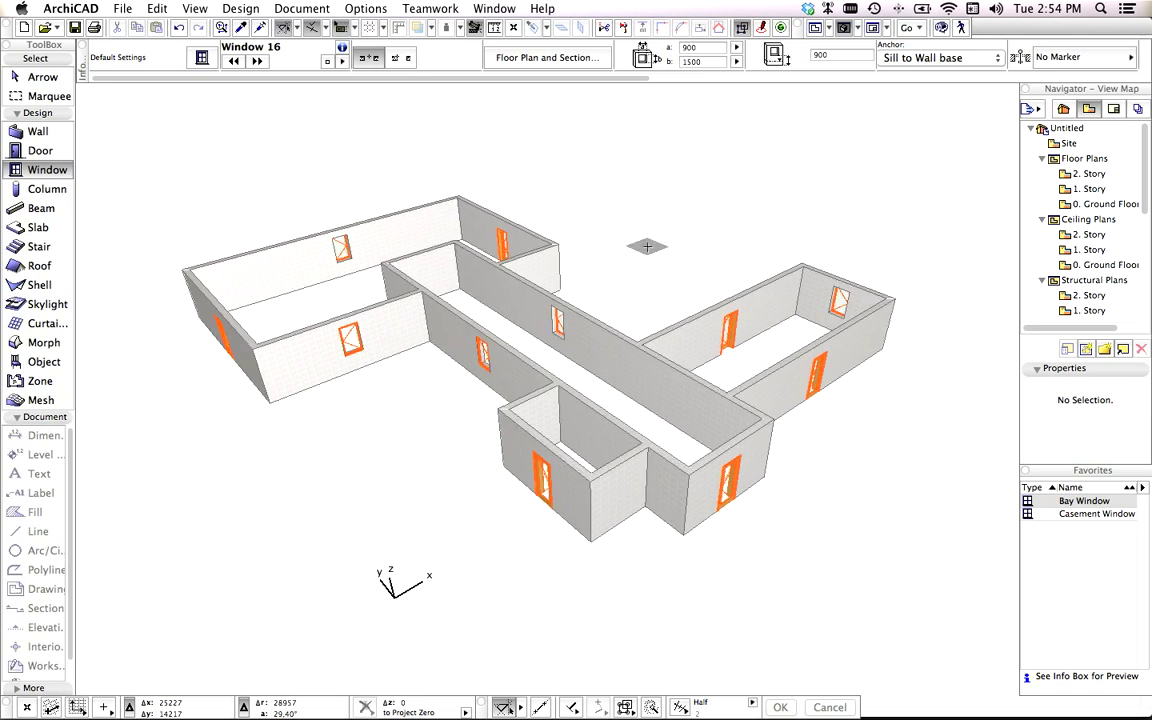
pyautogui.click(38, 227)
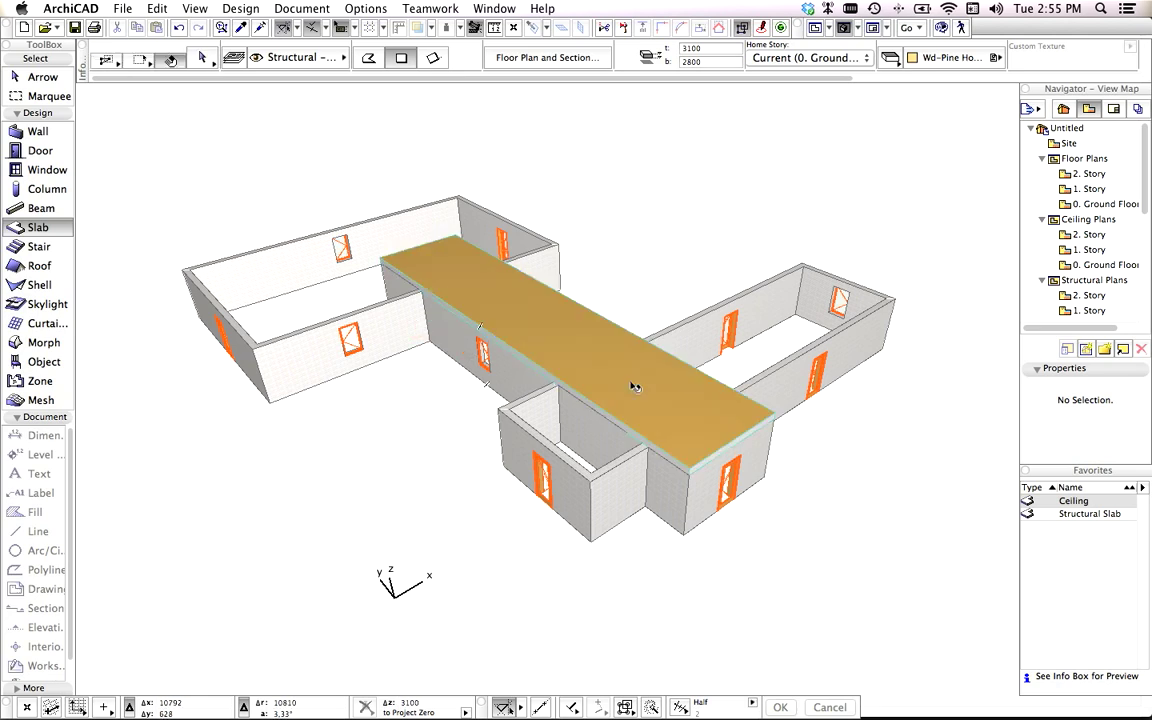
# Place slabs inside the corridor and rooms, then view them from above.
pyautogui.click(635, 386)
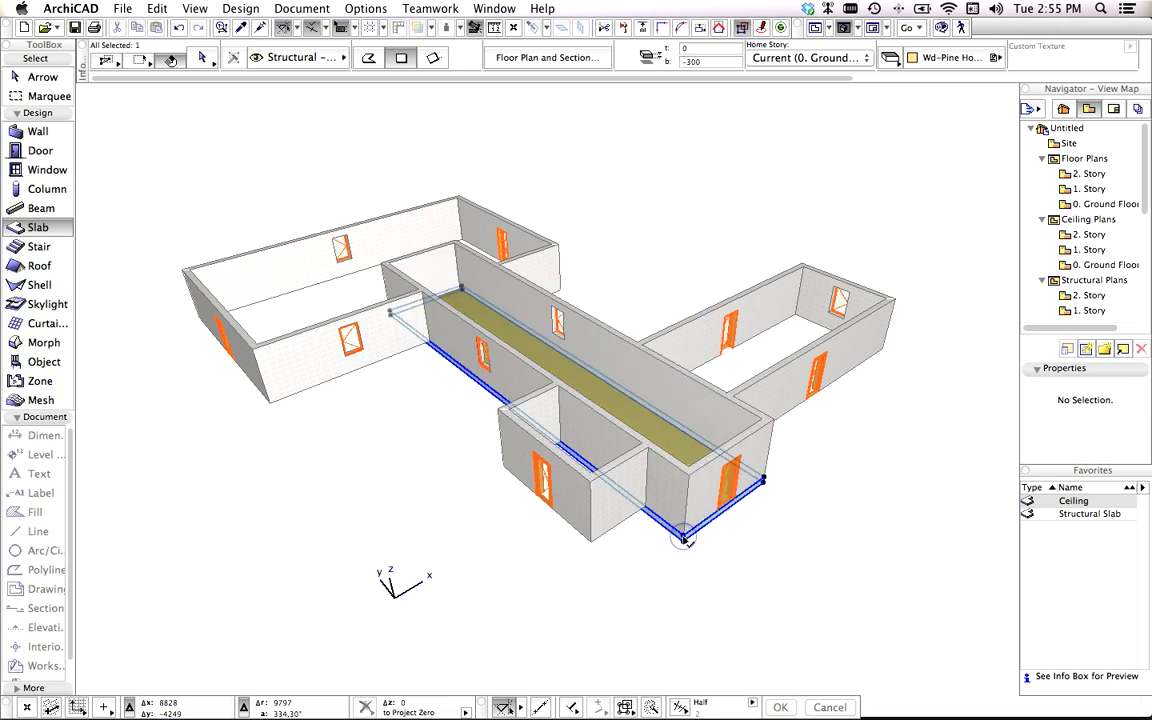
pyautogui.click(683, 537)
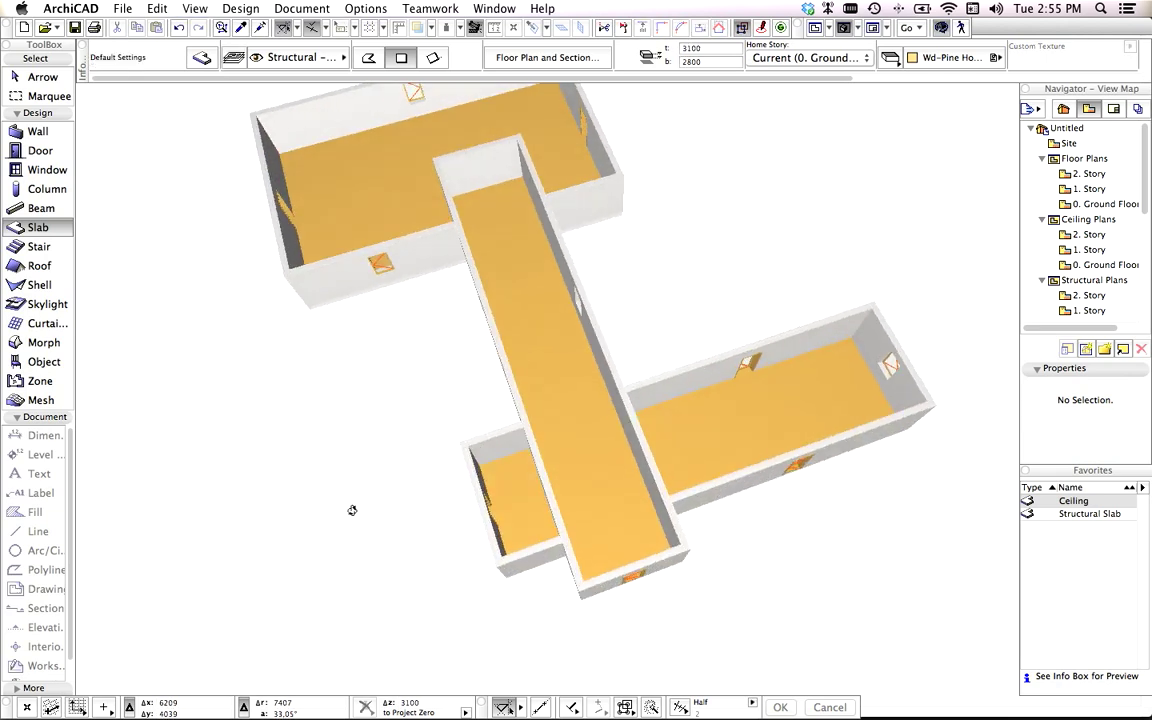
pyautogui.moveTo(352, 510); pyautogui.dragTo(467, 397)
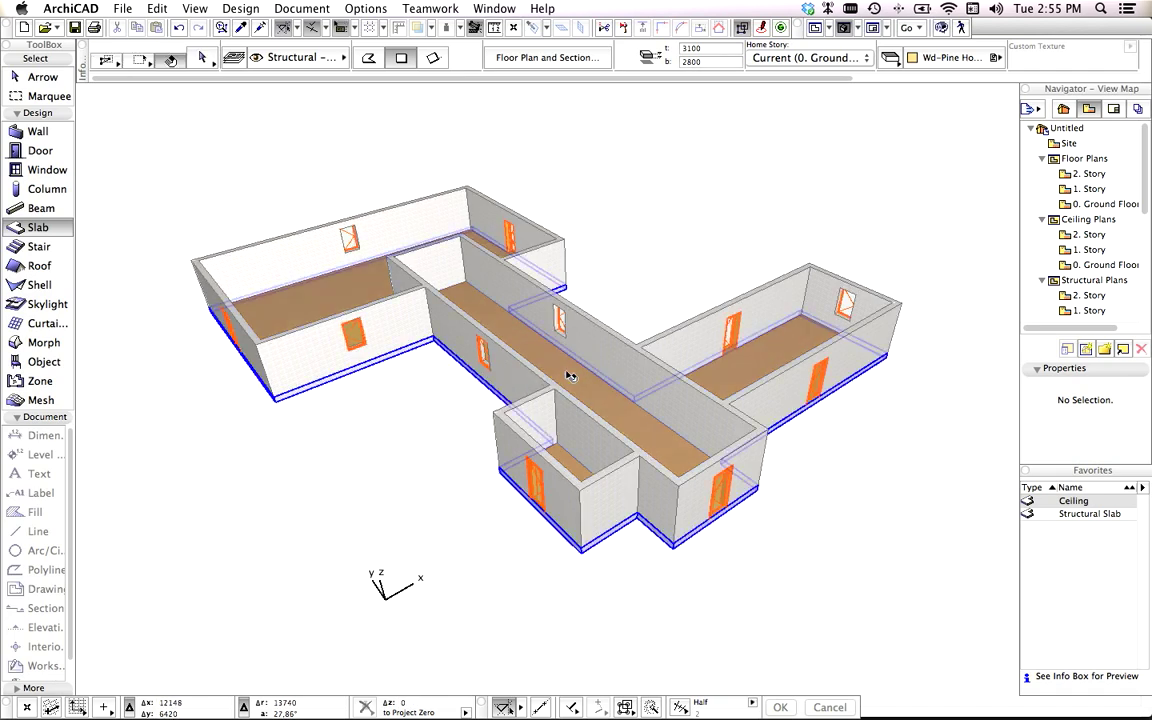
# Offset the ground floor slab edges outward so it projects beyond the walls.
pyautogui.click(570, 375)
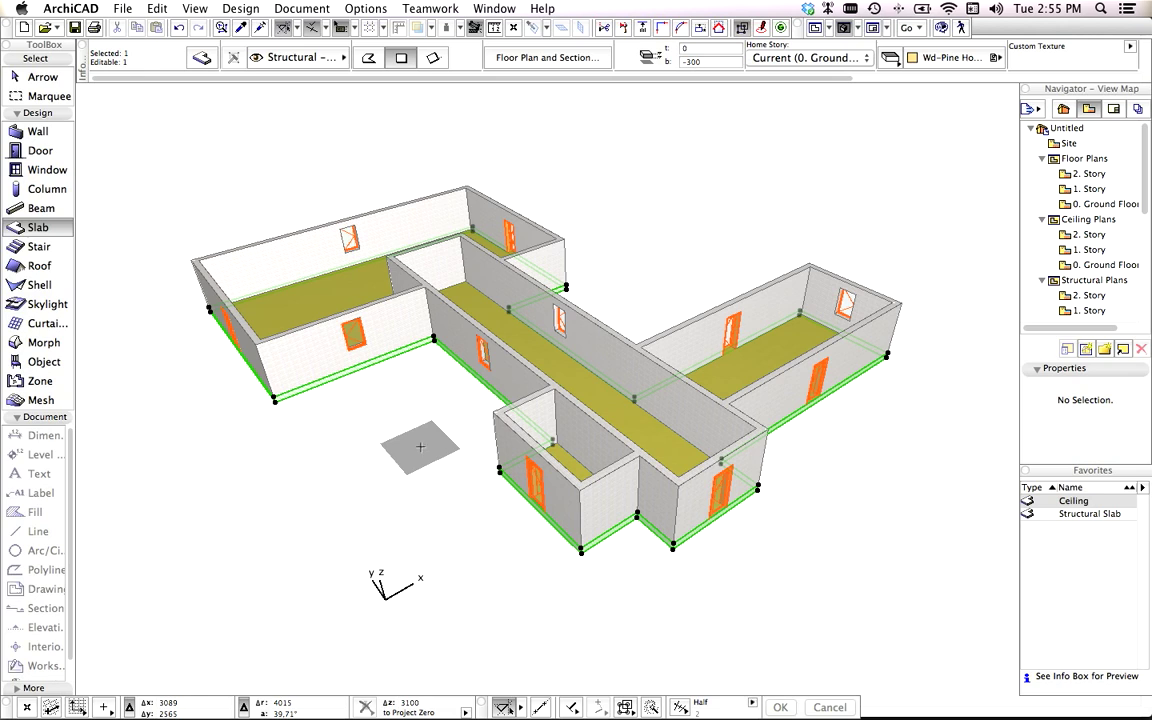
pyautogui.moveTo(420, 447); pyautogui.dragTo(585, 550)
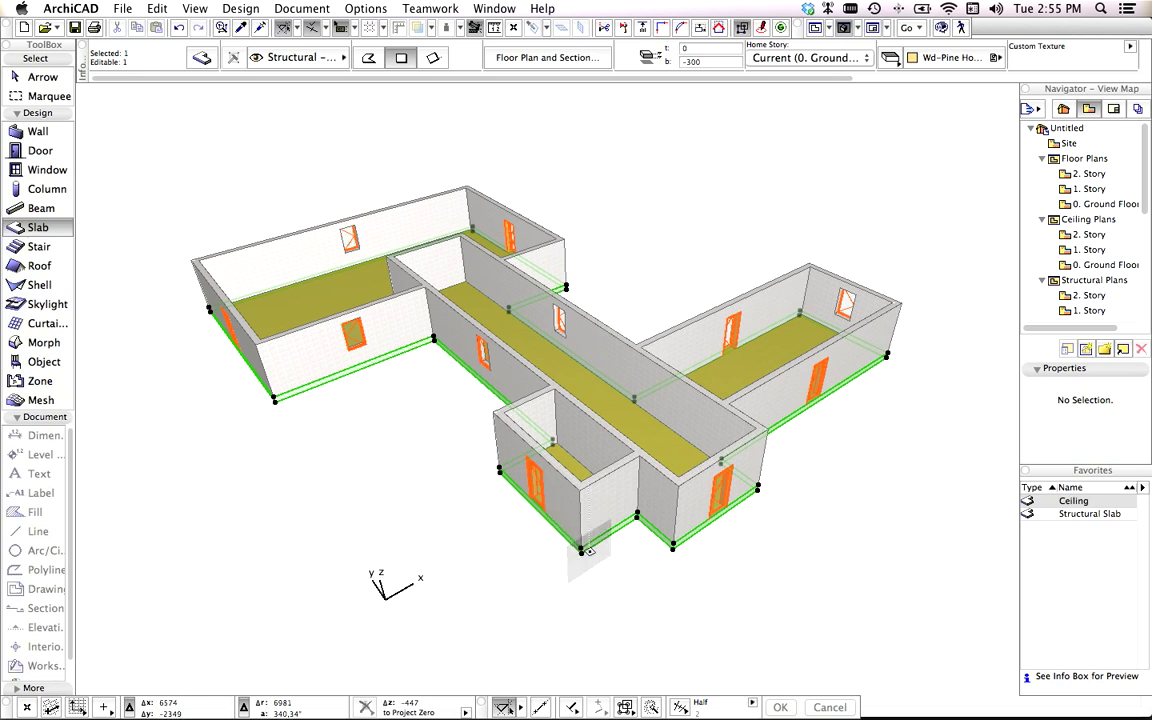
pyautogui.click(585, 555)
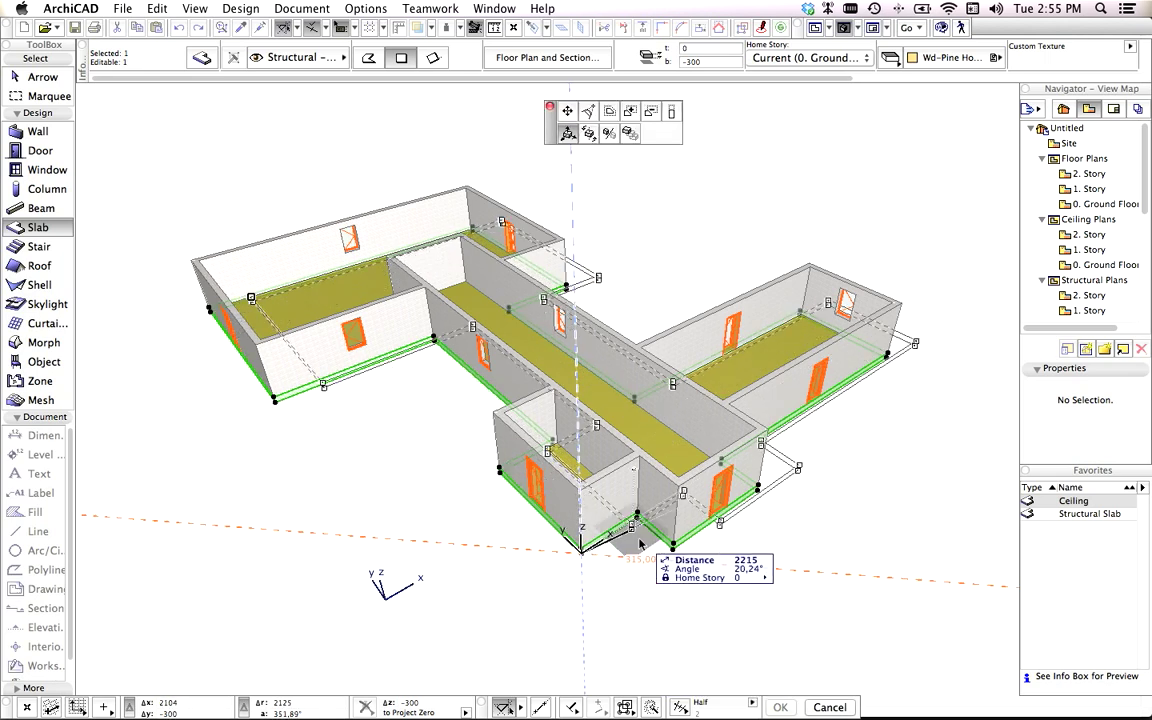
pyautogui.moveTo(640, 545); pyautogui.dragTo(585, 455)
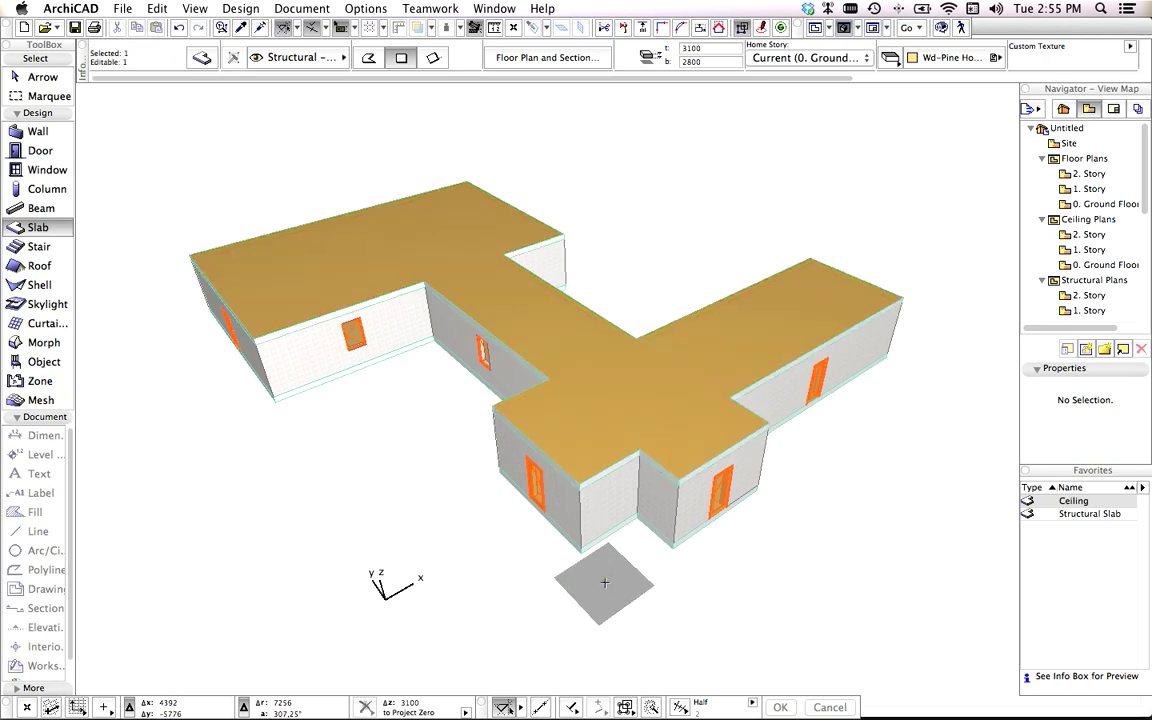
# Enlarge the roof slab to overhang the walls and orbit to check it.
pyautogui.click(580, 555)
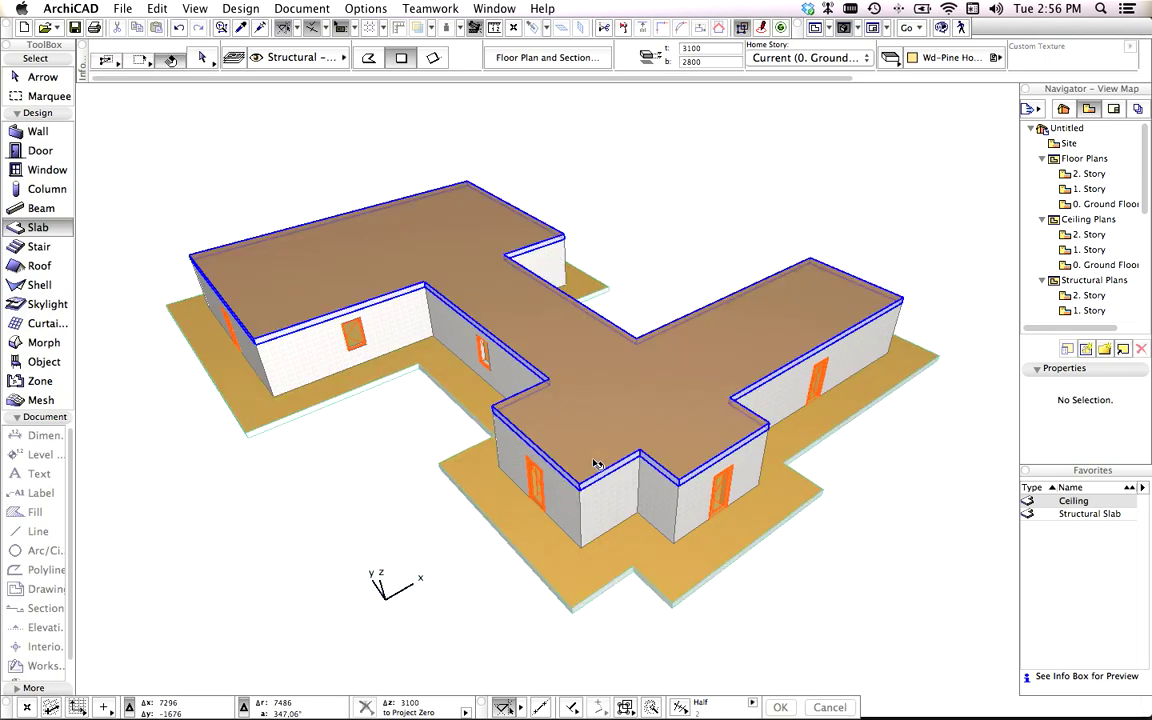
pyautogui.click(595, 462)
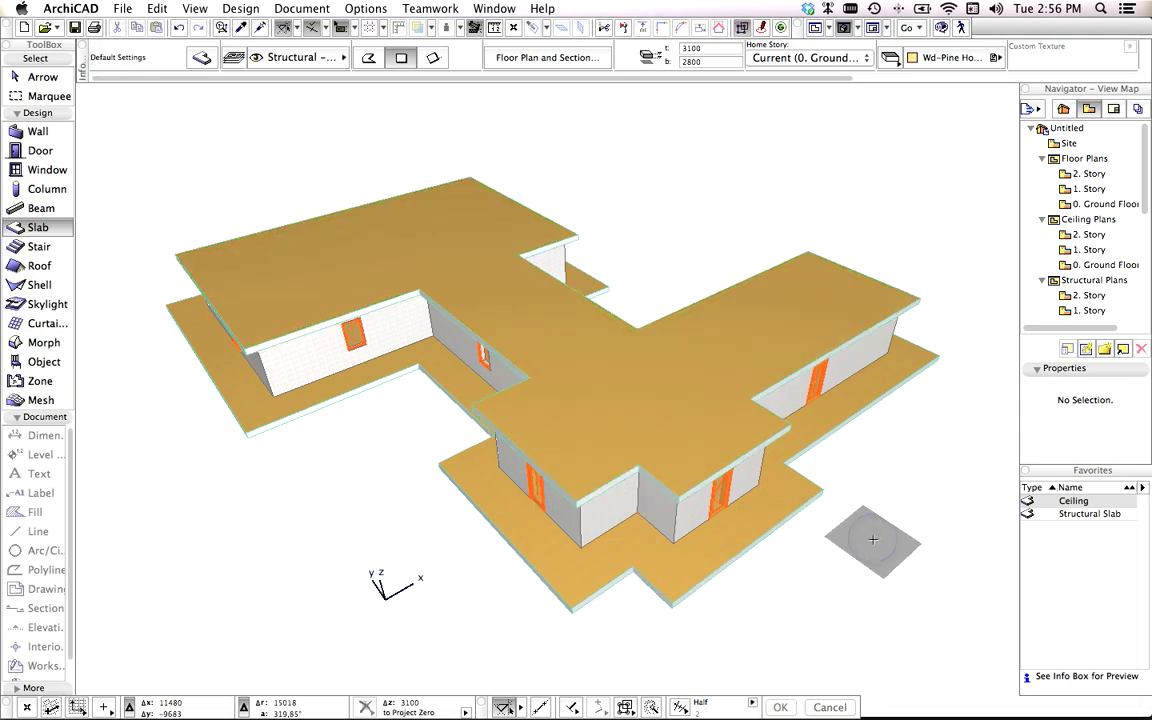
pyautogui.moveTo(872, 540); pyautogui.dragTo(817, 574)
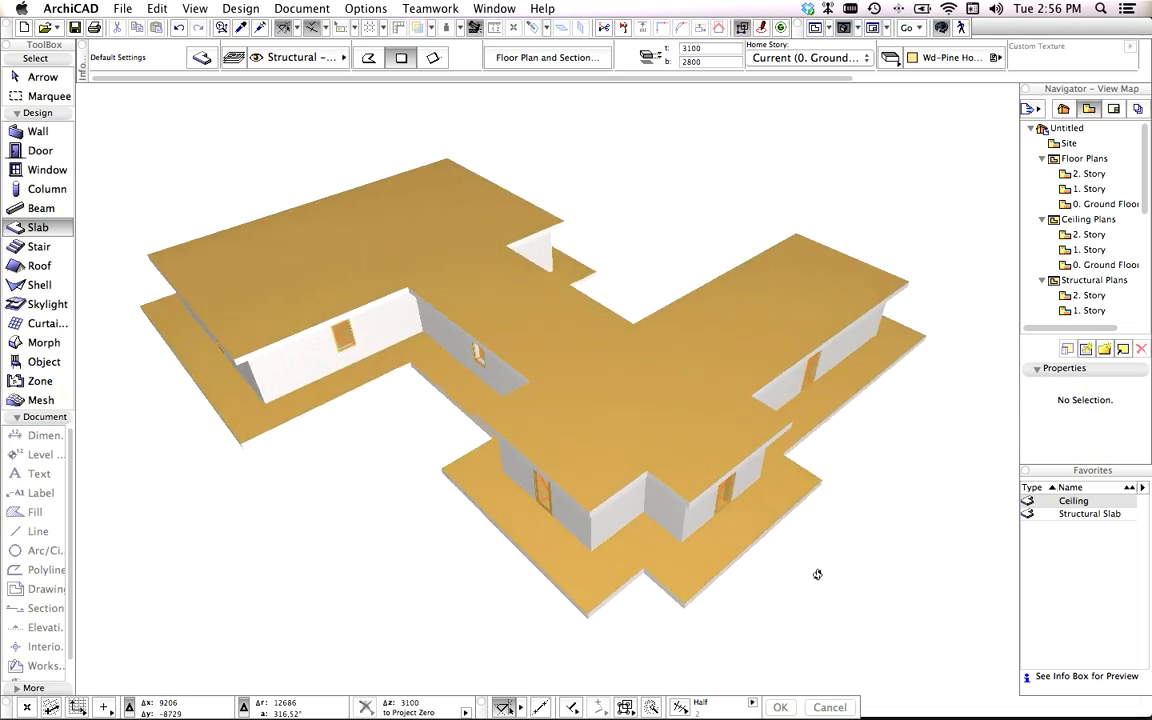
pyautogui.moveTo(817, 574); pyautogui.dragTo(673, 393)
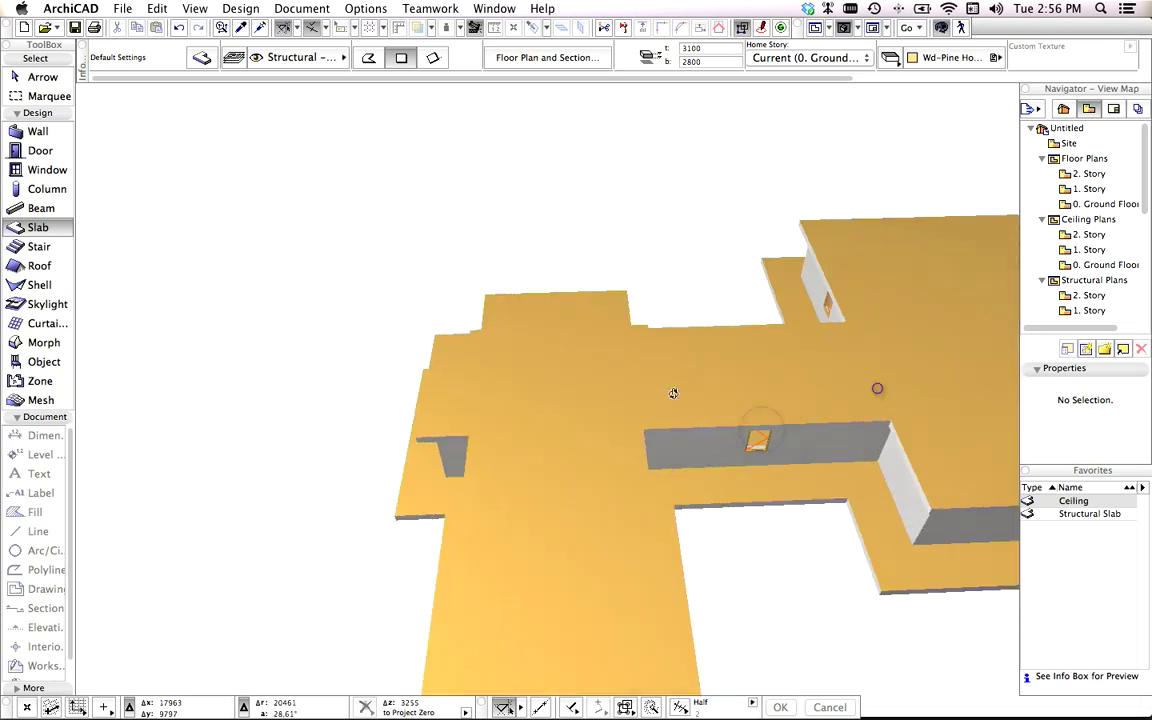
pyautogui.moveTo(673, 393); pyautogui.dragTo(481, 280)
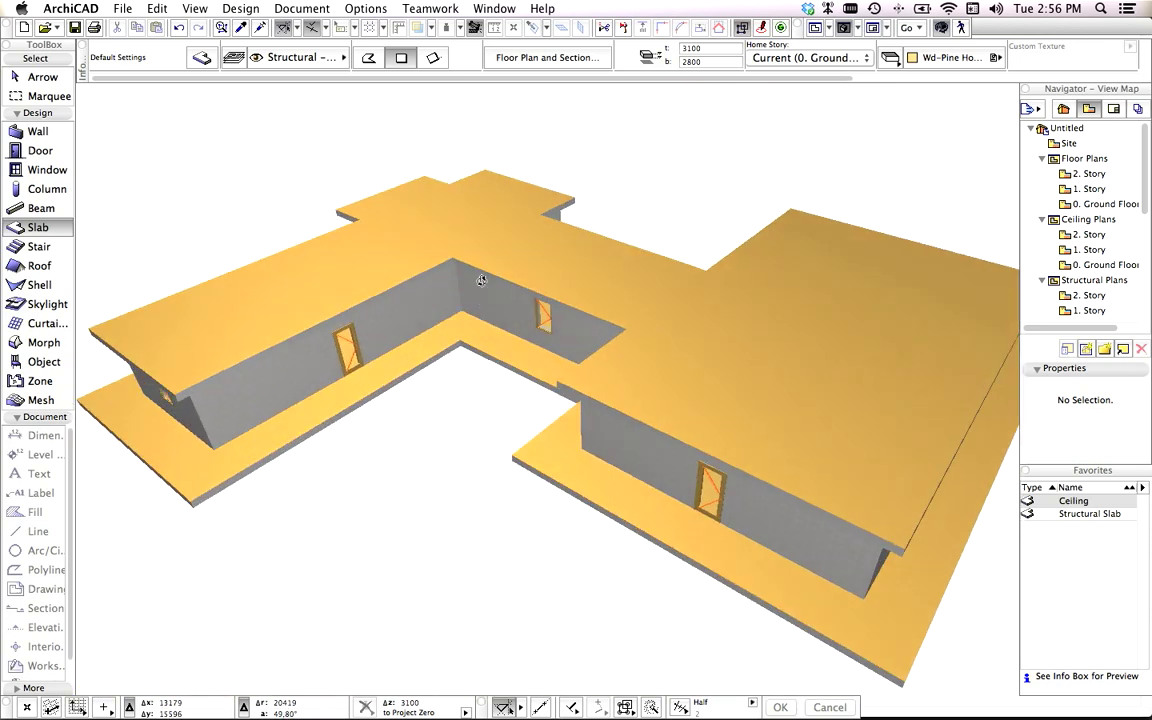
pyautogui.moveTo(480, 280); pyautogui.dragTo(455, 275)
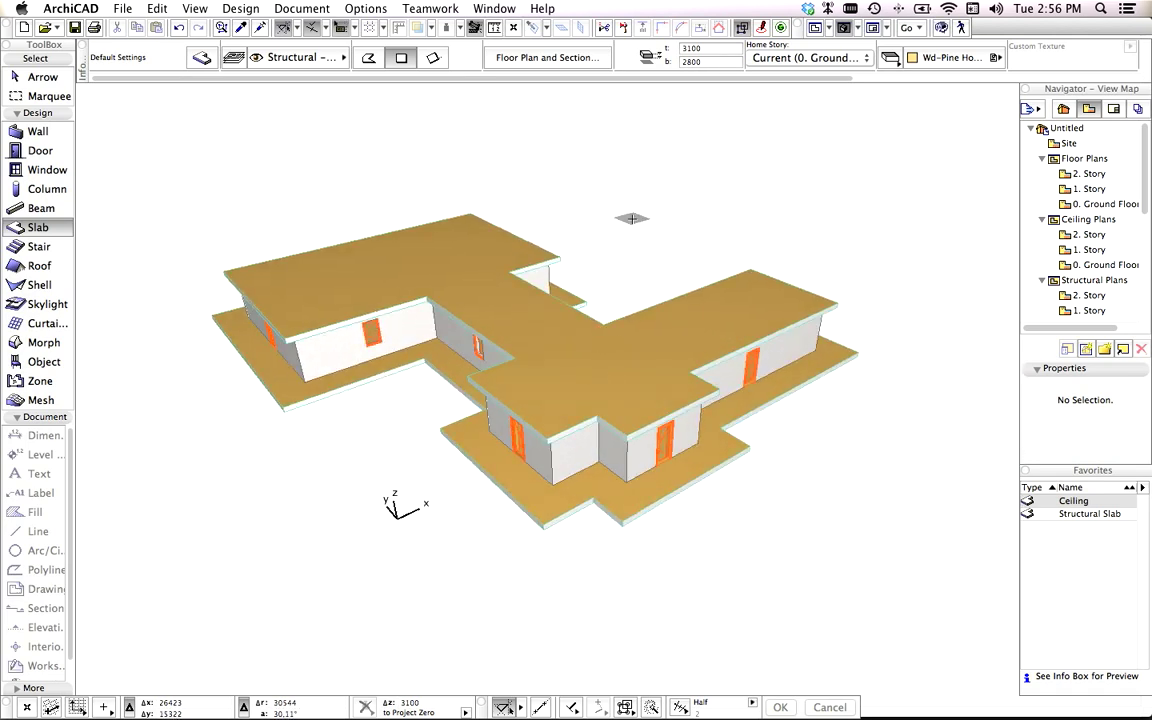
# Save the 3D model as CINEMA 4D file 'double cross house 1.c4d', replacing the old copy.
pyautogui.click(122, 8)
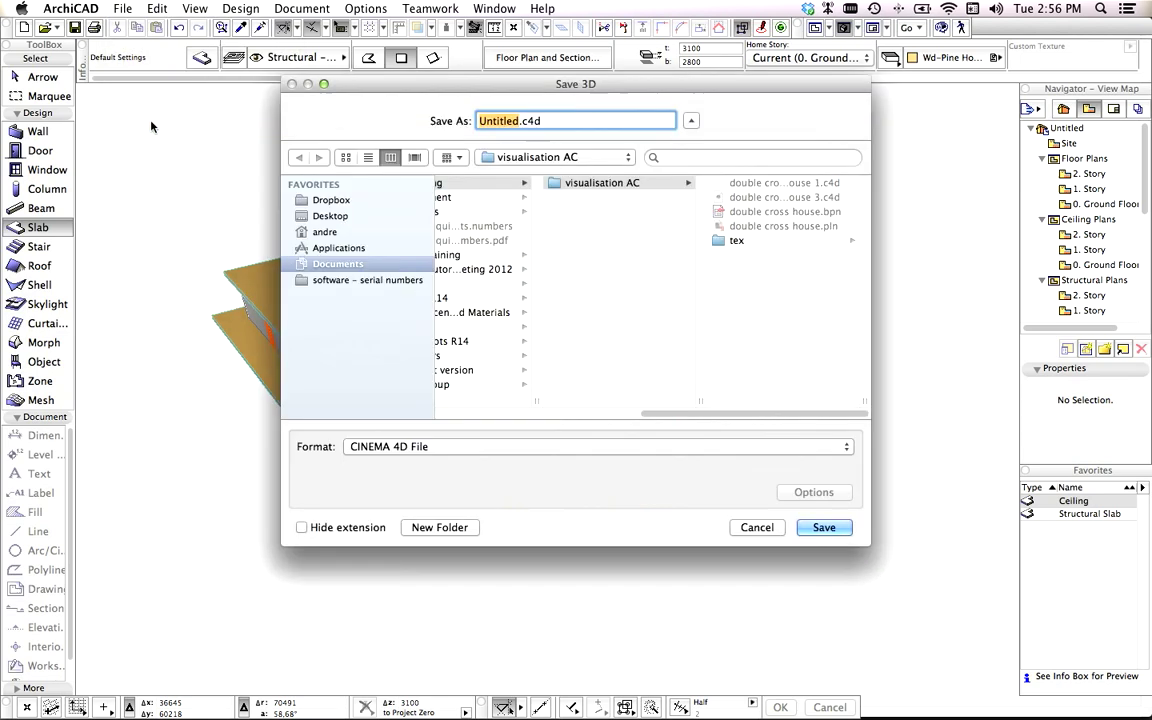
pyautogui.click(595, 446)
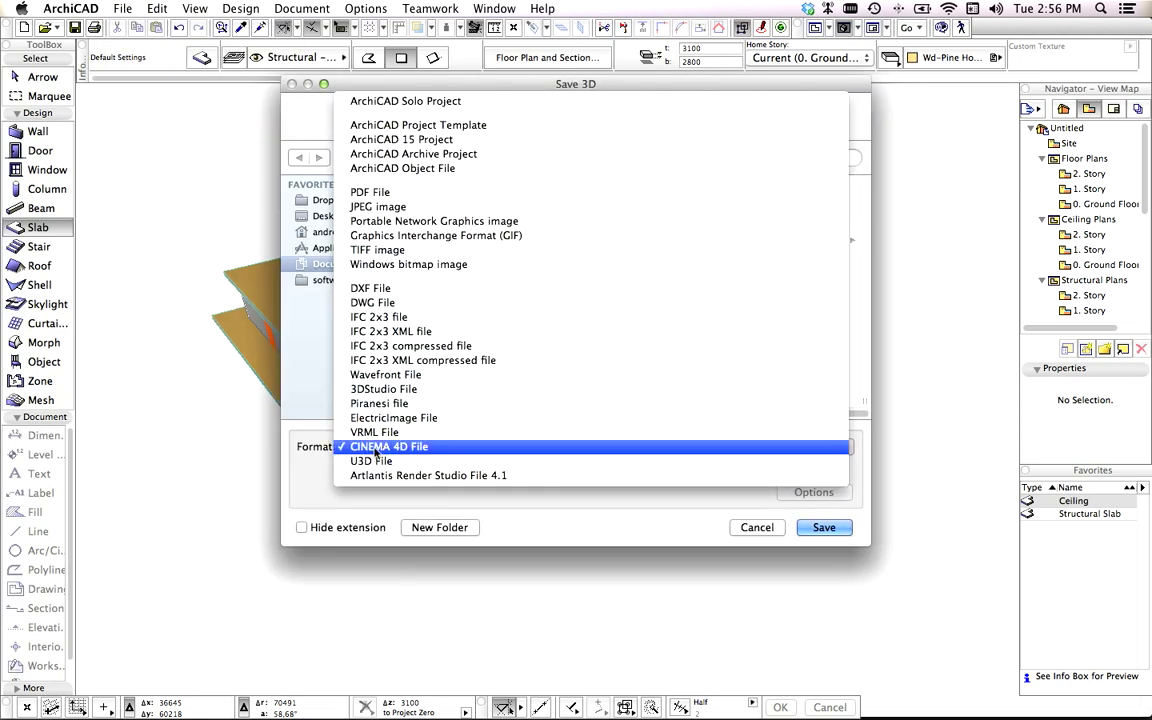
pyautogui.moveTo(407, 451)
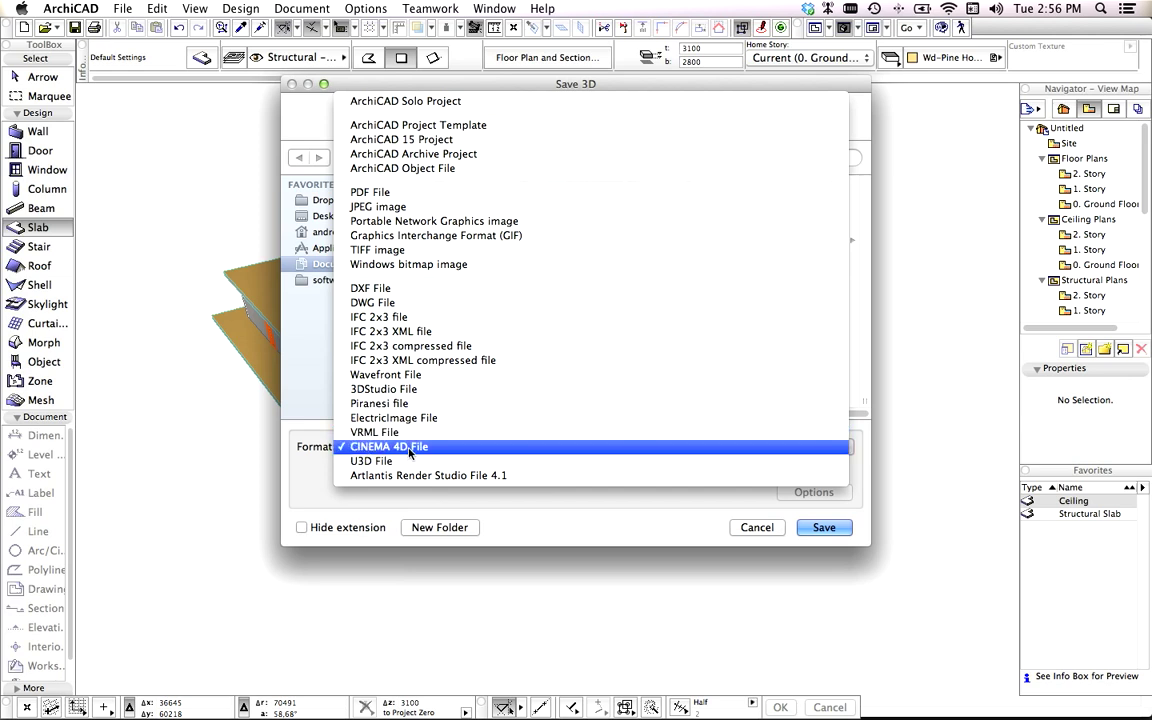
pyautogui.click(389, 446)
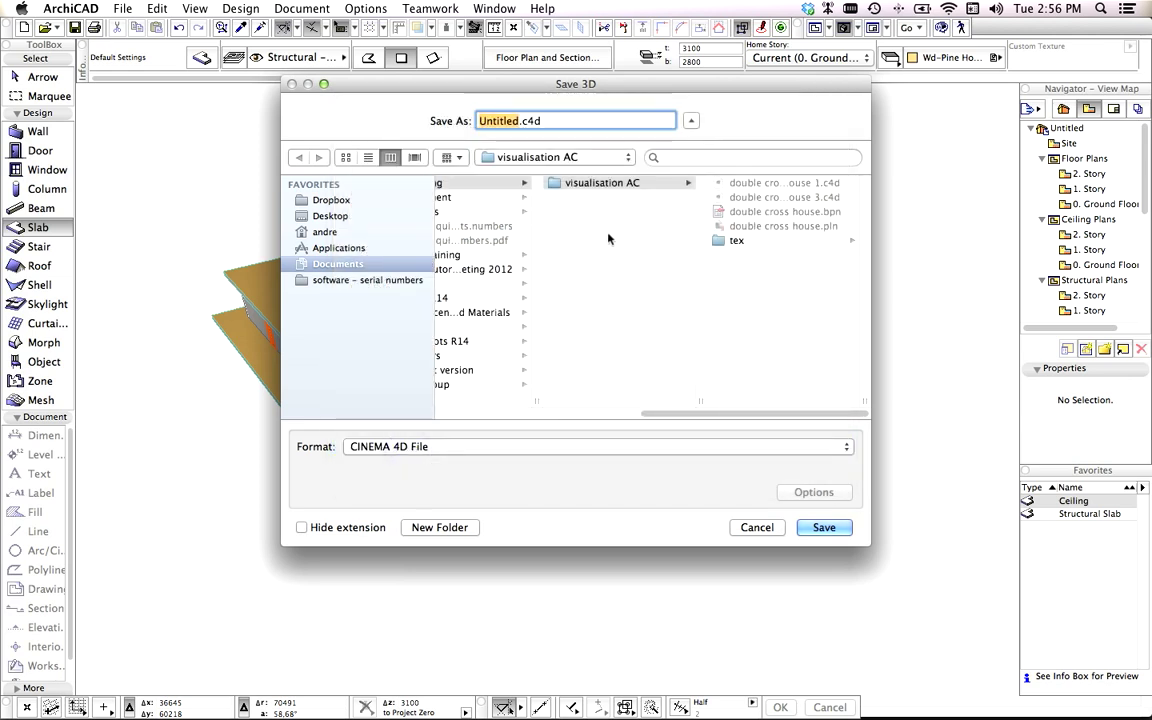
pyautogui.moveTo(765, 202)
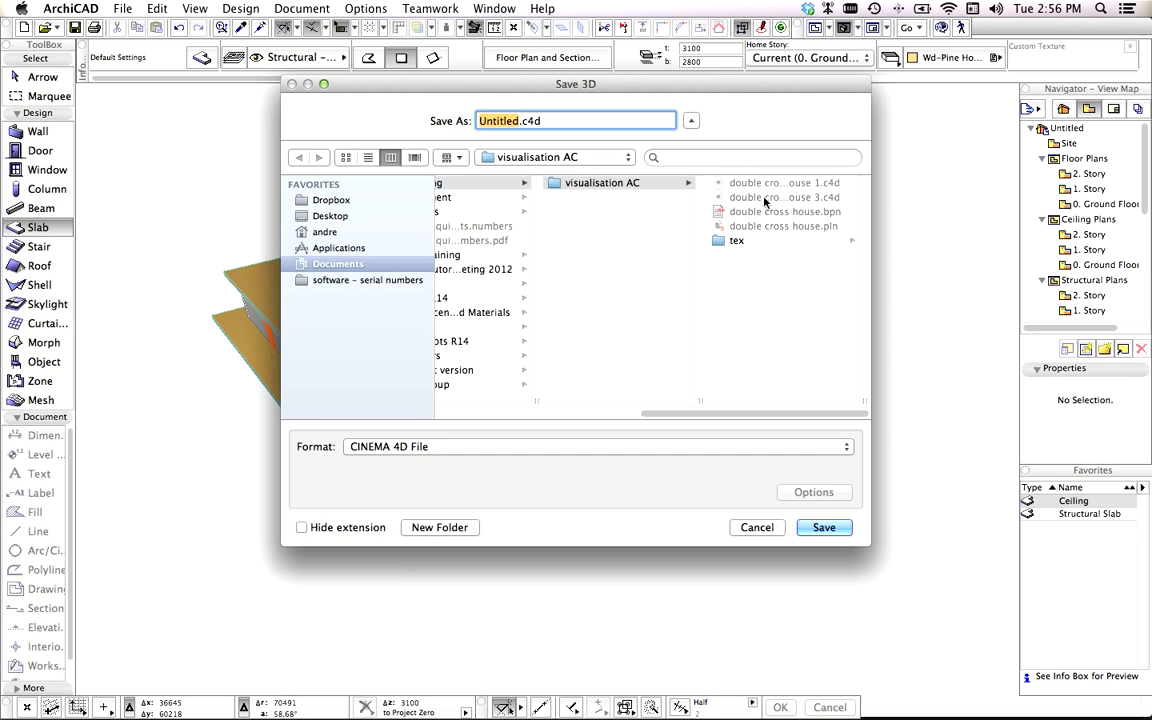
pyautogui.click(784, 183)
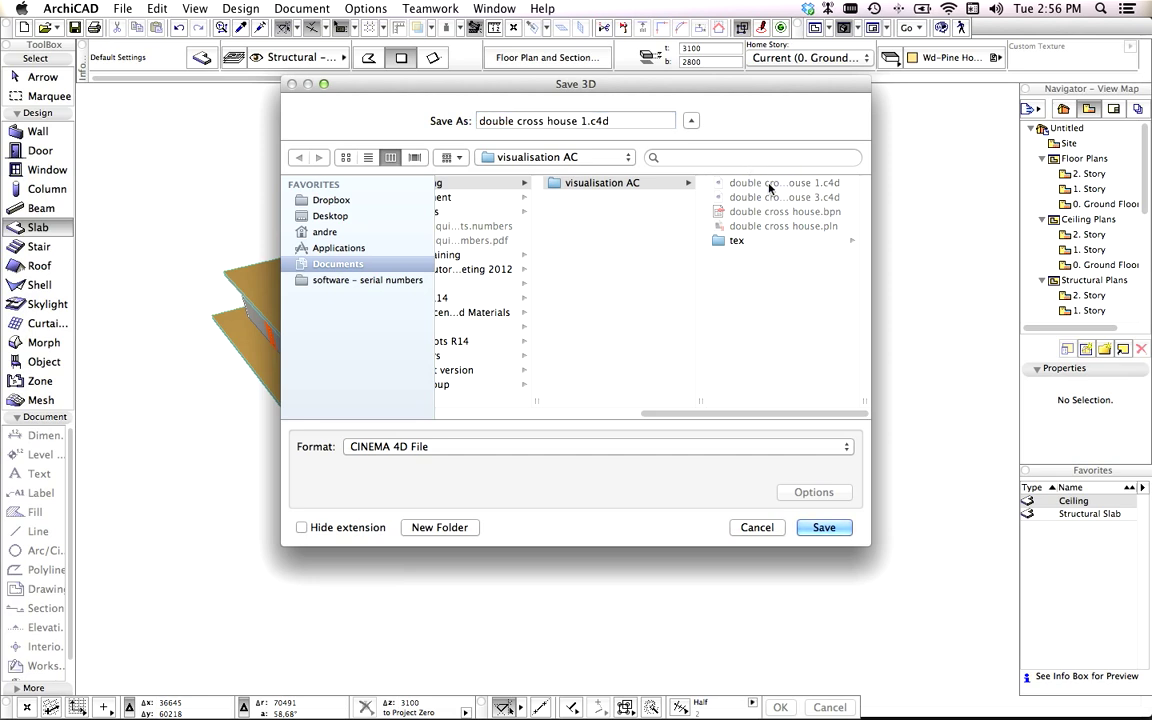
pyautogui.moveTo(585, 143)
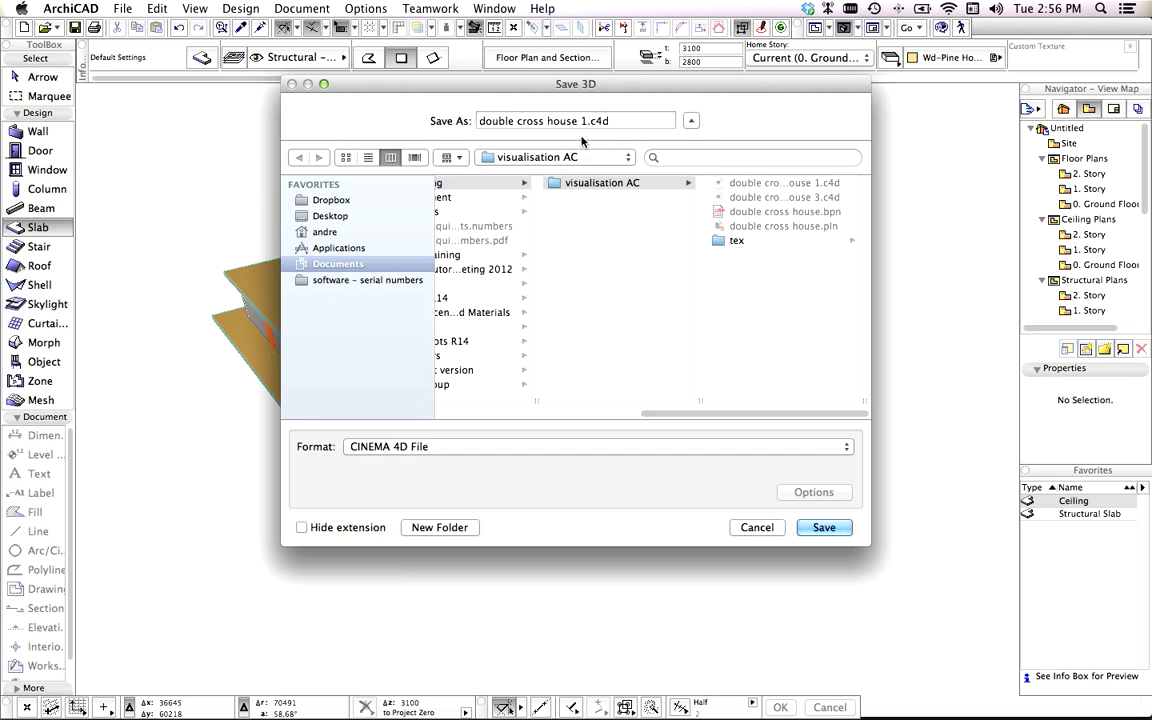
pyautogui.click(575, 120)
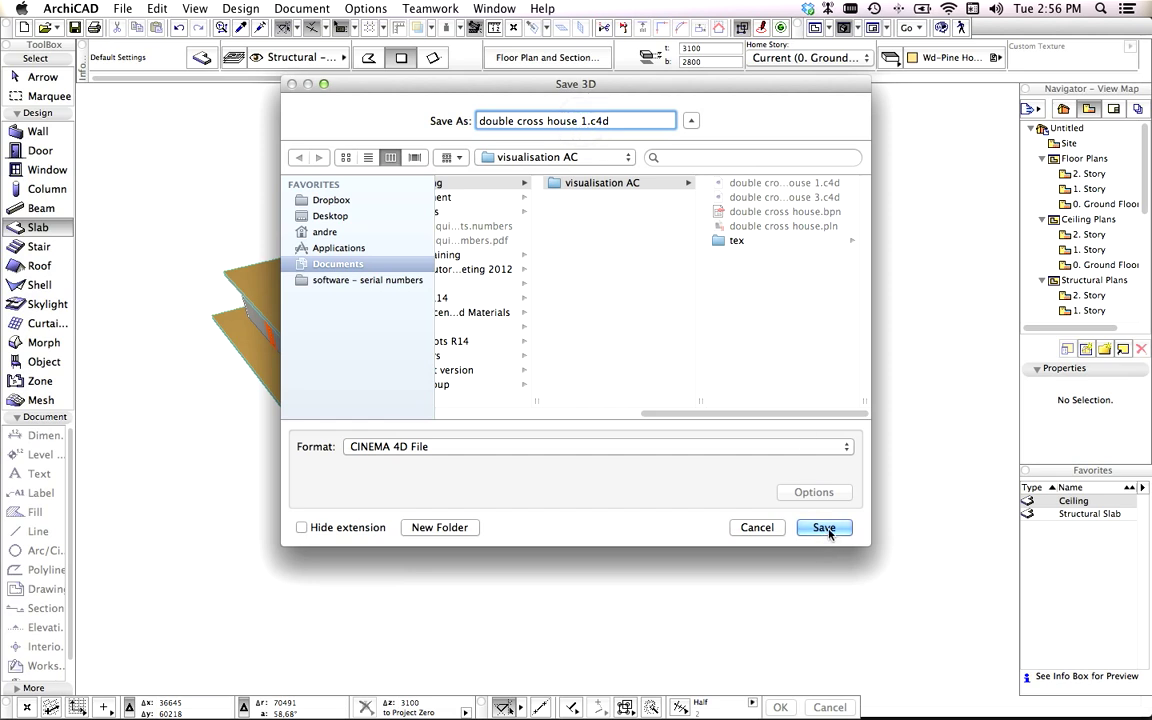
pyautogui.click(824, 527)
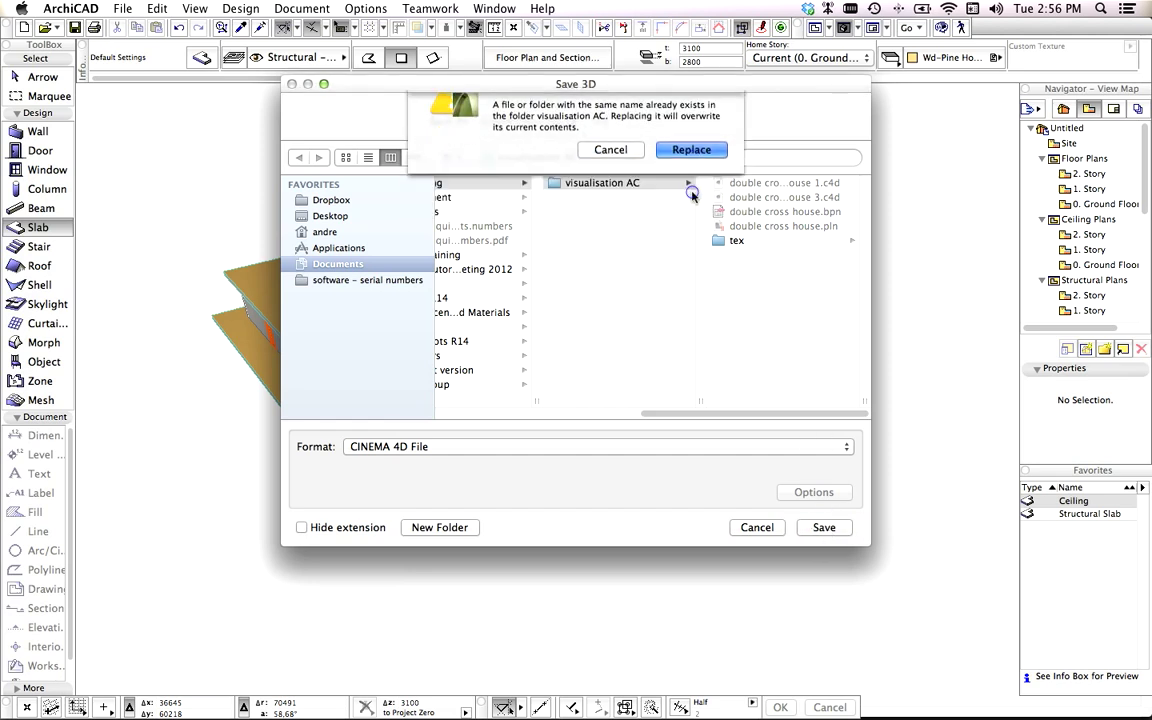
pyautogui.click(690, 149)
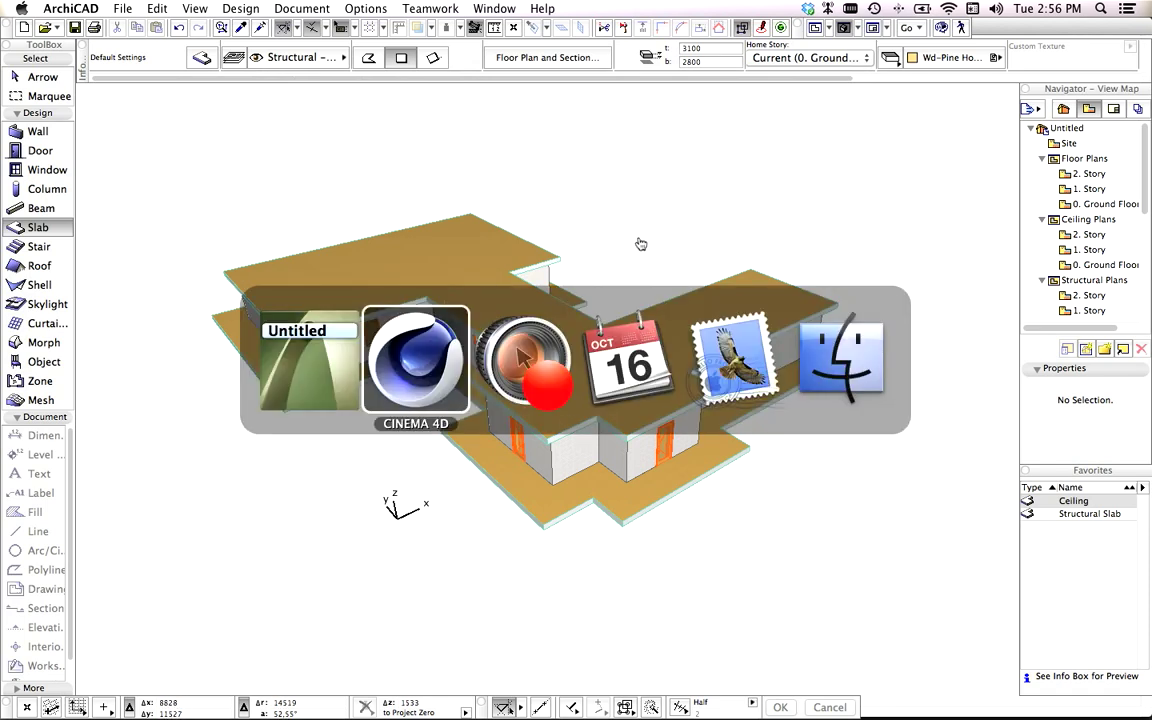
# Open 'double cross house 1.c4d' from the visualisation AC folder in Cinema 4D.
pyautogui.click(415, 360)
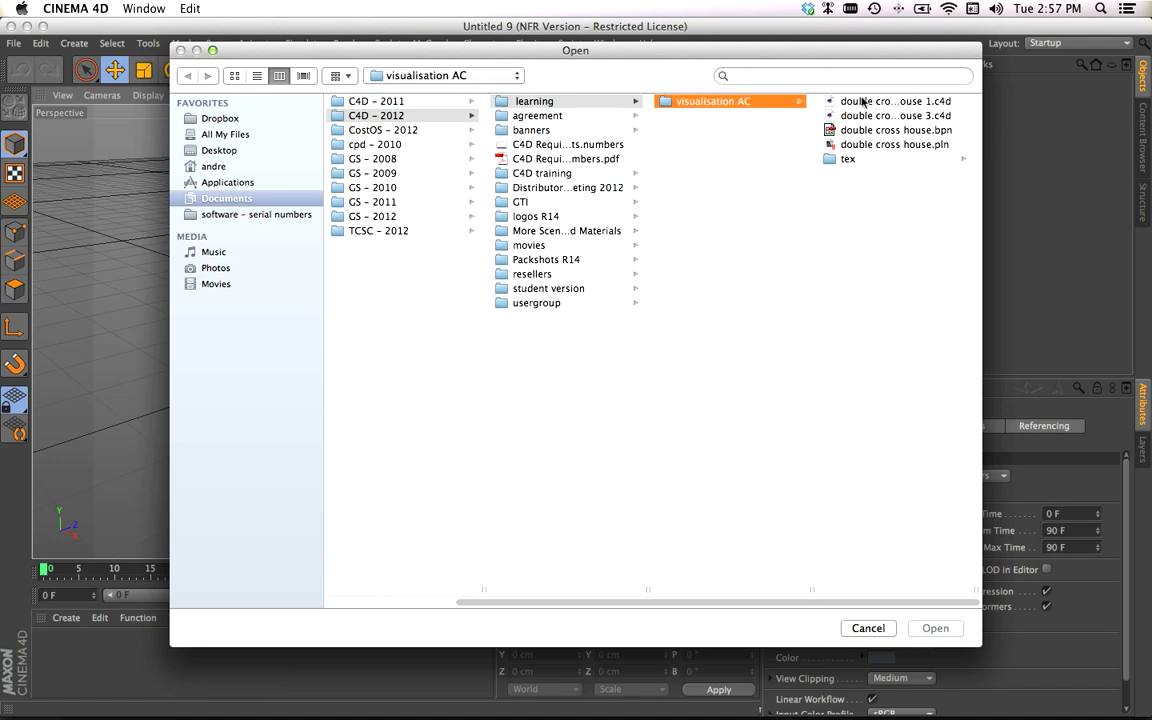
pyautogui.click(890, 101)
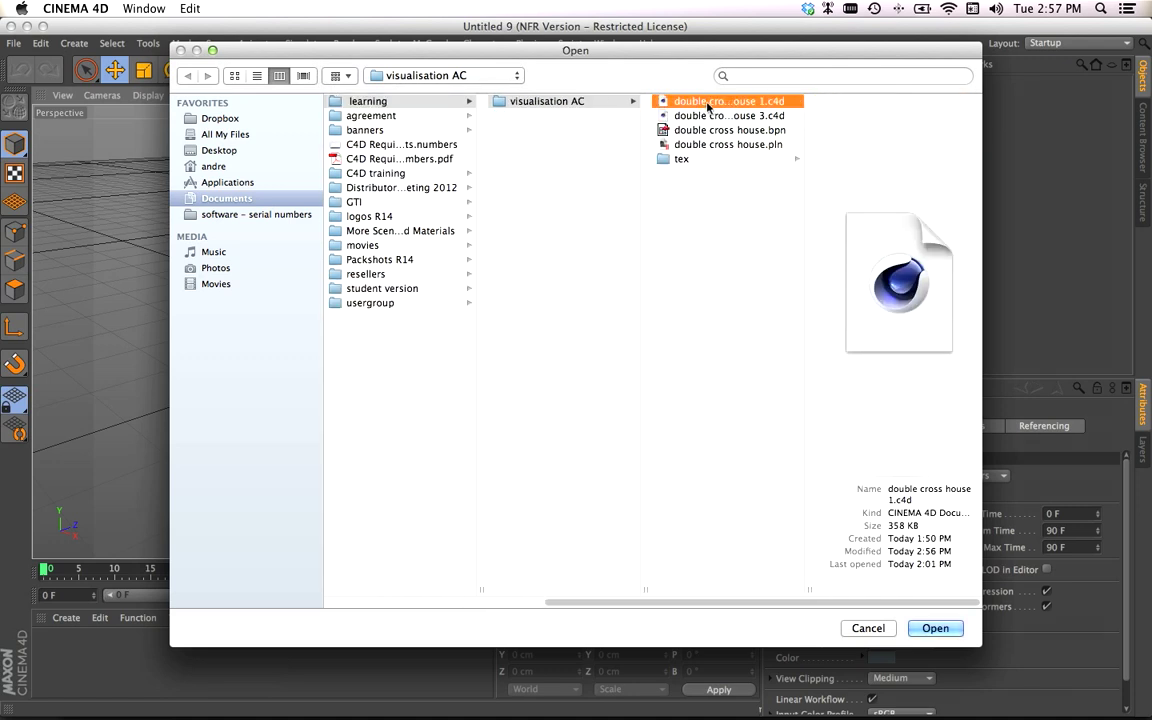
pyautogui.click(934, 628)
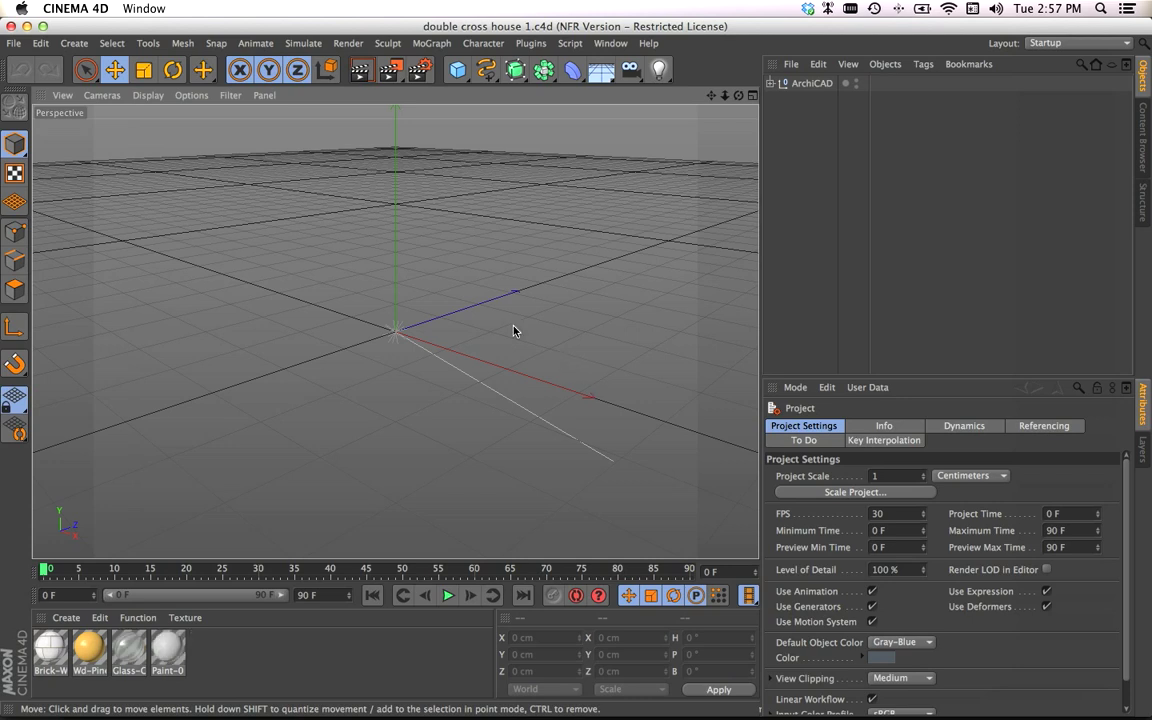
pyautogui.moveTo(421, 246)
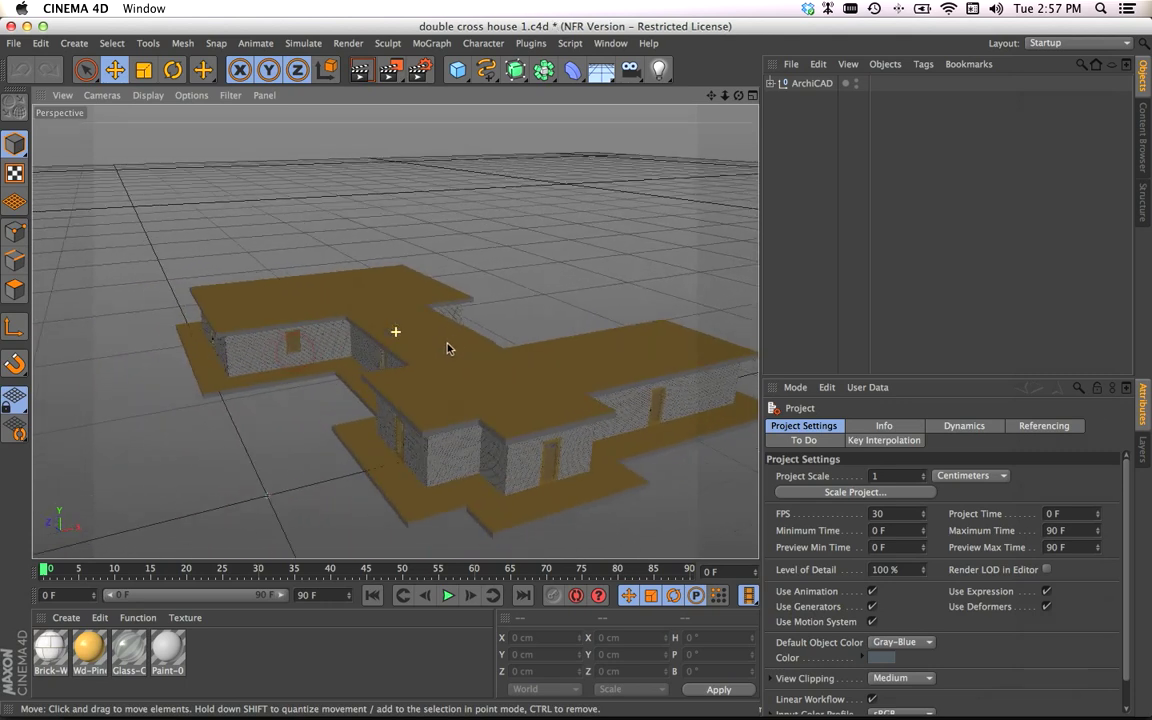
# Frame and orbit the imported house in the Cinema 4D viewport.
pyautogui.moveTo(448, 347); pyautogui.dragTo(435, 379)
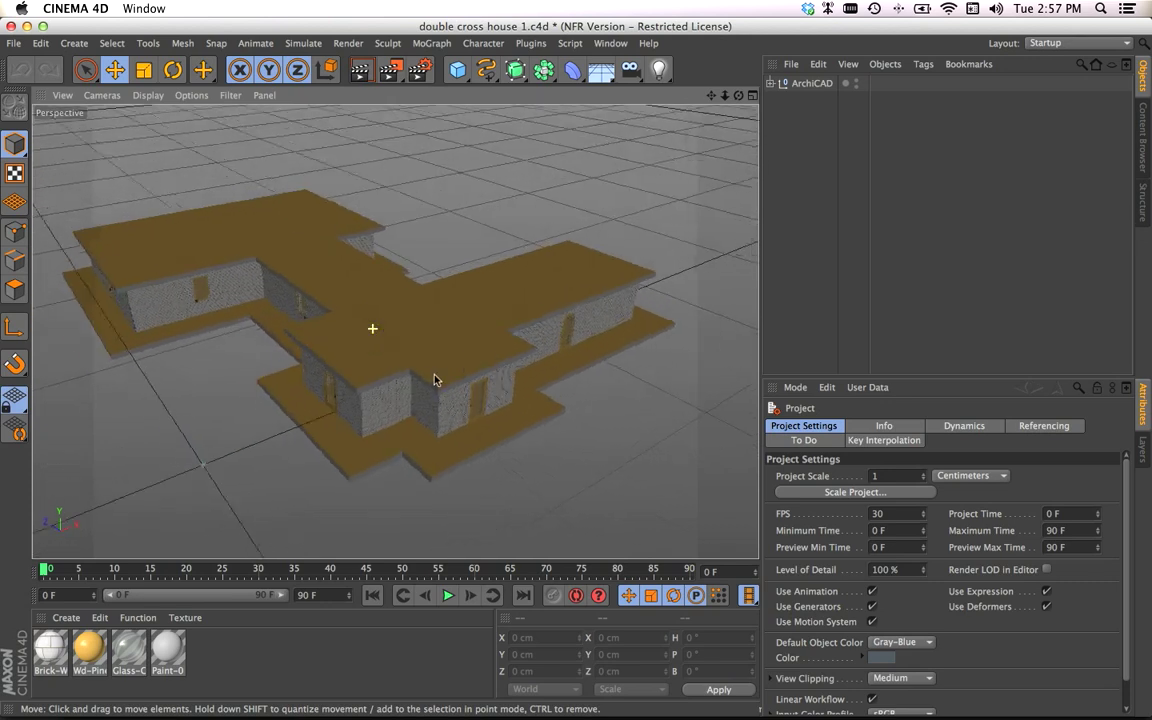
pyautogui.moveTo(435, 380); pyautogui.dragTo(510, 357)
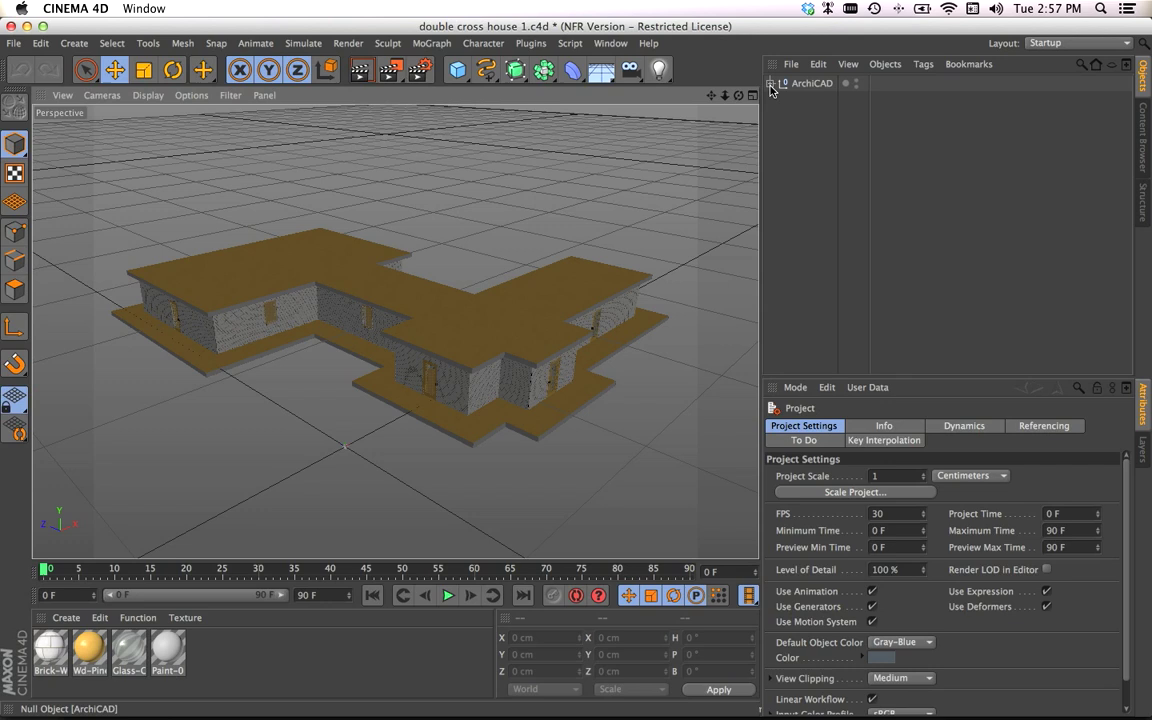
# Expand the ArchiCAD null and ArchiCAD Environment to inspect the light and camera, then collapse both.
pyautogui.click(770, 83)
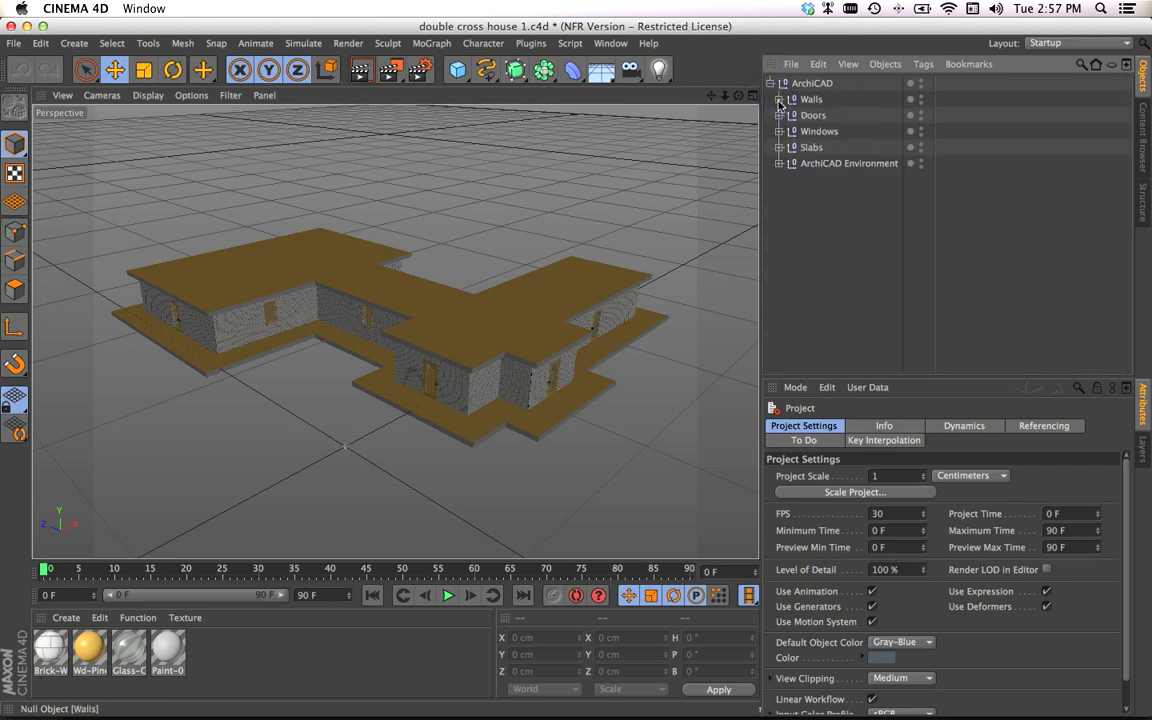
pyautogui.click(780, 163)
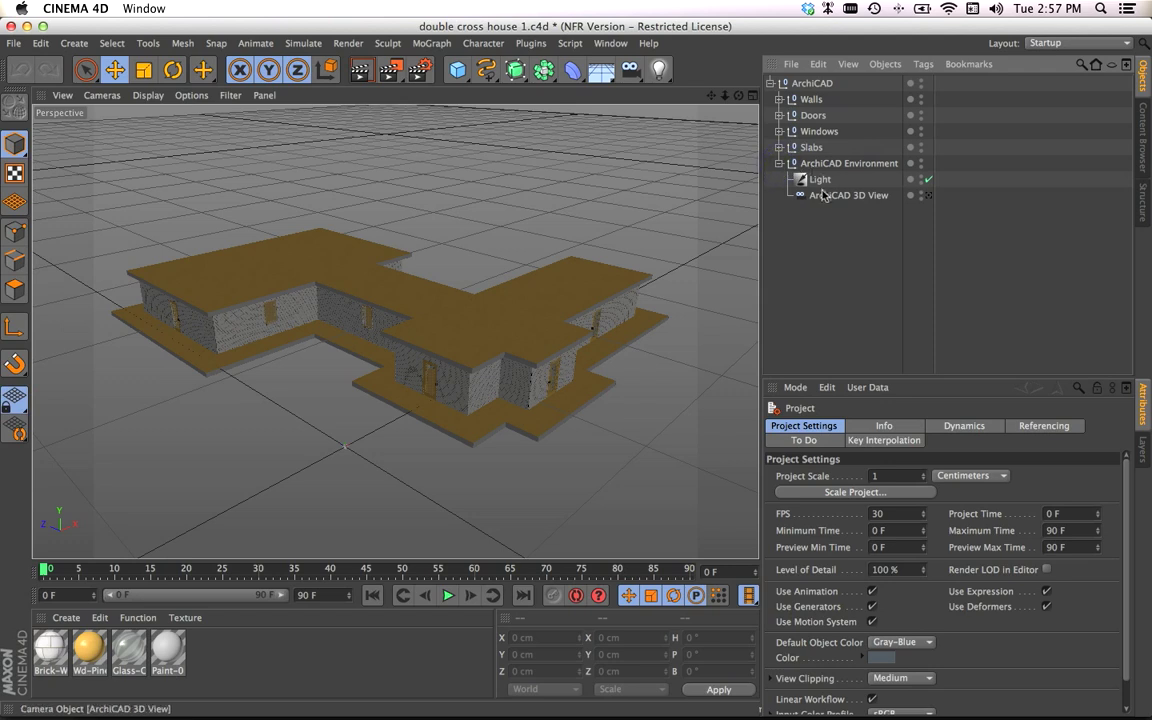
pyautogui.moveTo(897, 198)
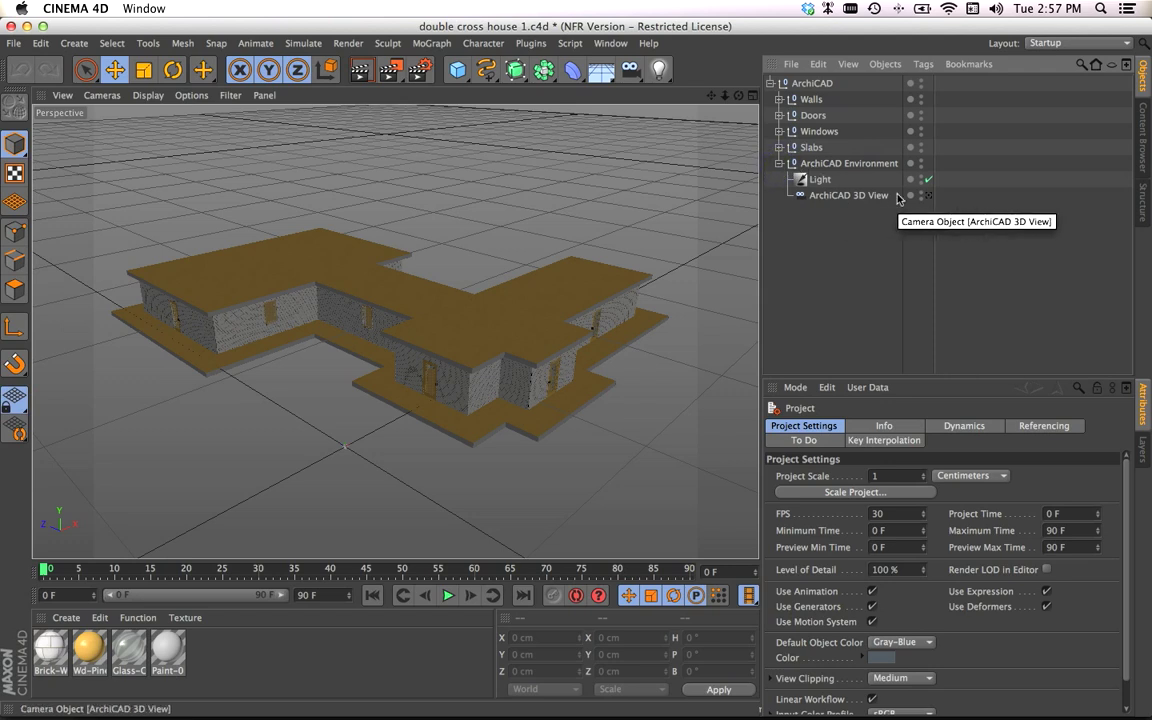
pyautogui.moveTo(928, 205)
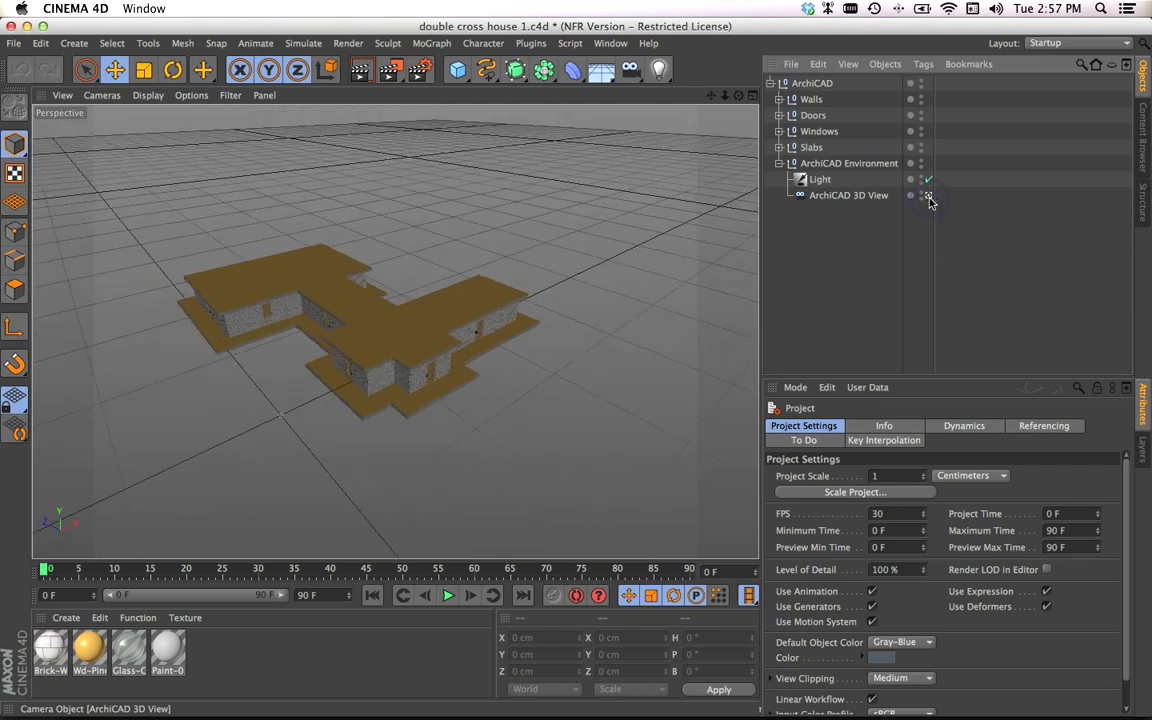
pyautogui.moveTo(928, 195)
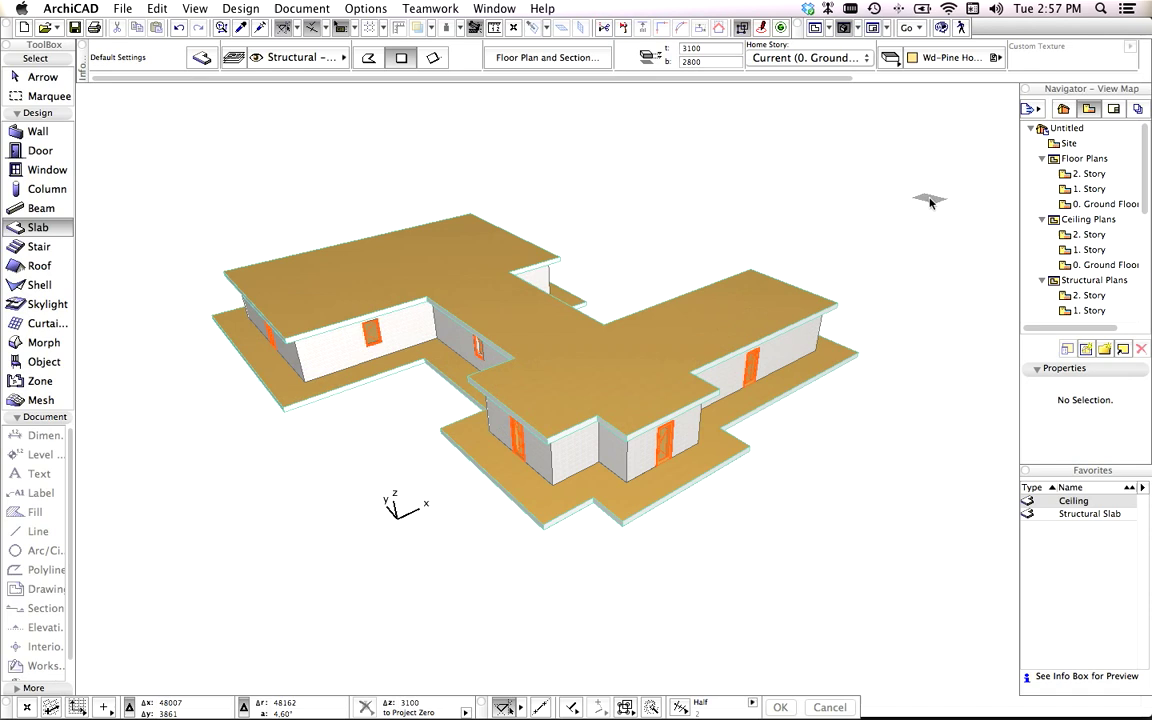
pyautogui.moveTo(648, 212)
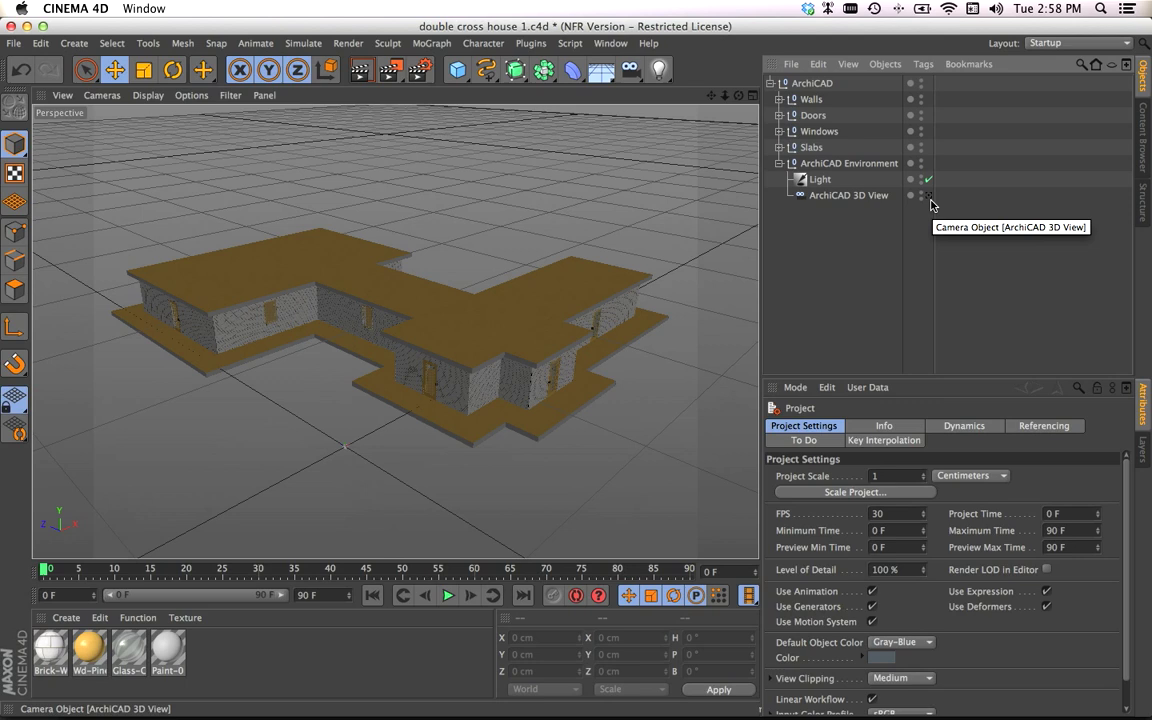
pyautogui.click(780, 163)
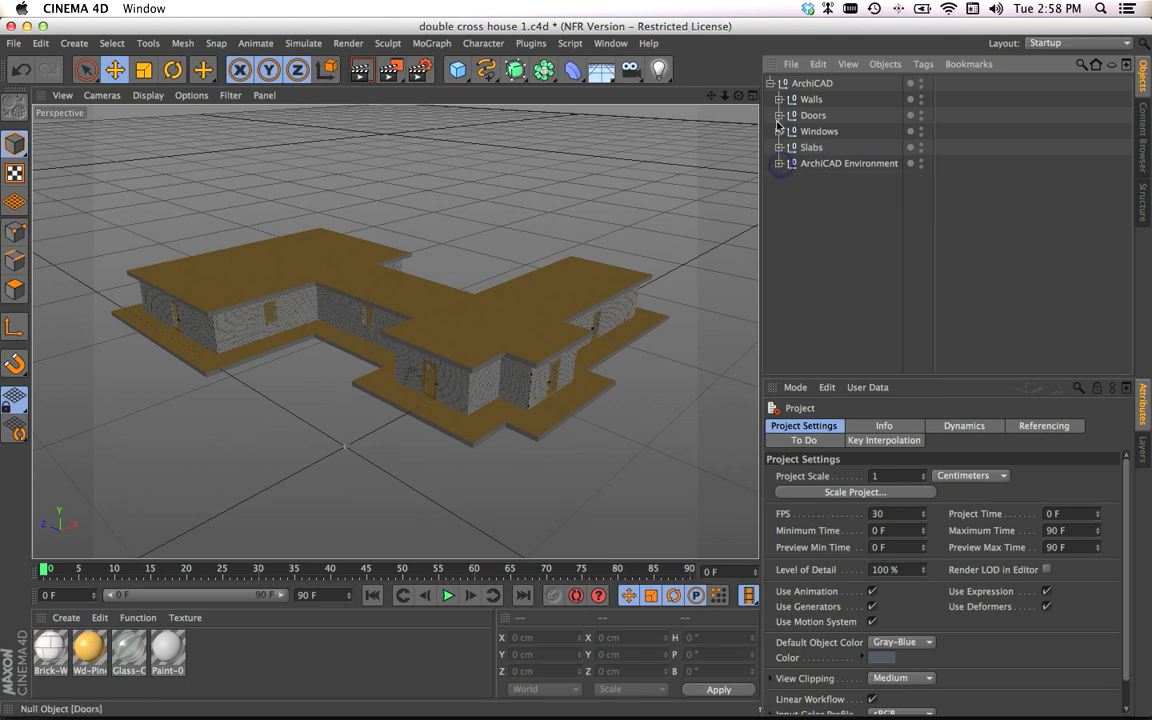
pyautogui.click(770, 83)
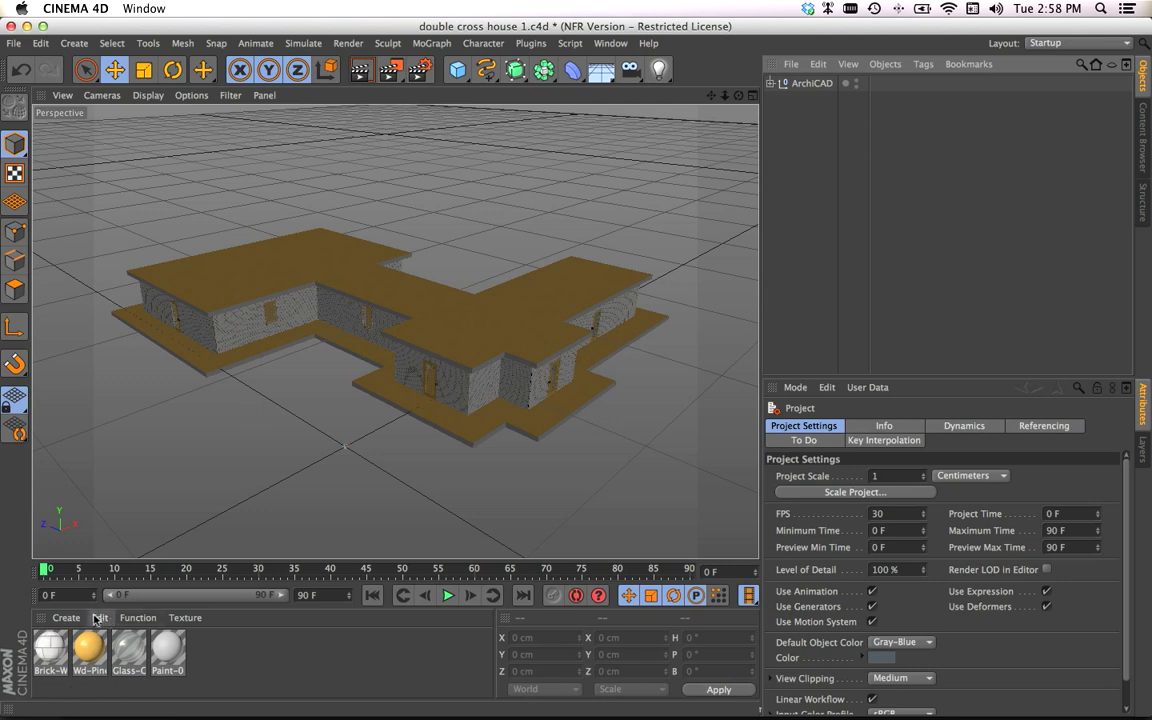
pyautogui.moveTo(510, 616)
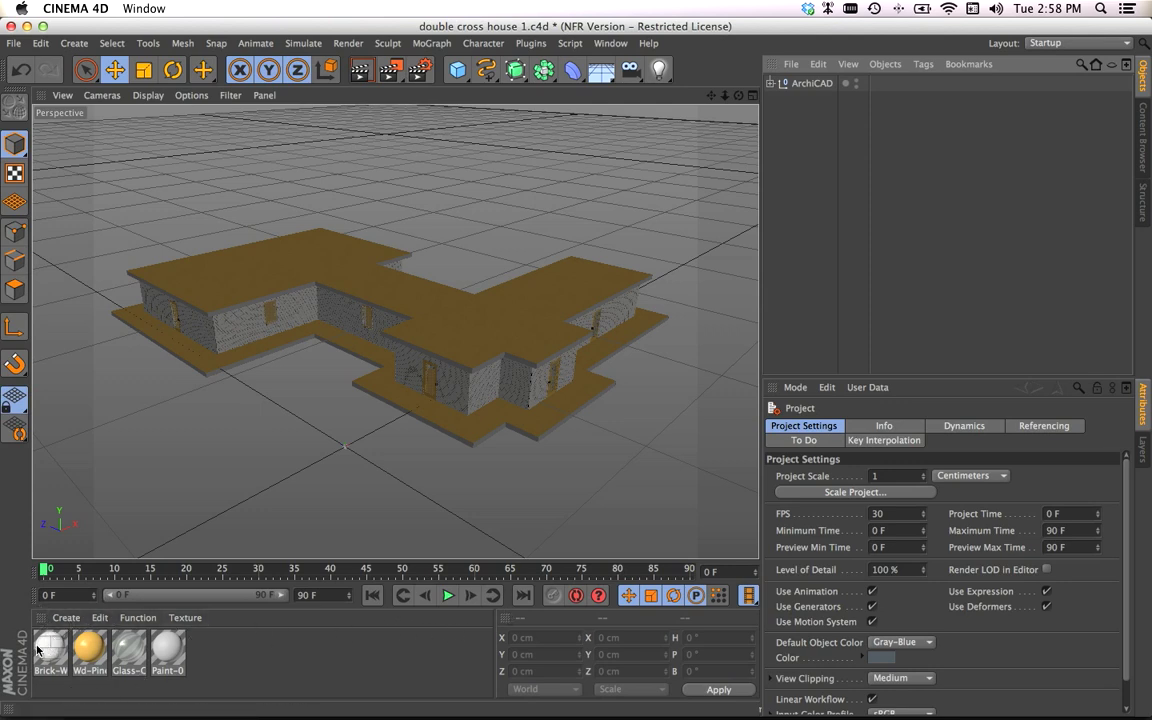
pyautogui.click(315, 335)
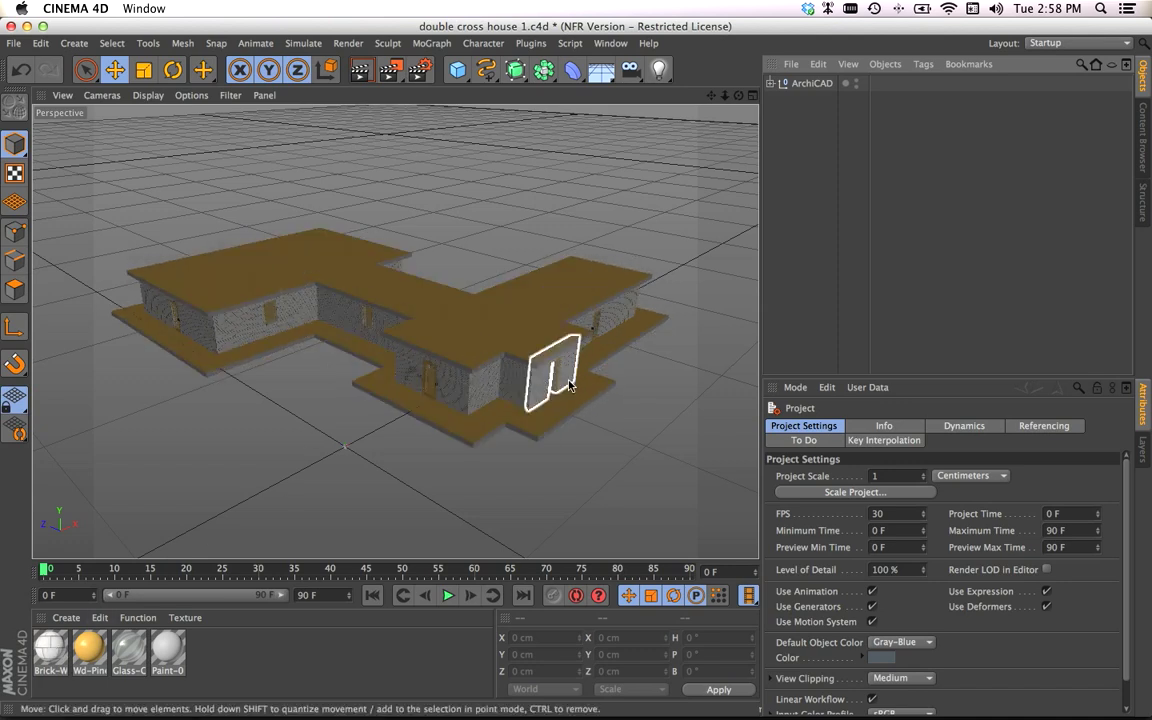
pyautogui.click(811, 83)
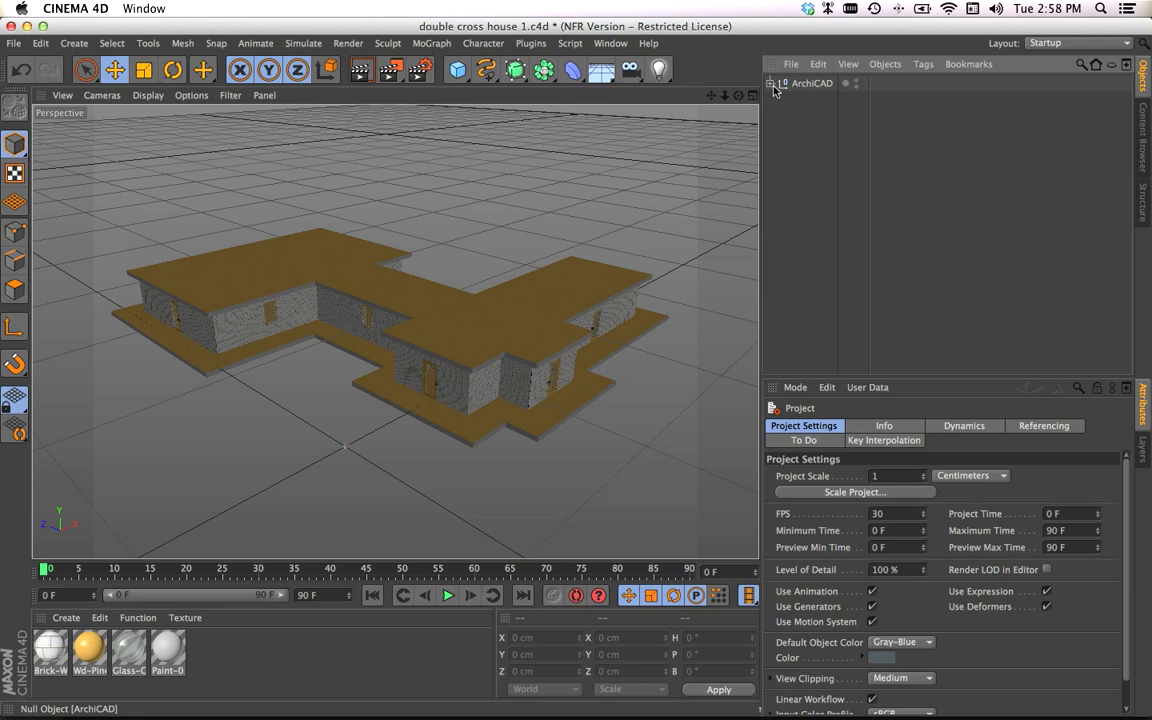
pyautogui.click(770, 83)
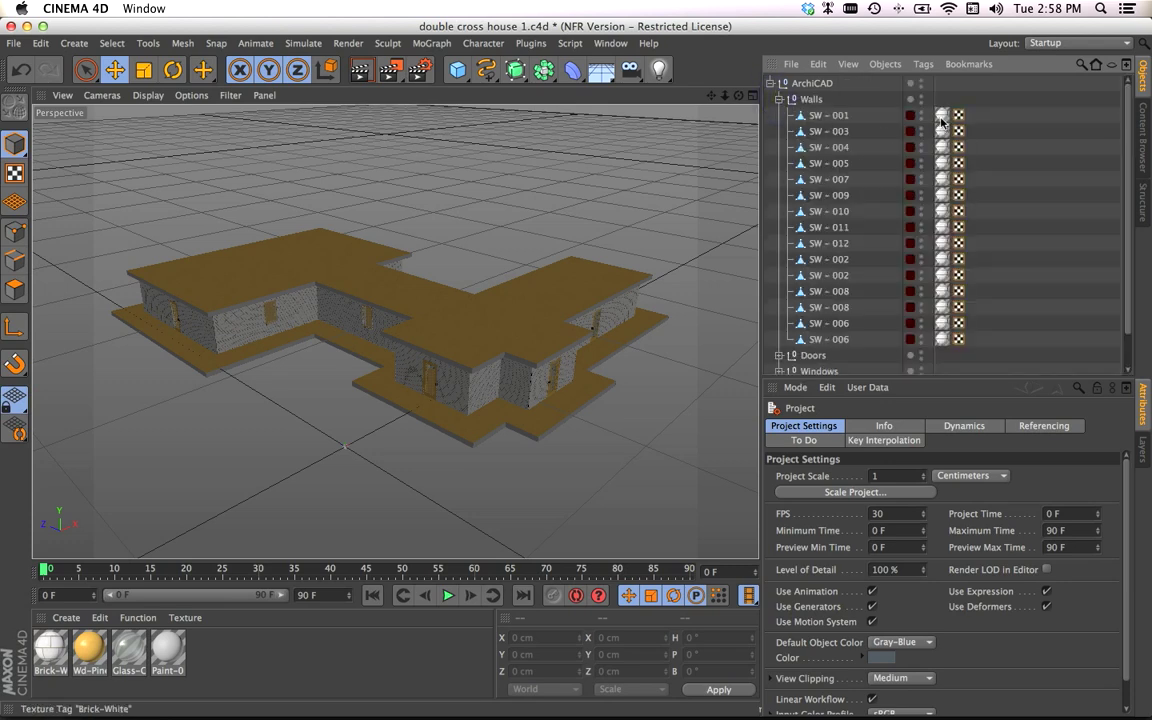
pyautogui.click(829, 162)
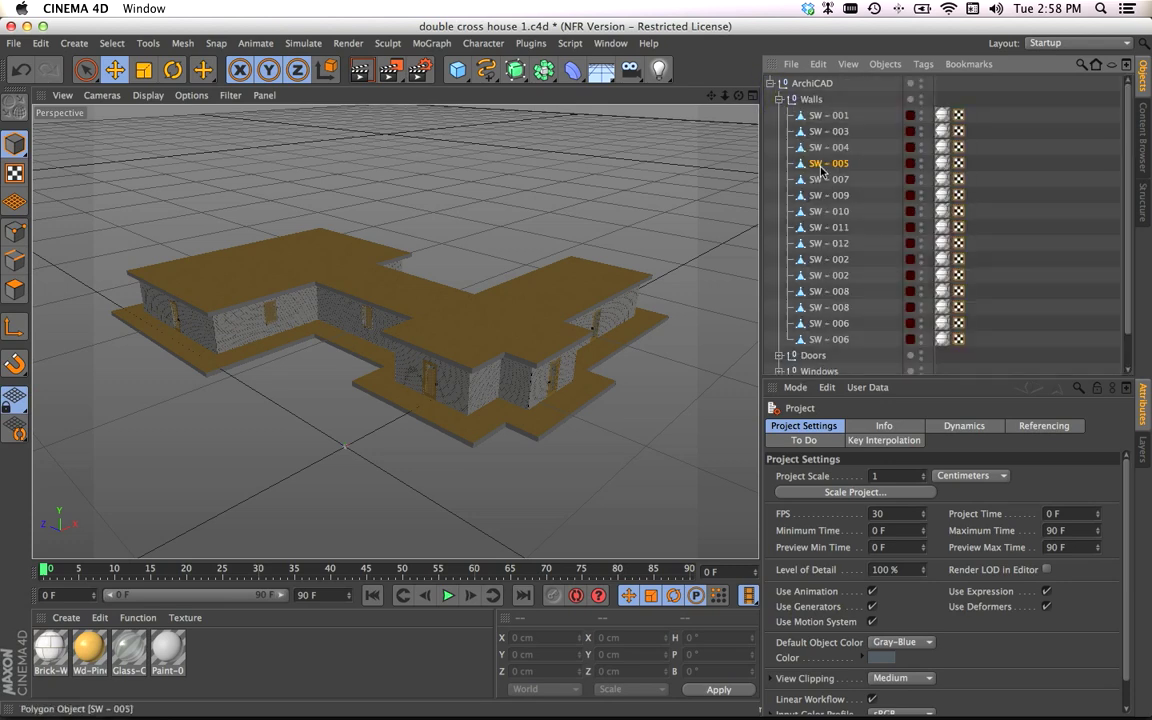
pyautogui.click(828, 162)
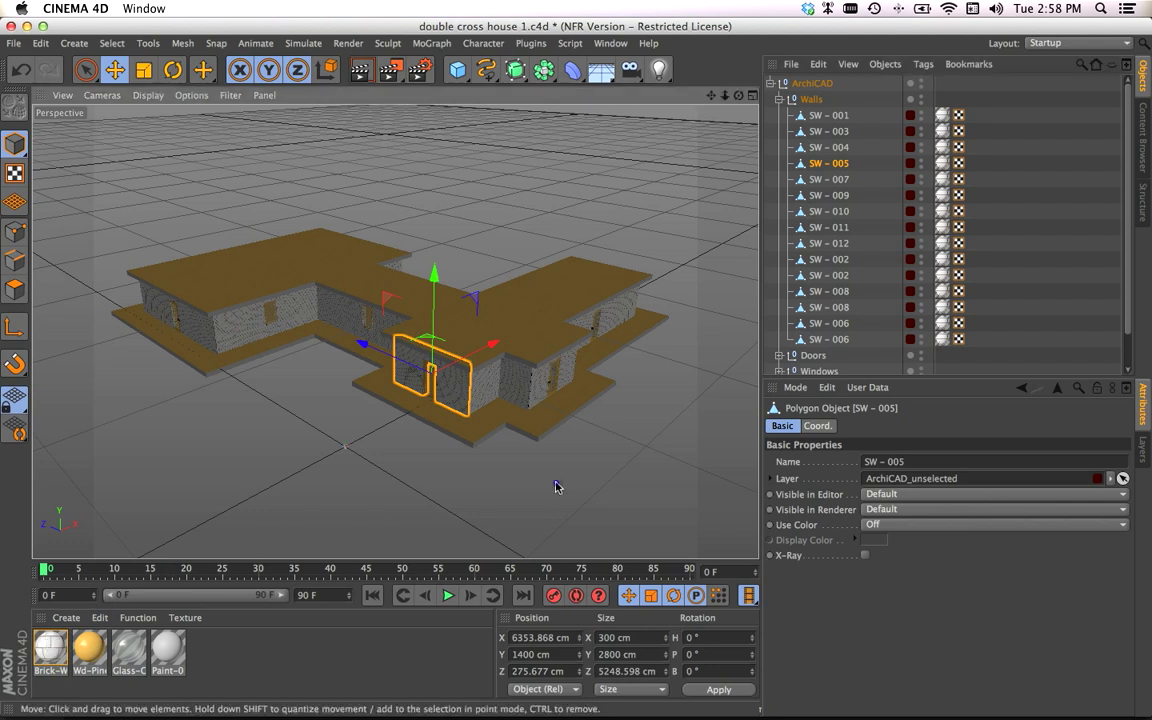
pyautogui.click(780, 99)
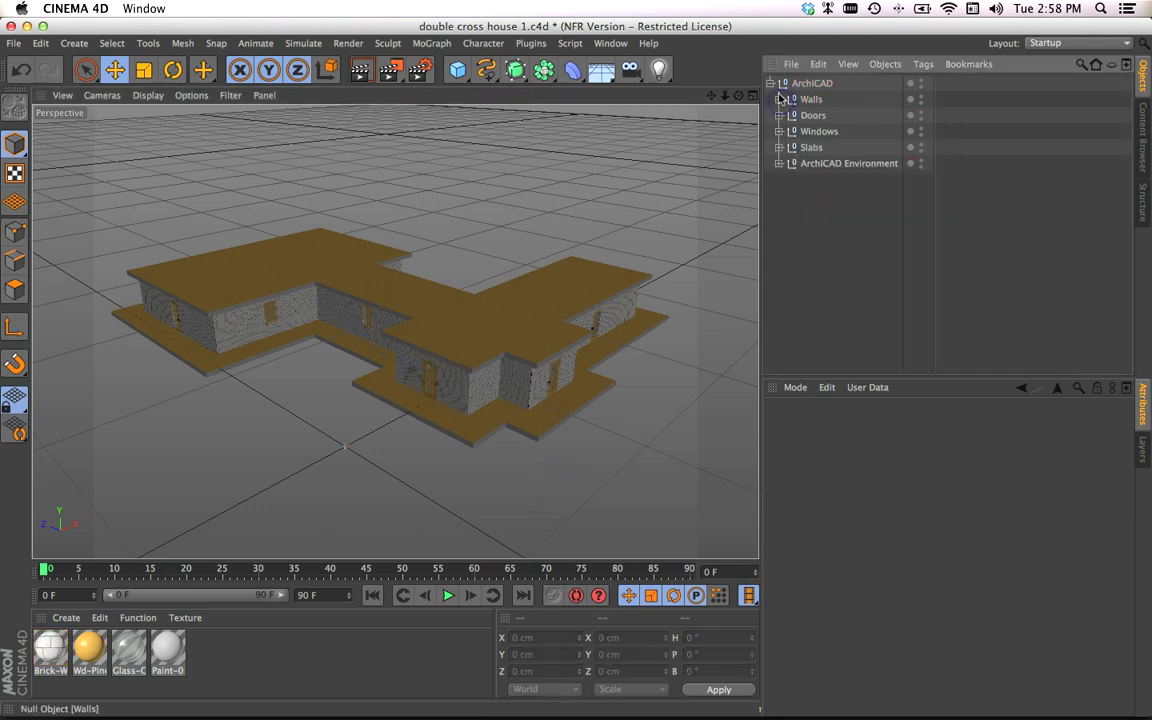
pyautogui.click(779, 83)
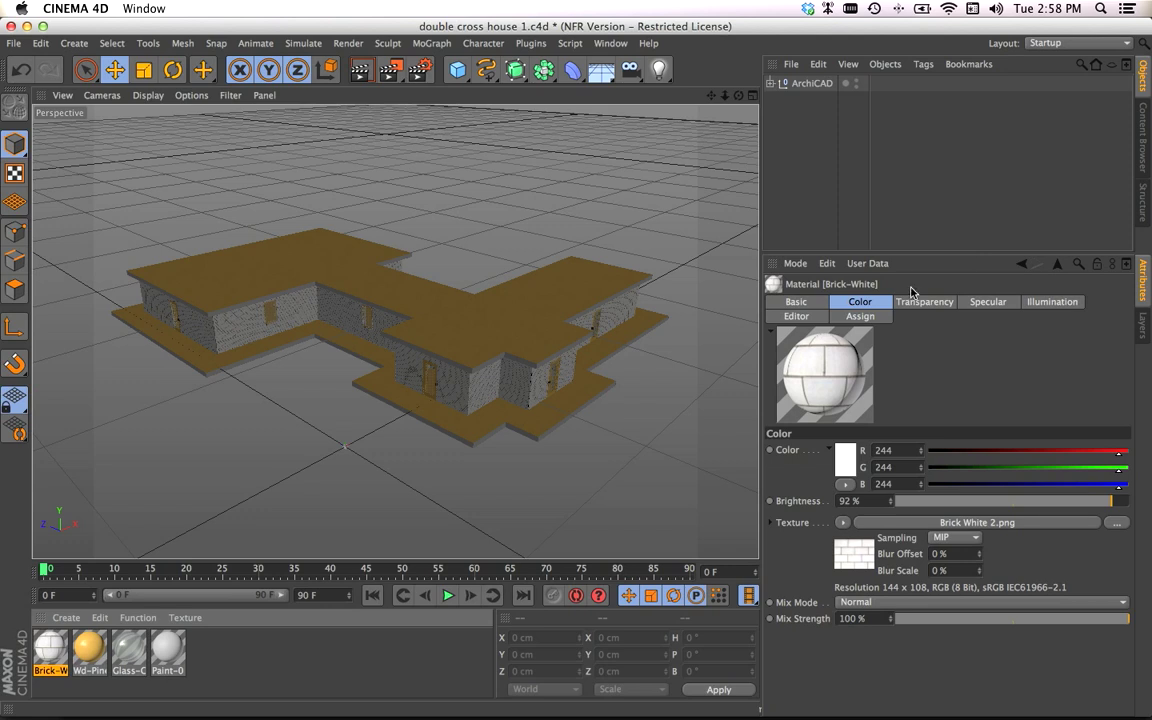
# Clear the Brick-White material's Color texture and set its colour to RGB 244, 94, 59.
pyautogui.click(796, 301)
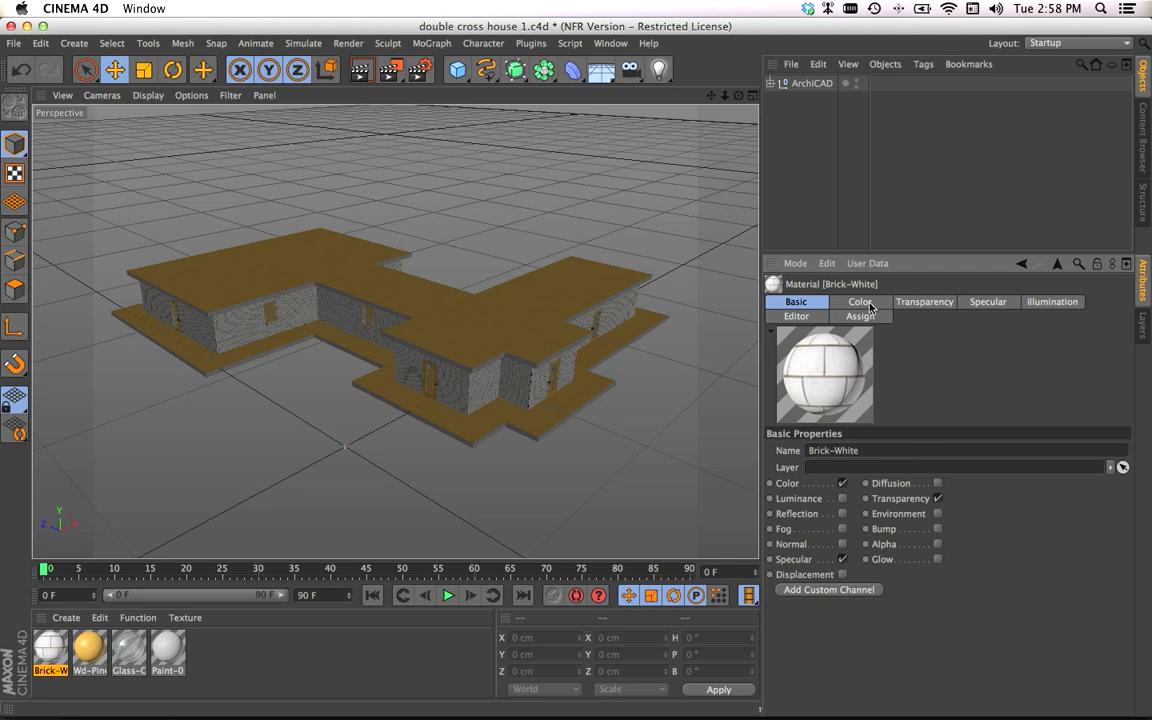
pyautogui.click(859, 301)
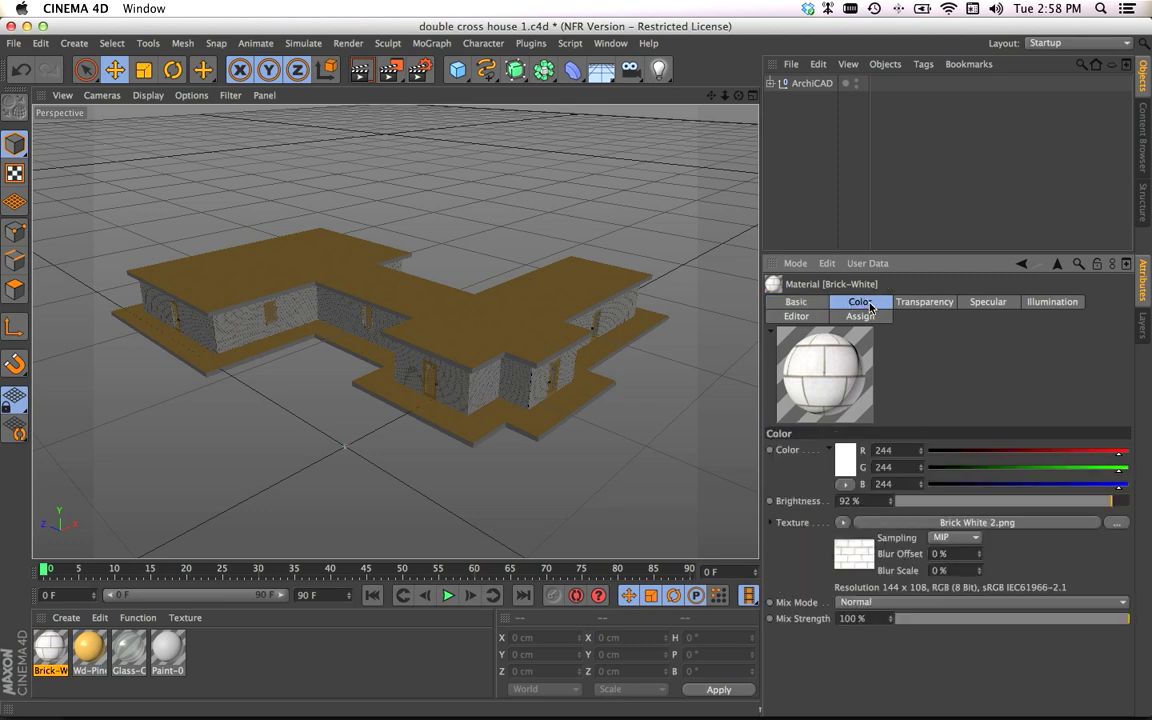
pyautogui.click(795, 301)
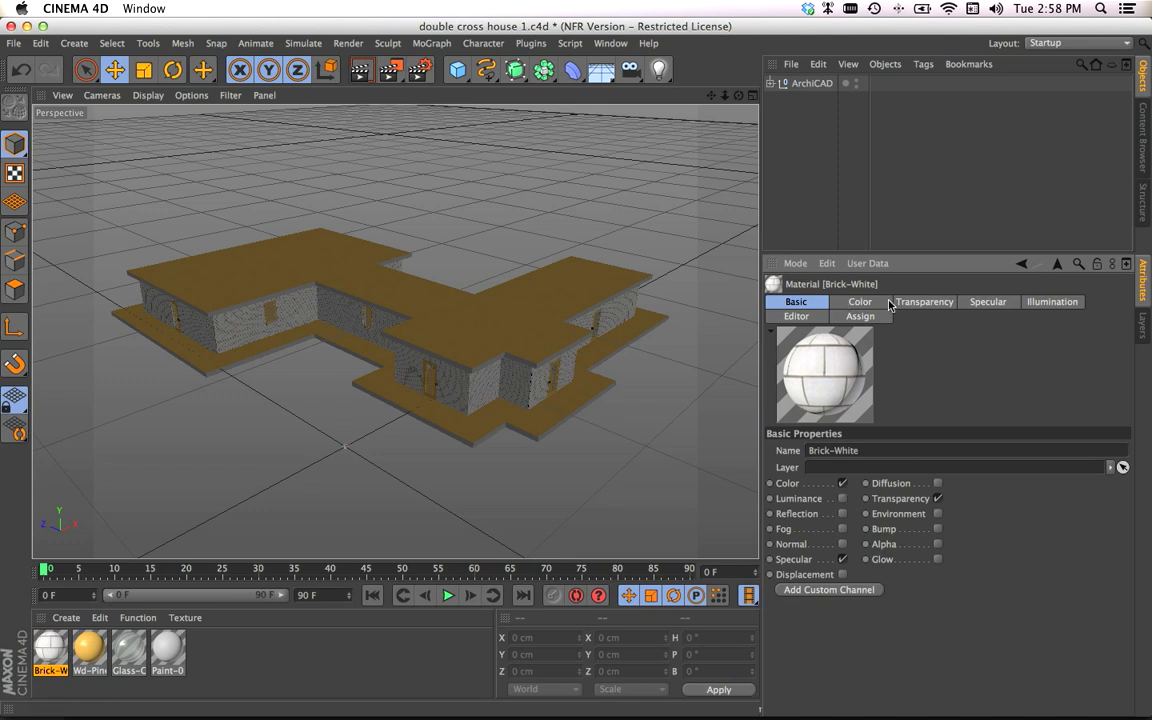
pyautogui.moveTo(921, 302)
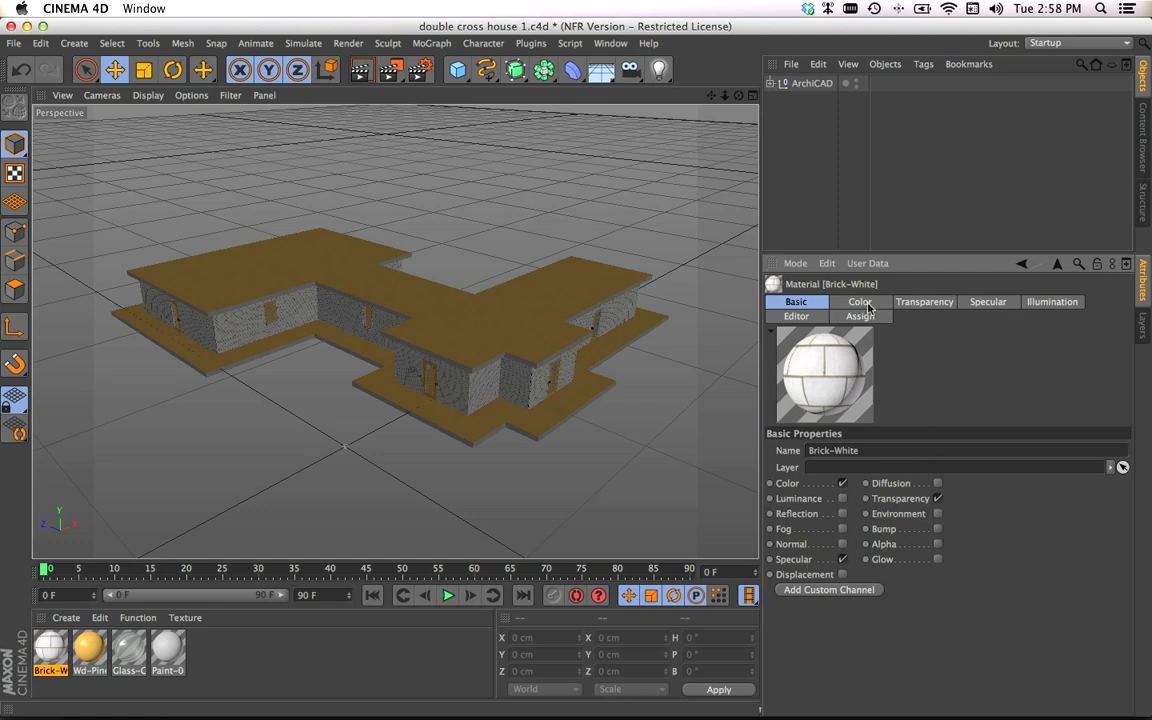
pyautogui.click(859, 301)
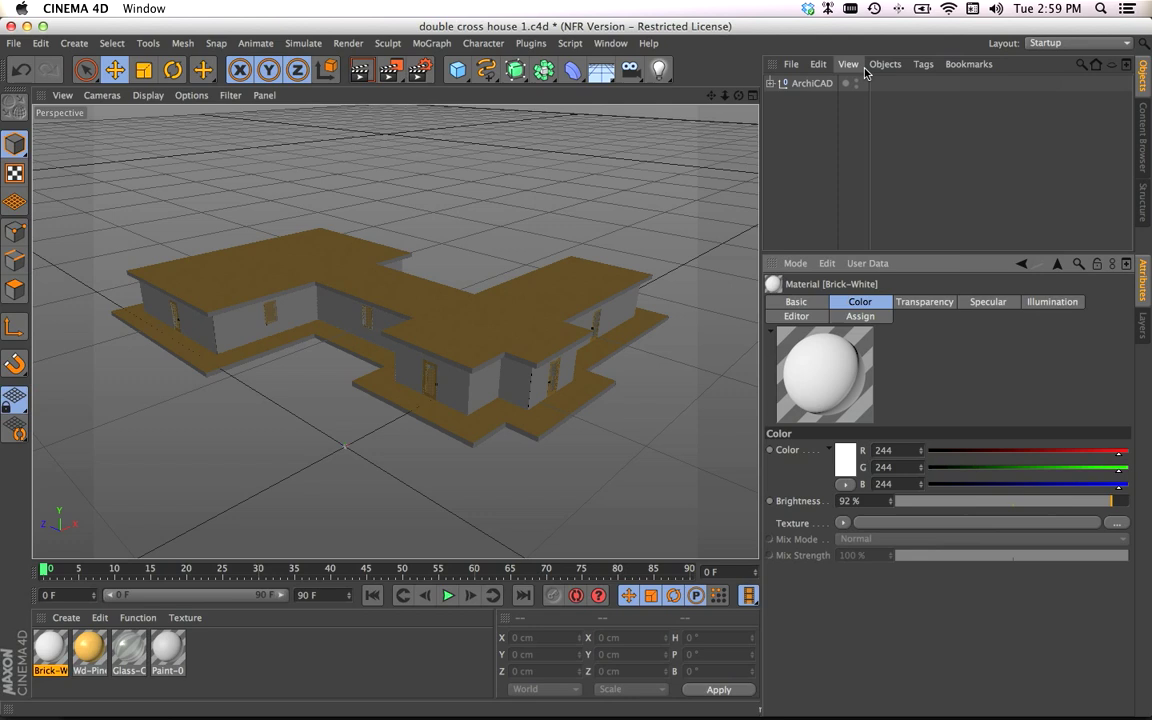
pyautogui.click(335, 328)
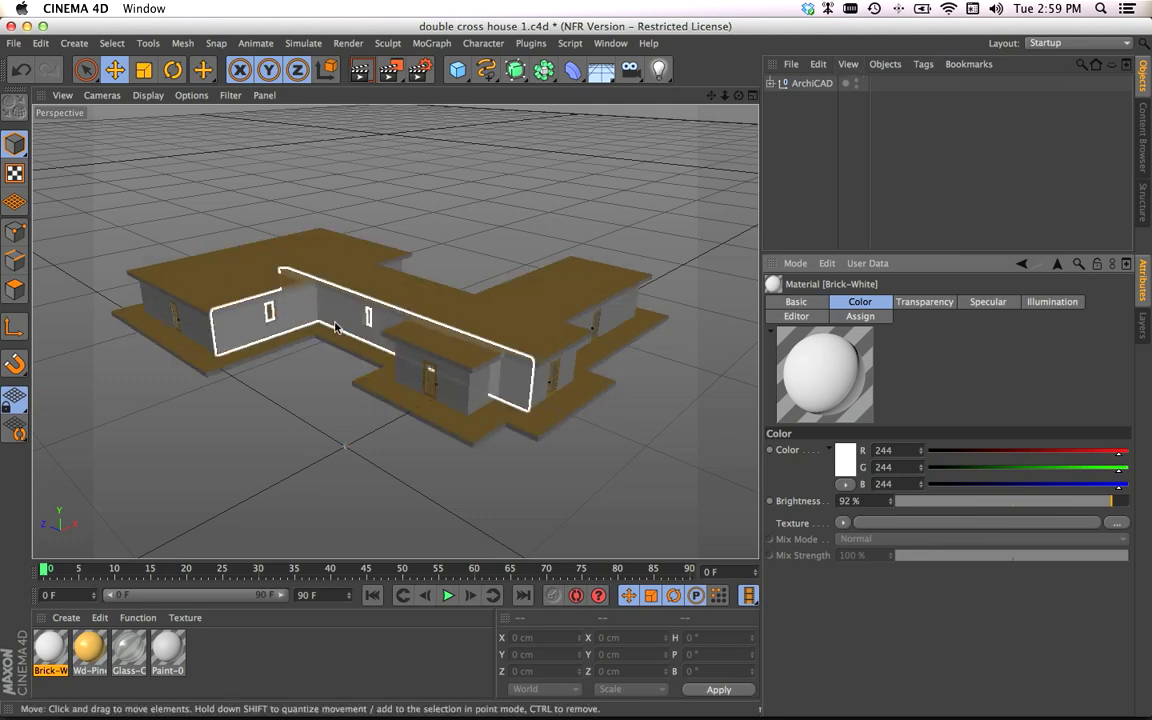
pyautogui.click(450, 500)
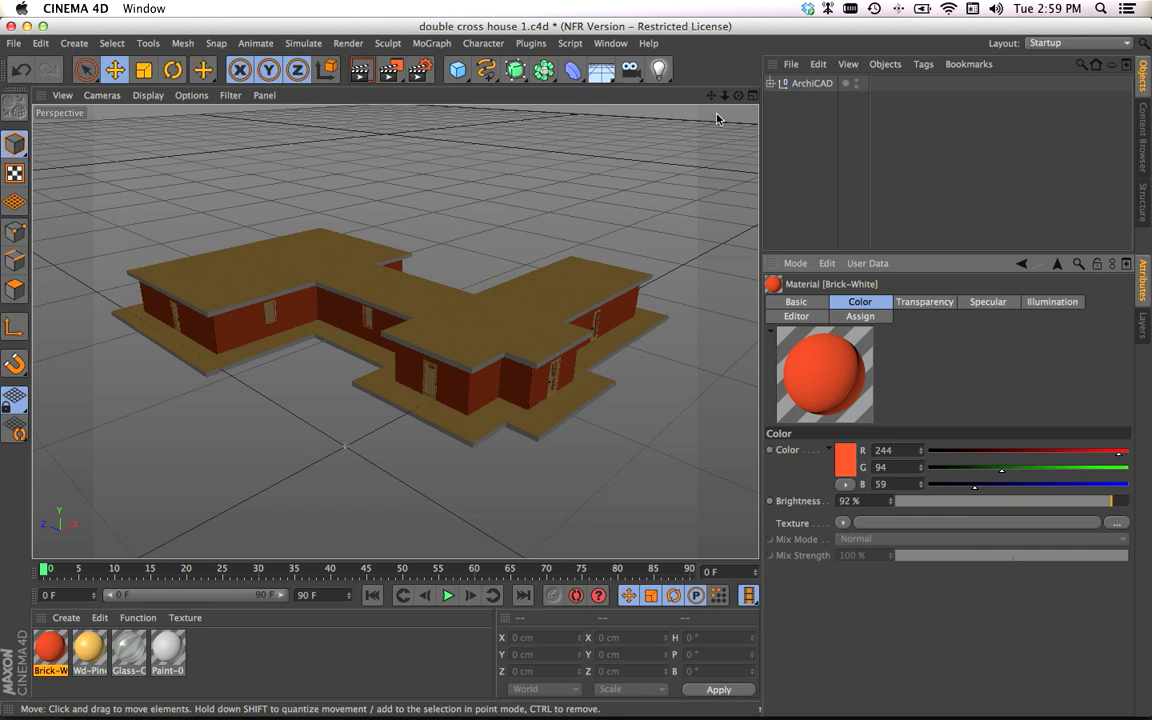
# Expand the ArchiCAD walls group to check the red material, then collapse it.
pyautogui.click(771, 83)
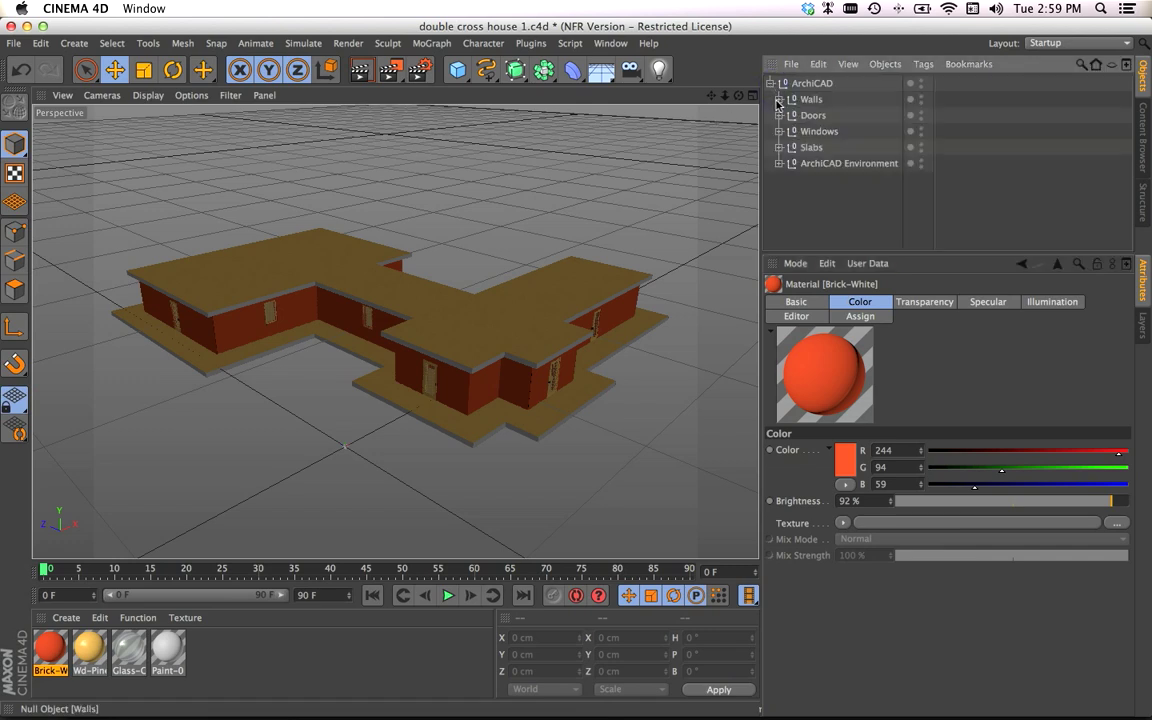
pyautogui.click(779, 99)
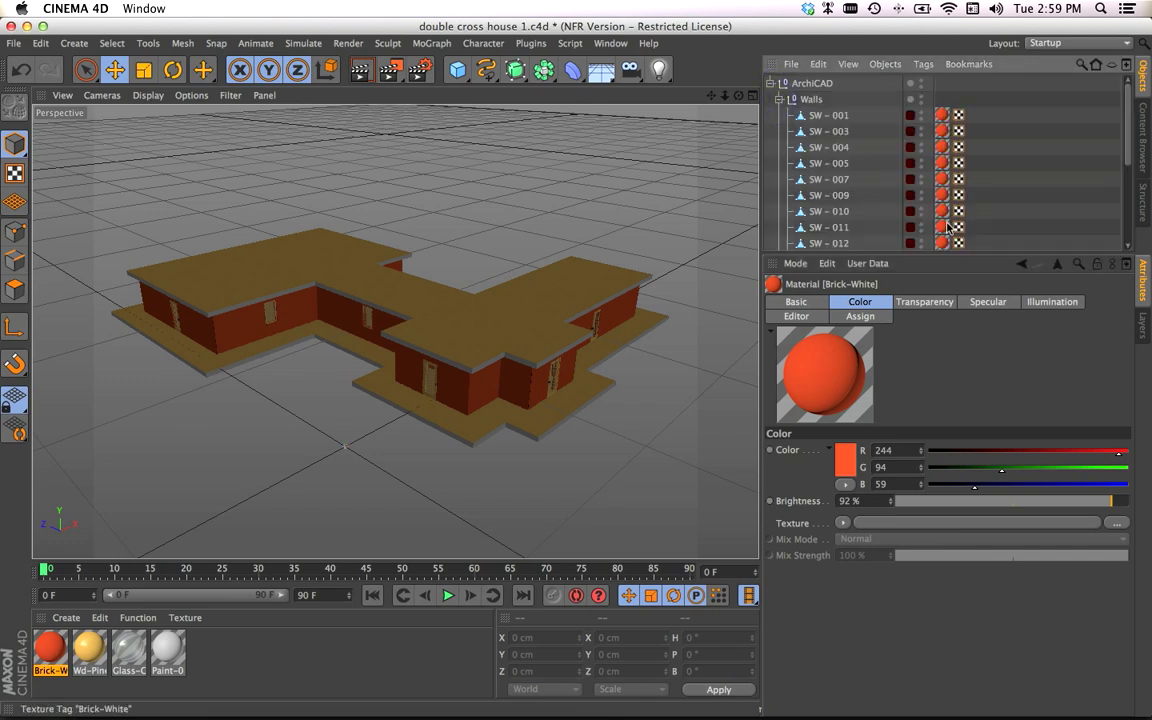
pyautogui.click(781, 99)
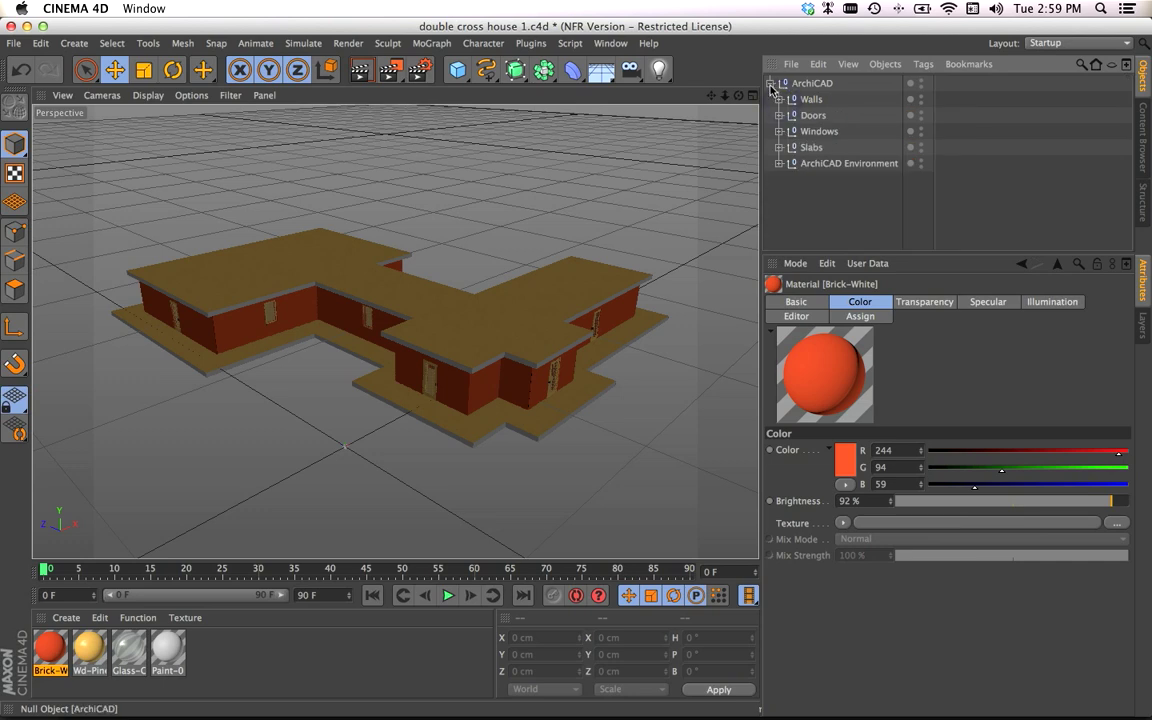
pyautogui.click(779, 83)
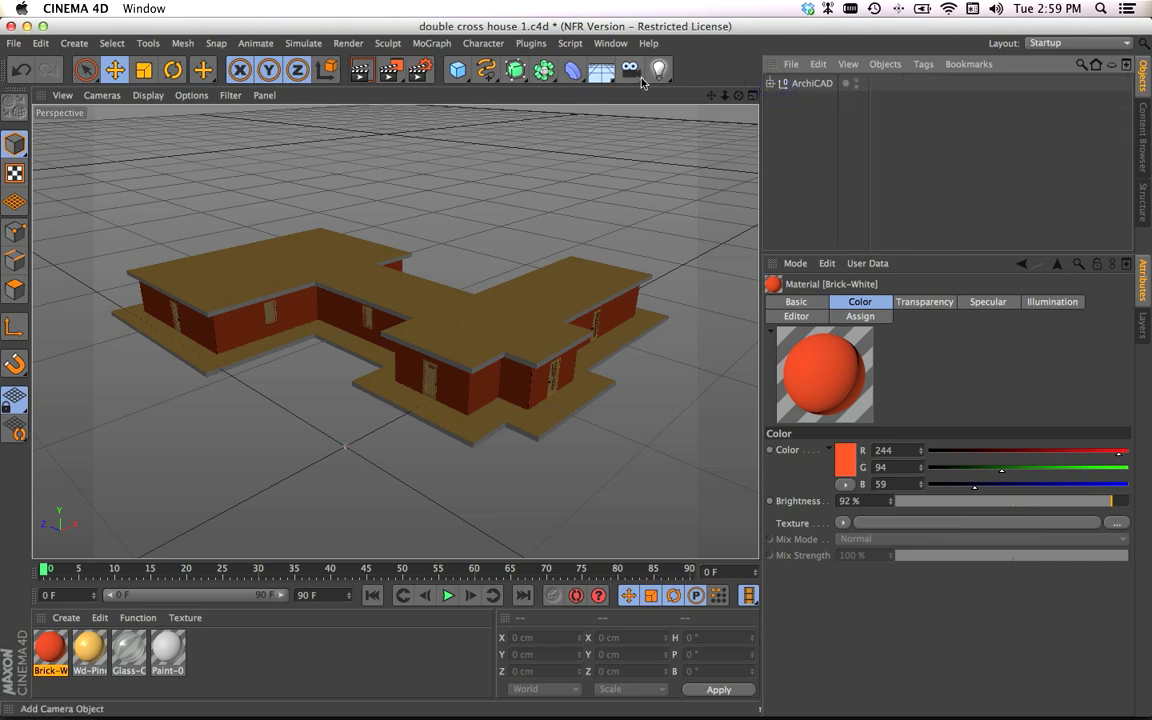
pyautogui.moveTo(519, 33)
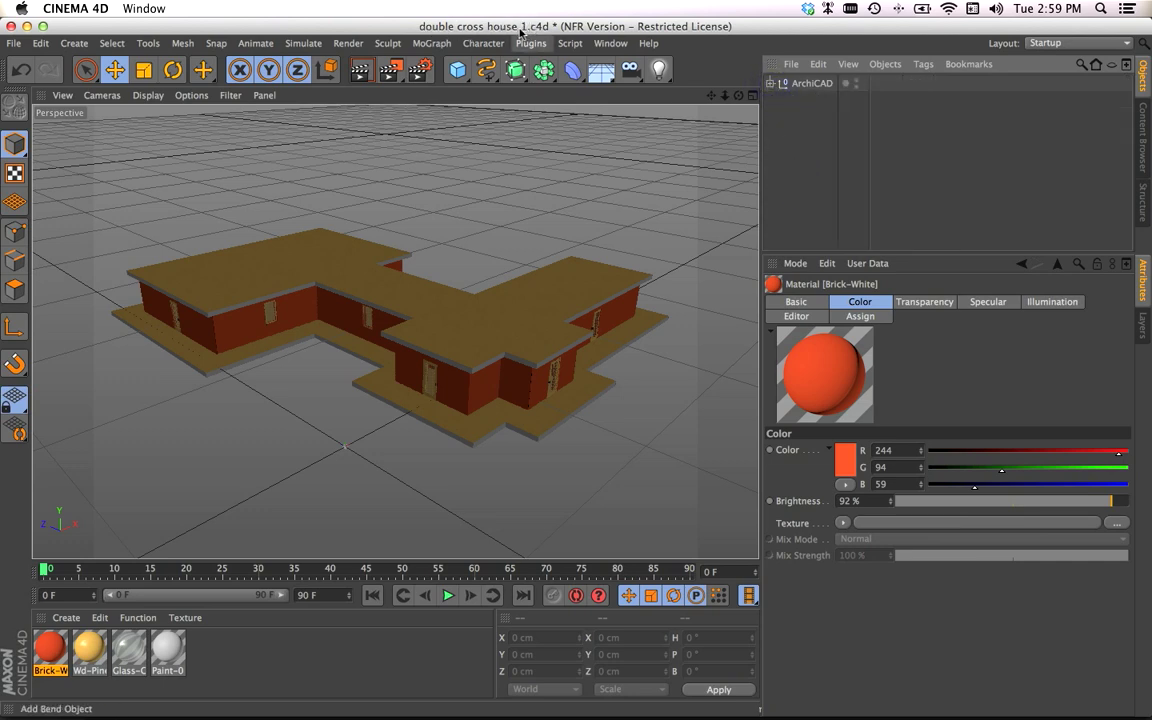
pyautogui.click(14, 43)
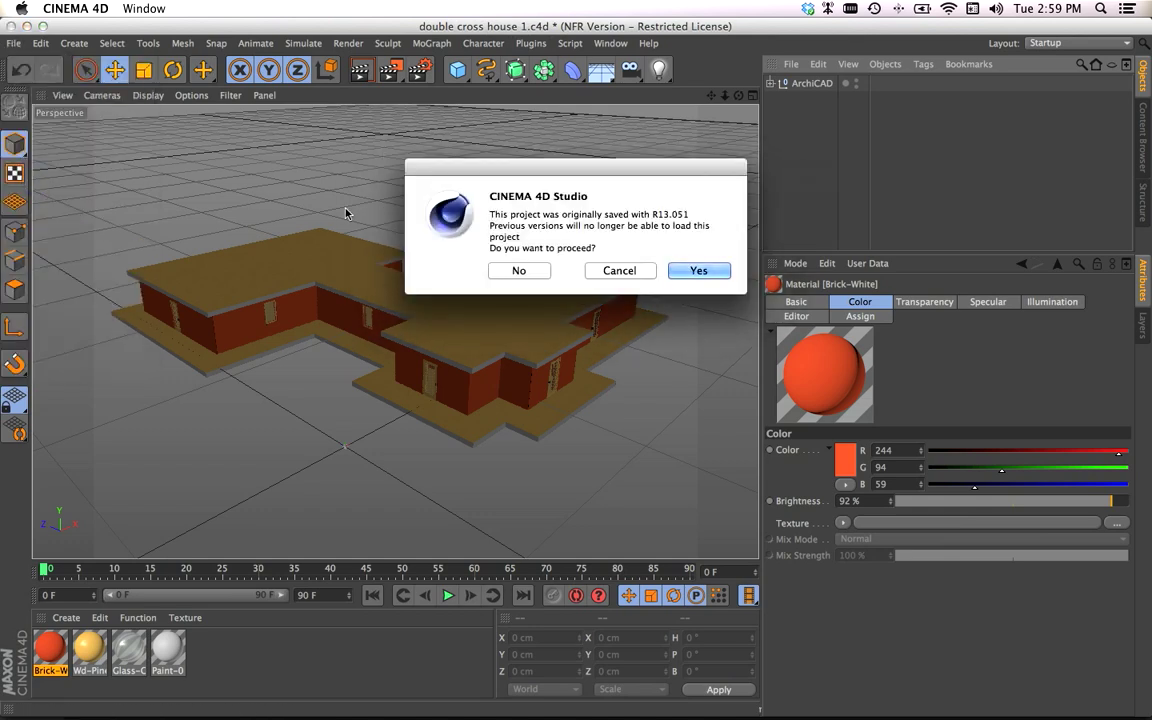
pyautogui.moveTo(698, 270)
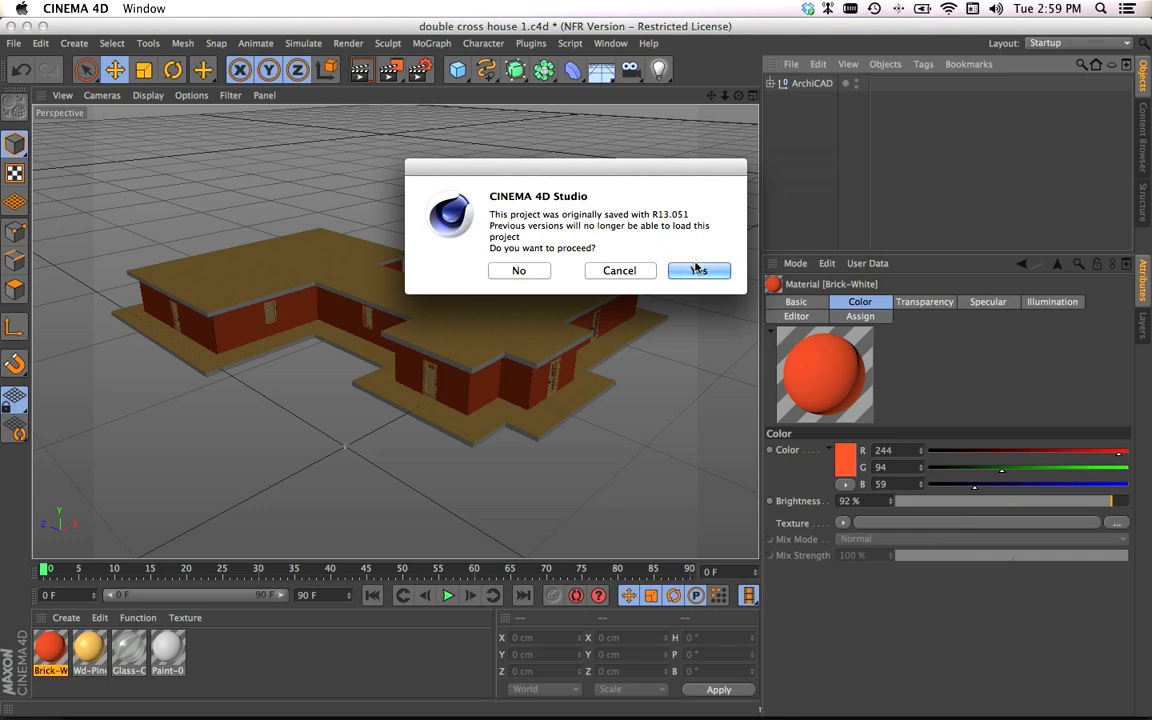
# Confirm saving 'double cross house 1.c4d' in the newer file version.
pyautogui.click(698, 270)
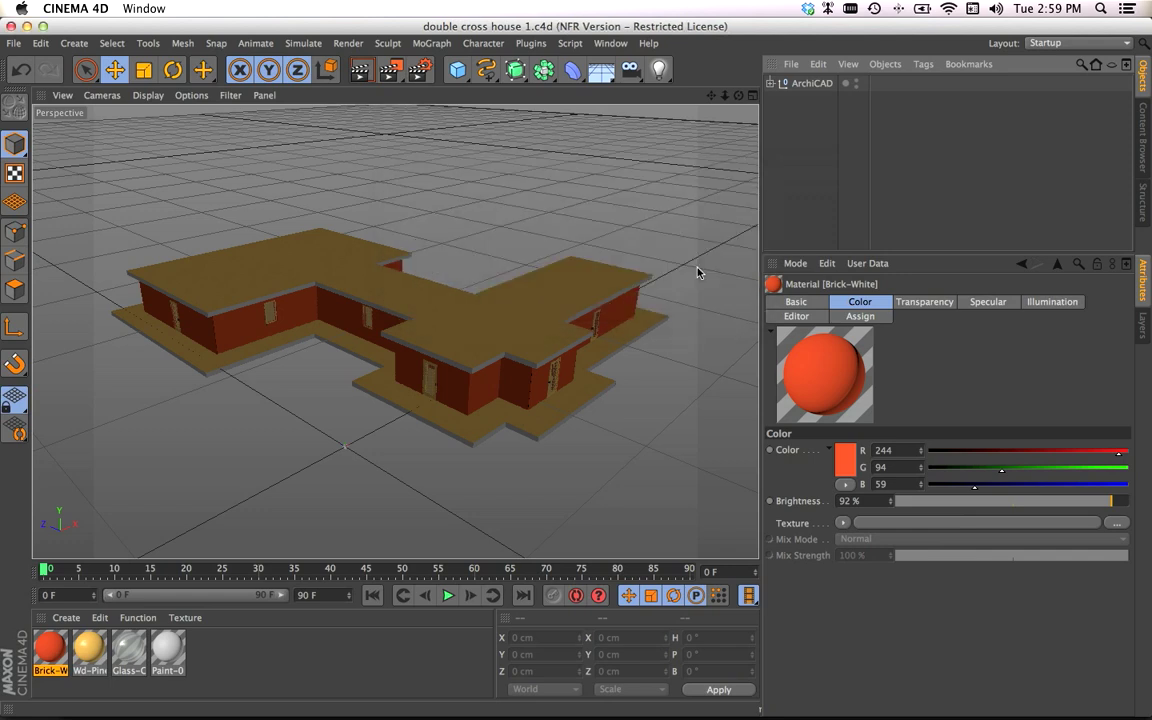
pyautogui.moveTo(670, 242)
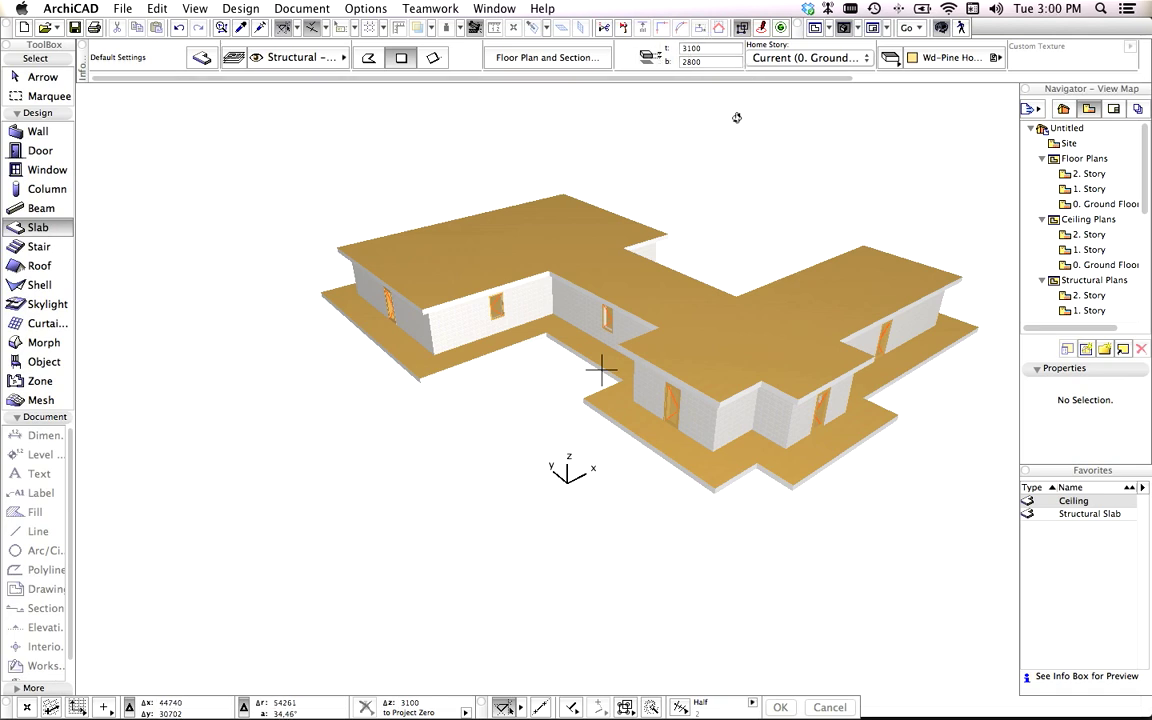
pyautogui.moveTo(575, 353)
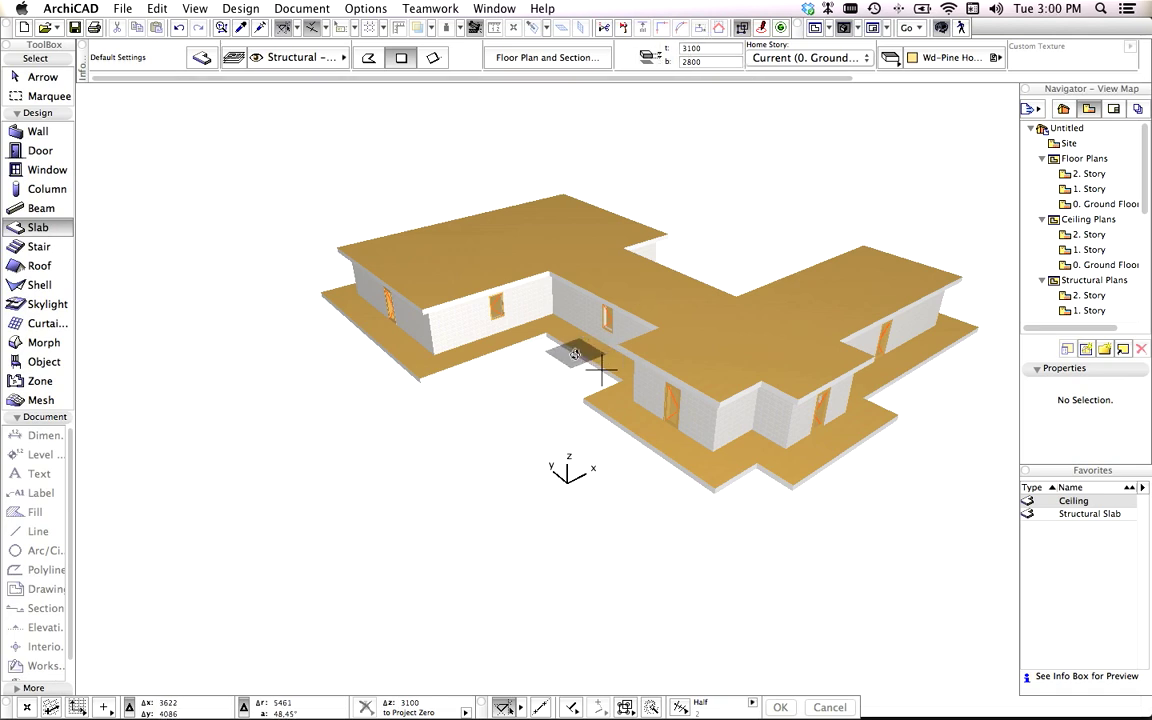
# Draw a square annex slab left of the house using the house floor slab's settings.
pyautogui.click(585, 347)
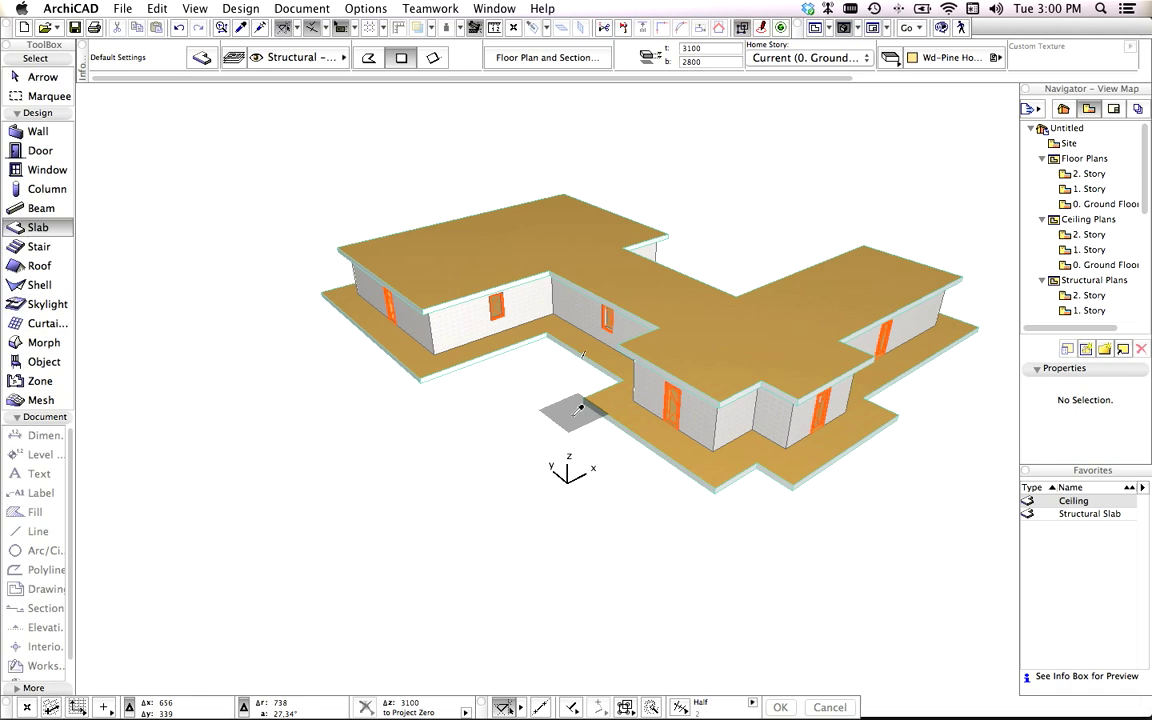
pyautogui.moveTo(575, 410); pyautogui.dragTo(350, 448)
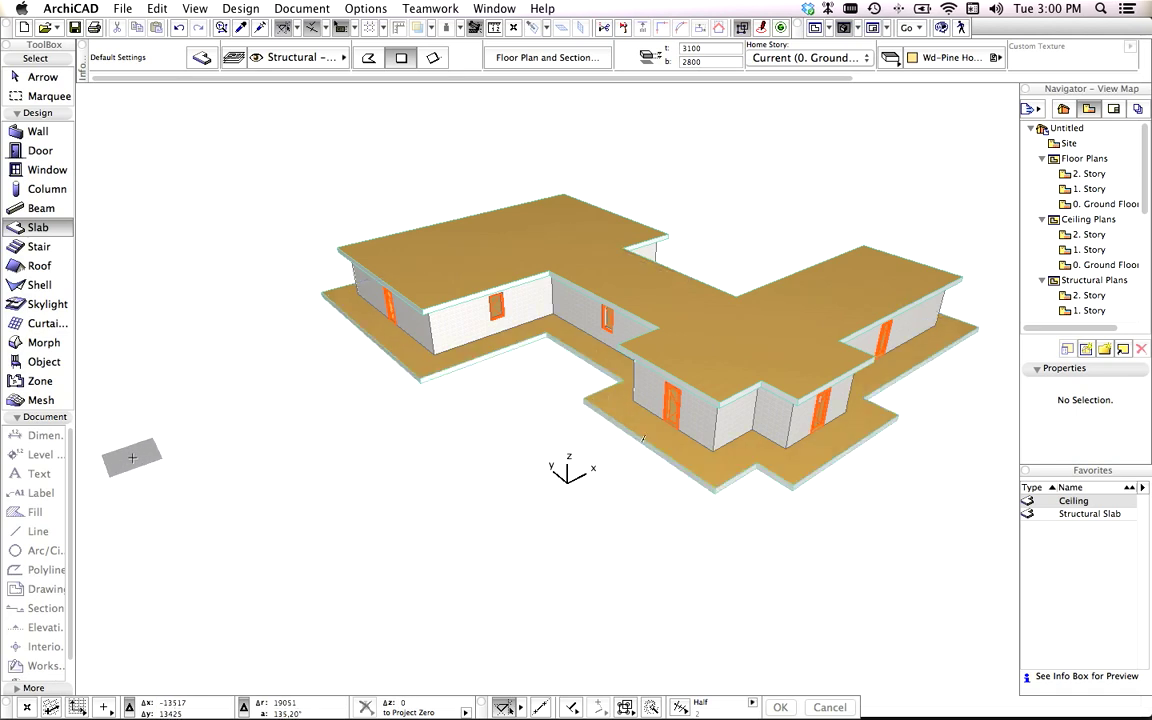
pyautogui.moveTo(131, 458); pyautogui.dragTo(405, 500)
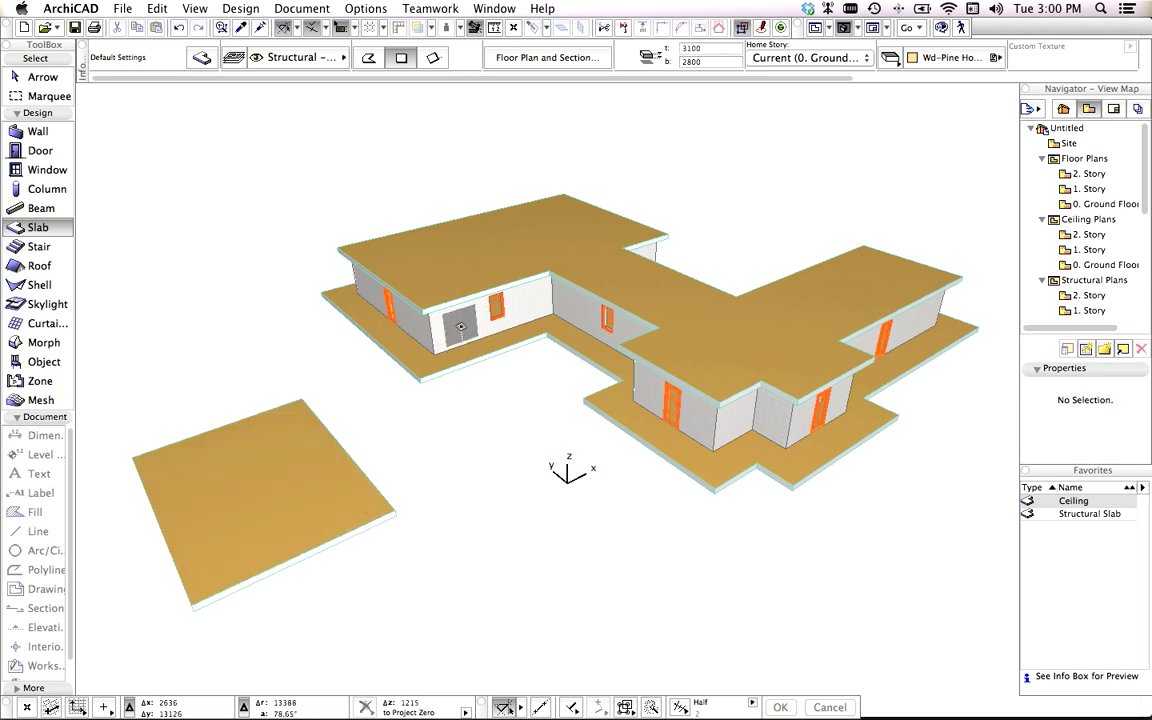
# Wall the annex, add an Entrance door, and draw a large ground slab around everything.
pyautogui.click(463, 323)
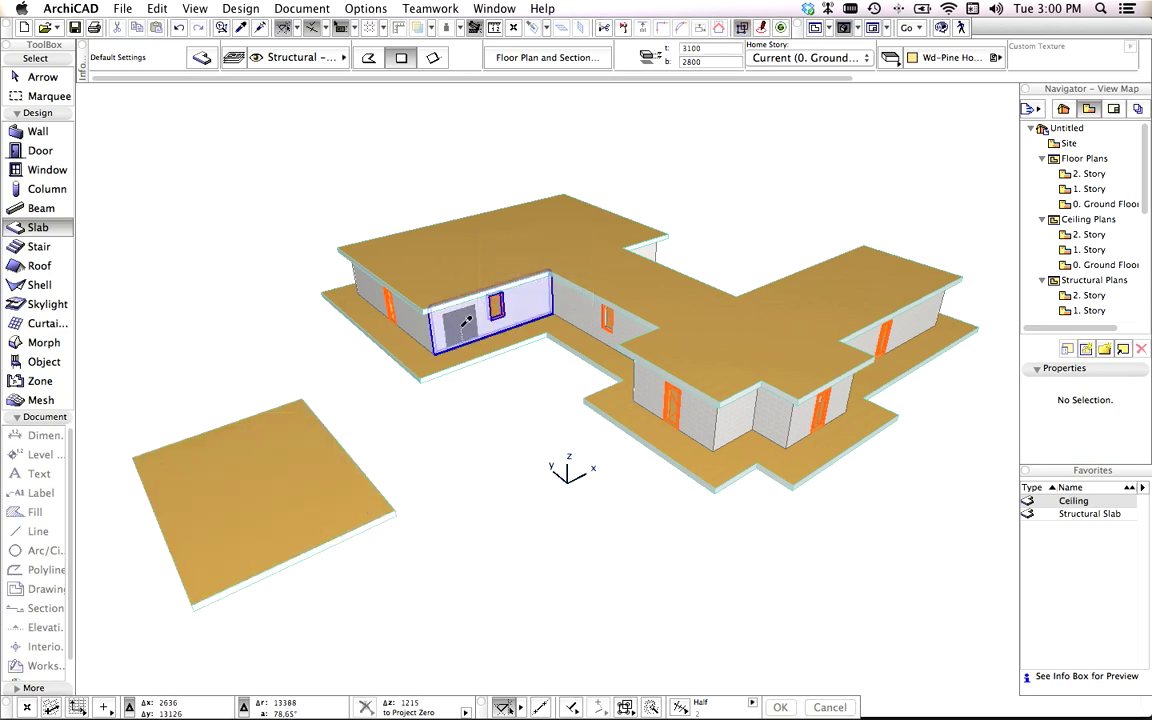
pyautogui.click(38, 131)
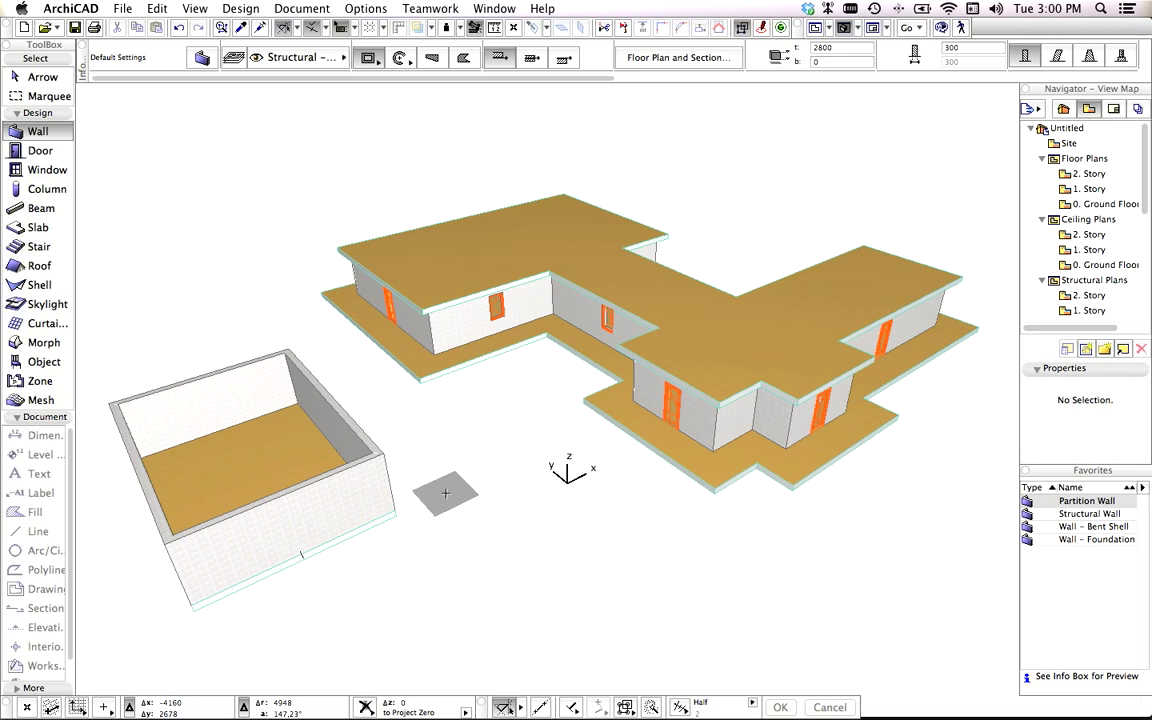
pyautogui.click(38, 227)
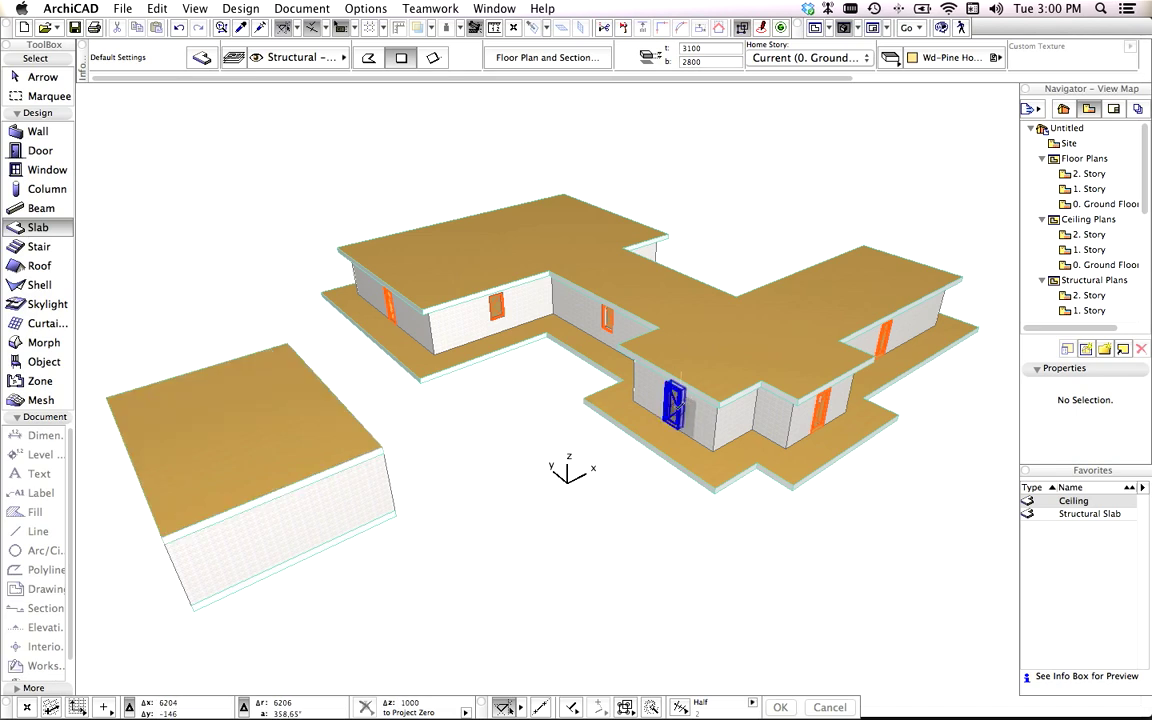
pyautogui.click(41, 150)
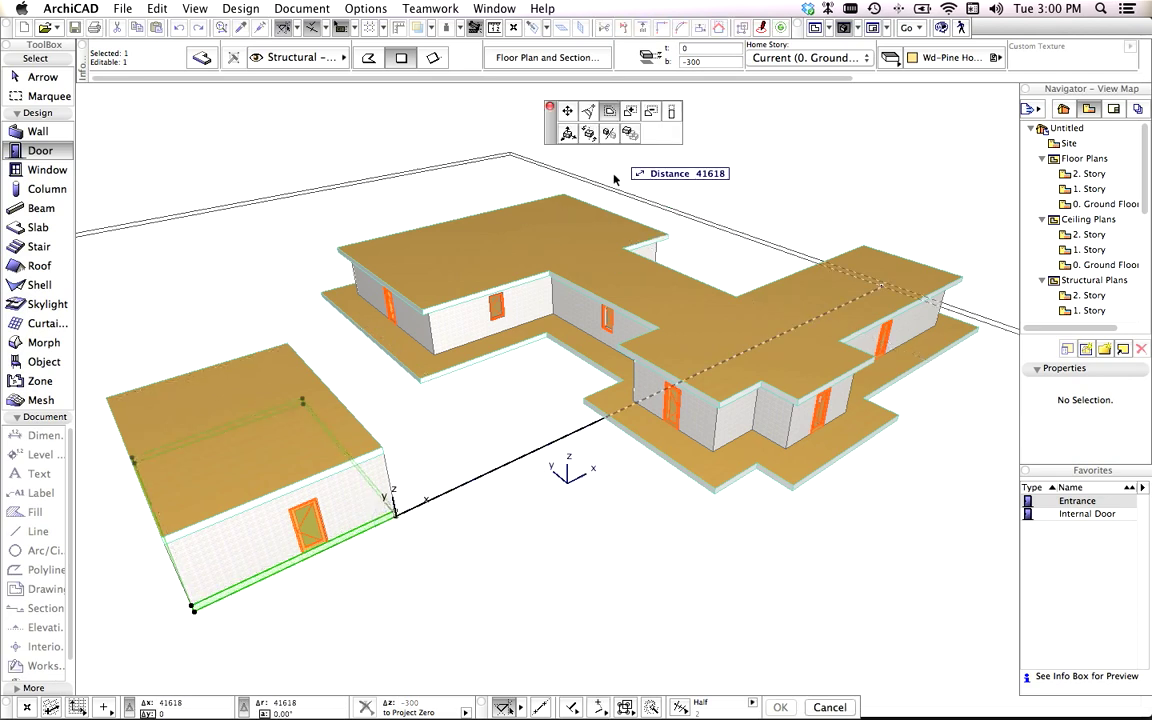
pyautogui.moveTo(489, 475)
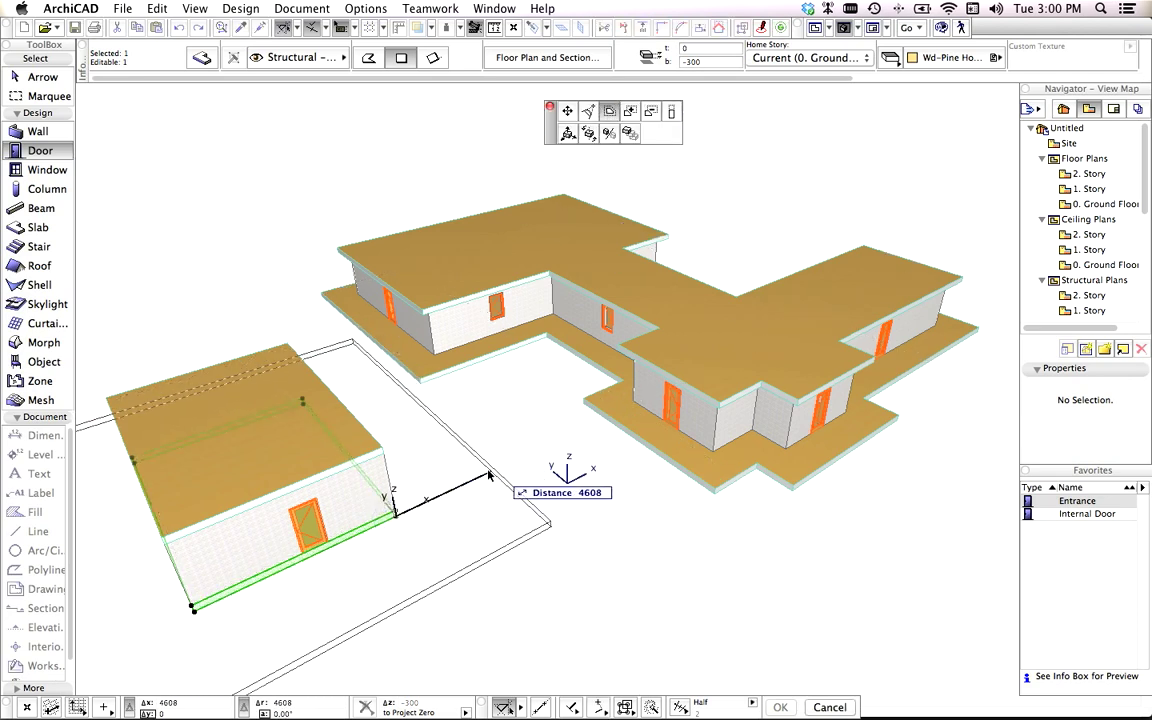
pyautogui.moveTo(655, 442)
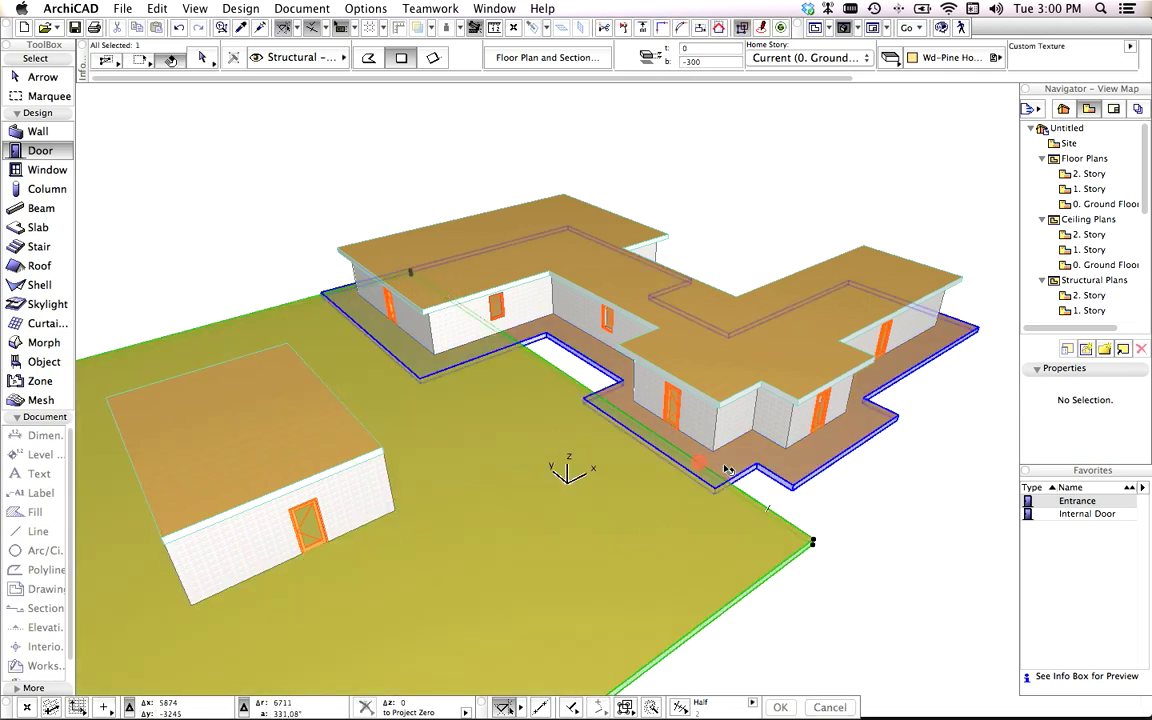
pyautogui.click(725, 470)
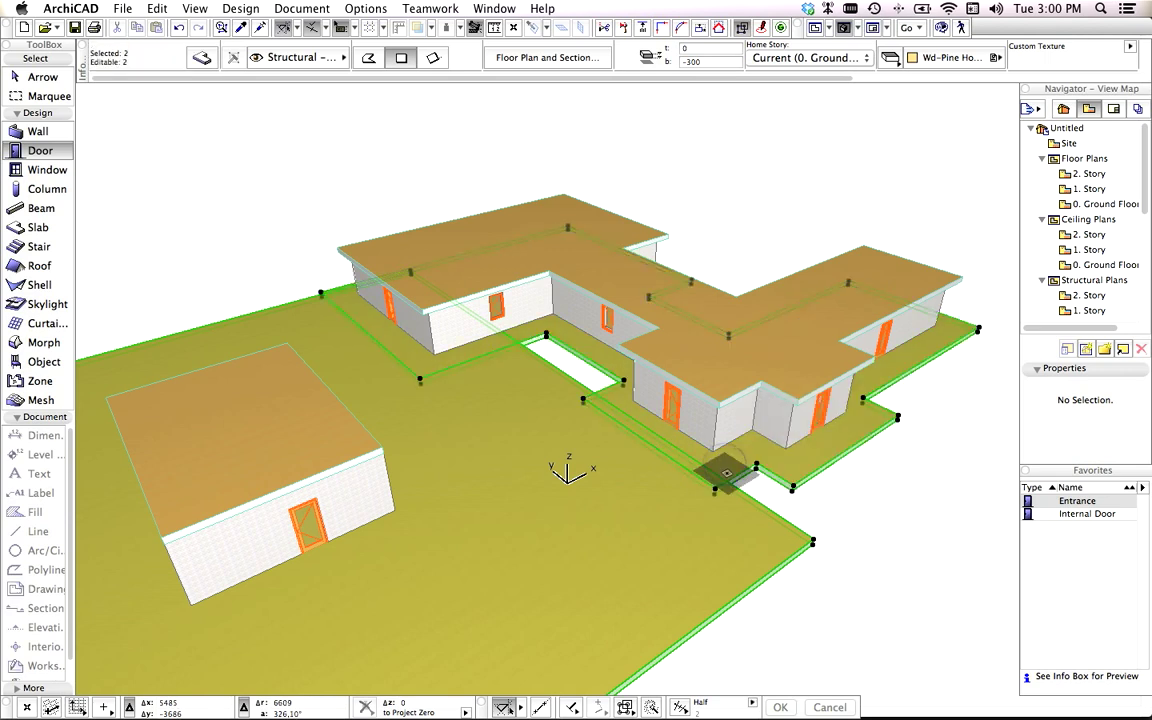
pyautogui.moveTo(725, 470); pyautogui.dragTo(360, 340)
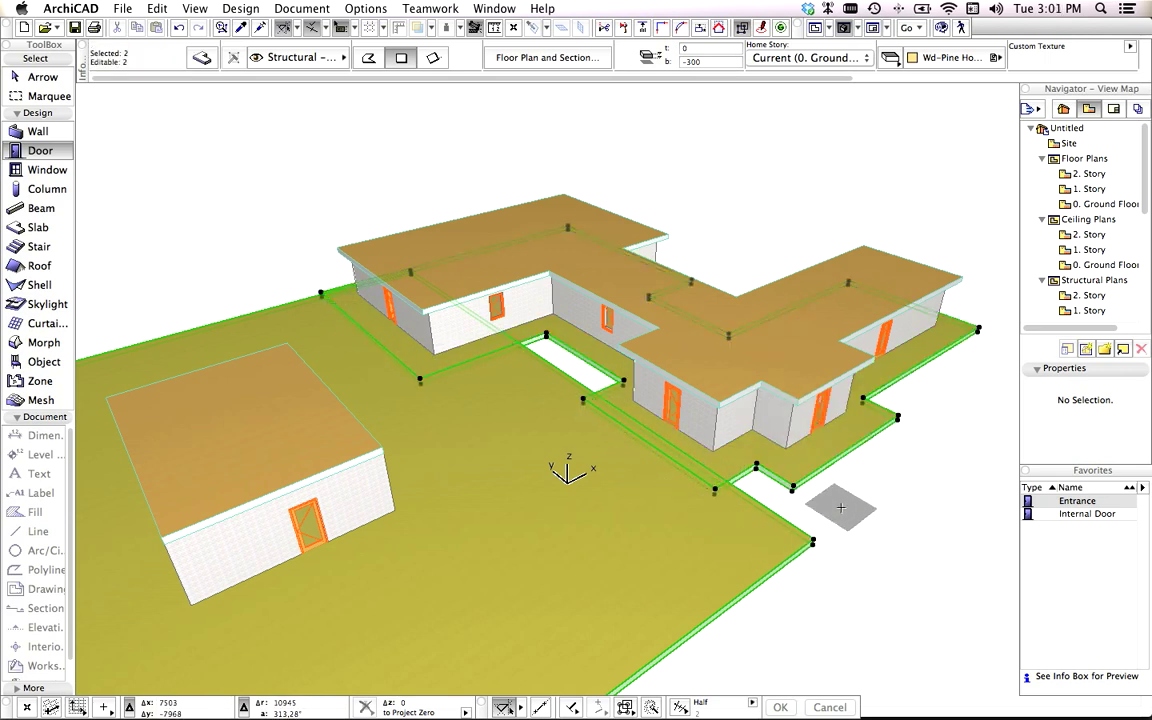
# Convert the ground slab and house floor slab to morphs and merge them with Boolean Union.
pyautogui.rightClick(570, 135)
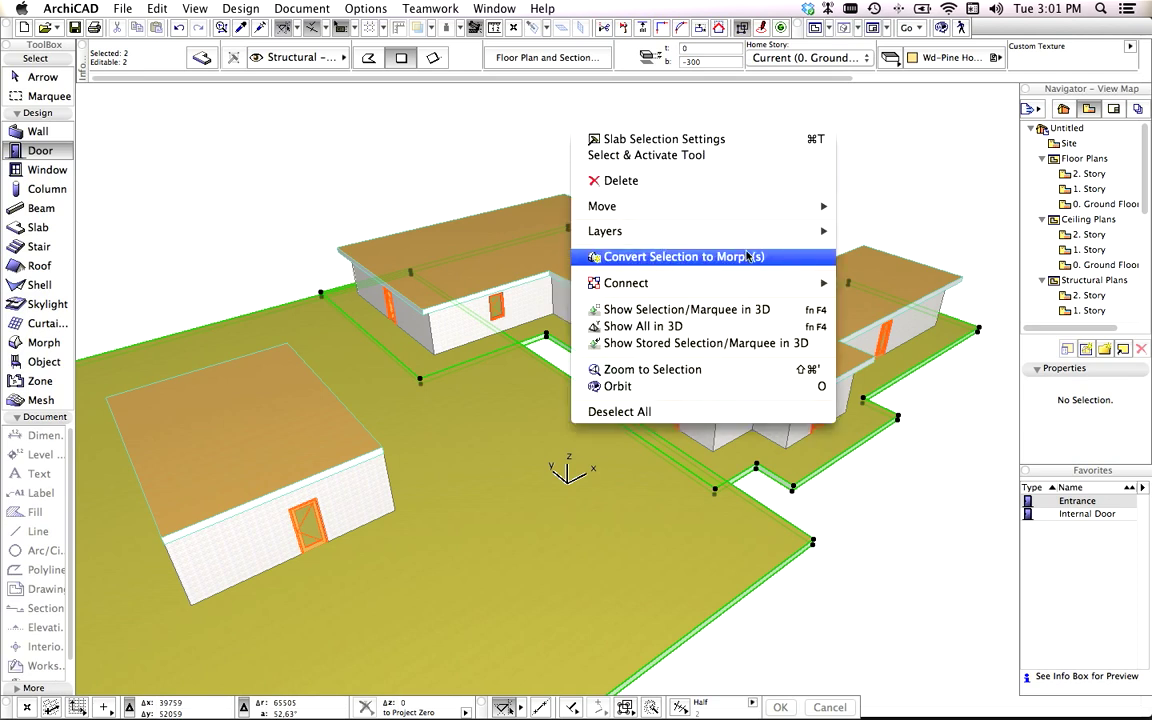
pyautogui.click(690, 257)
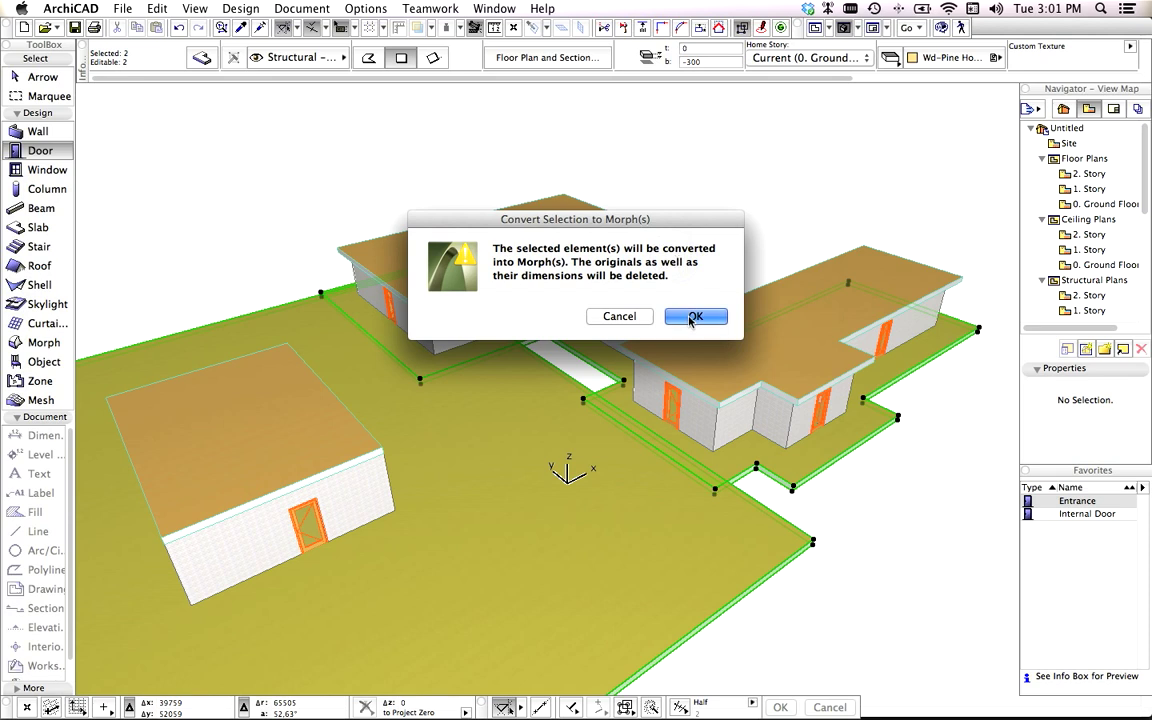
pyautogui.click(696, 316)
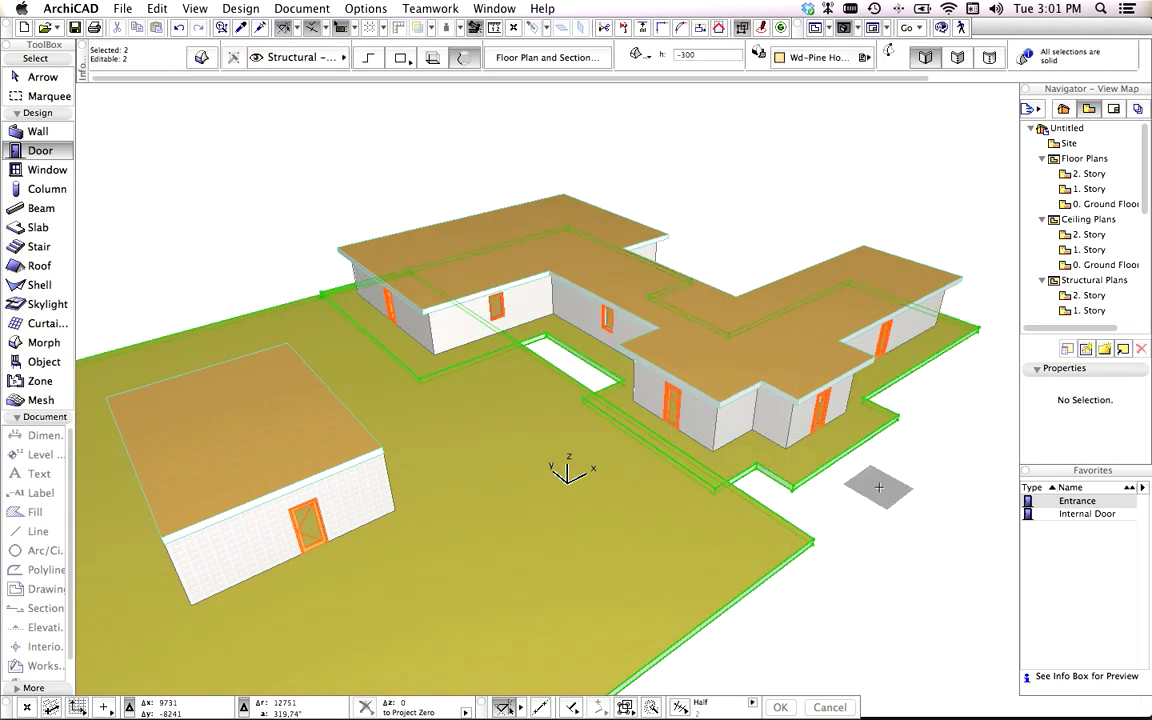
pyautogui.rightClick(879, 487)
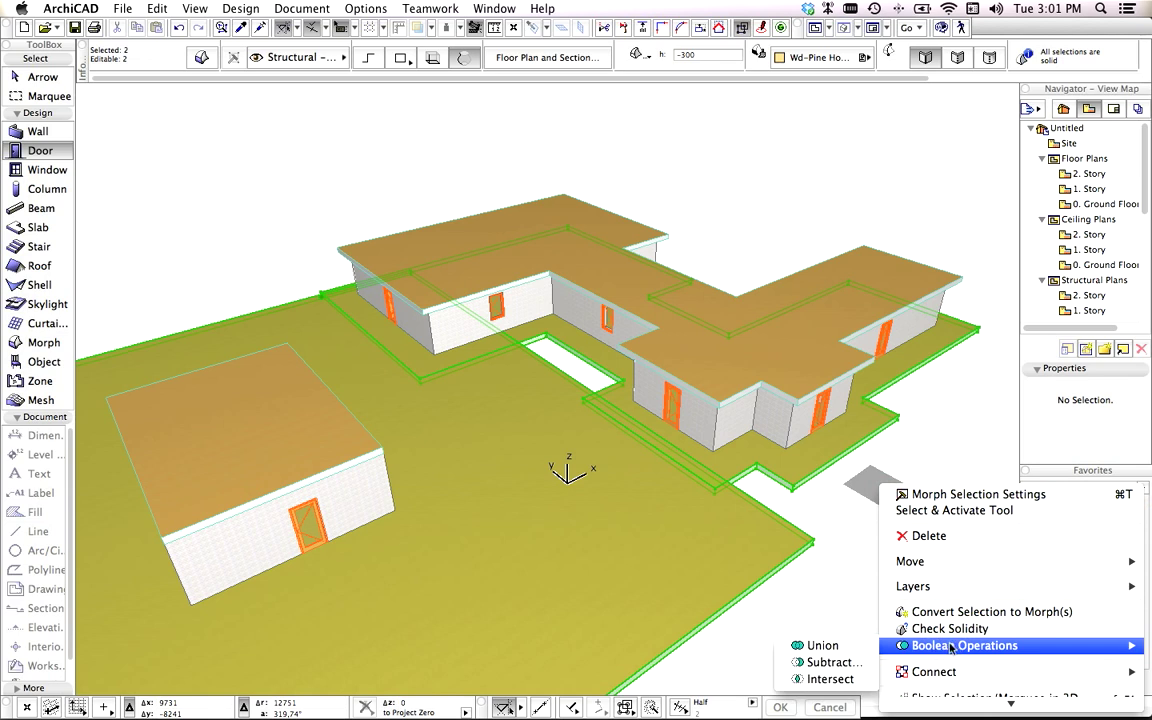
pyautogui.moveTo(822, 645)
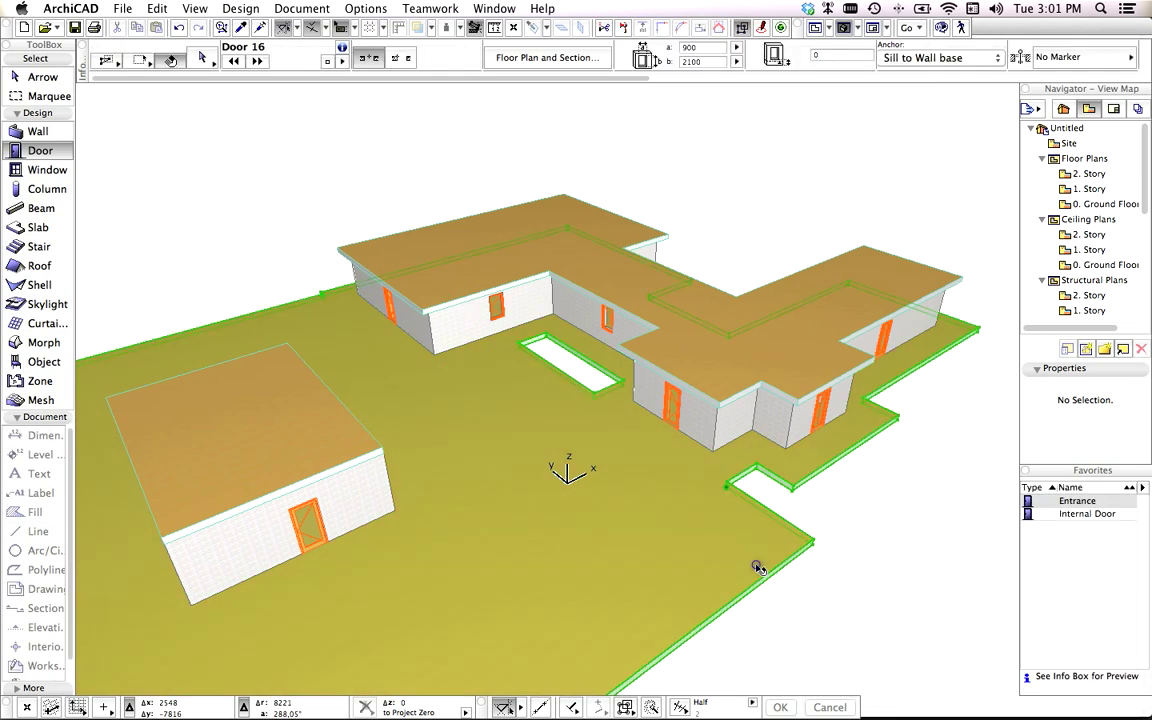
pyautogui.click(615, 410)
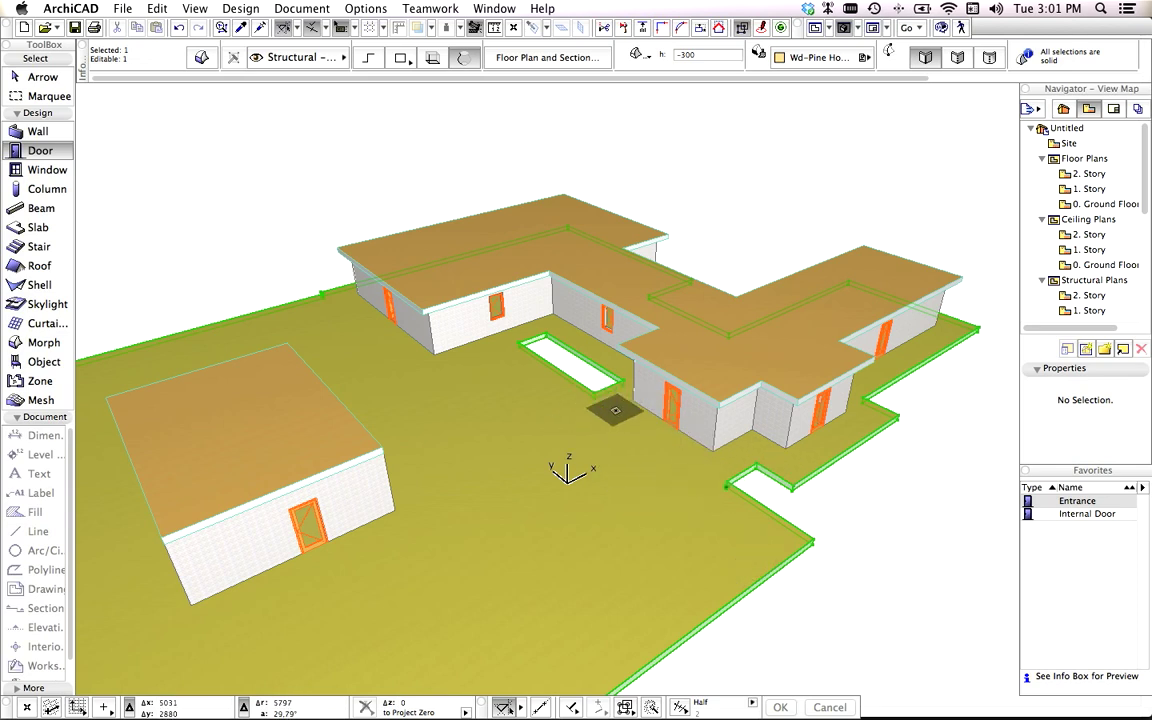
pyautogui.moveTo(248, 220)
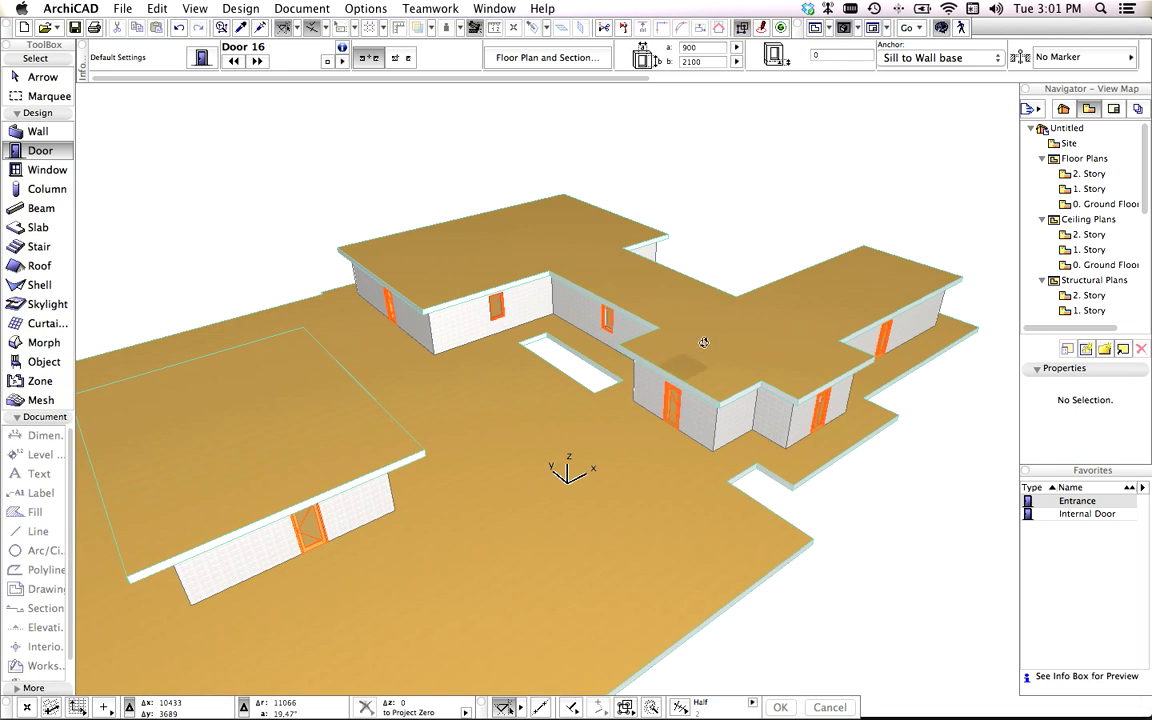
# Select the merged floor morph, offset its outer edge and dismiss the notification.
pyautogui.moveTo(703, 343); pyautogui.dragTo(516, 357)
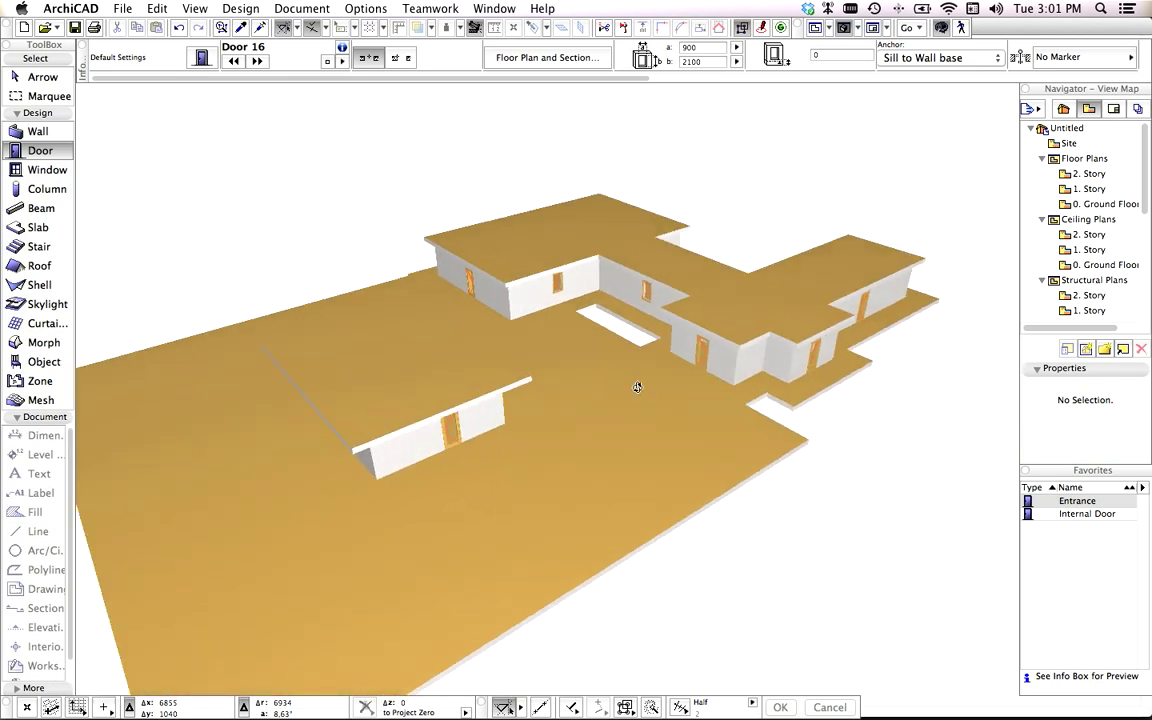
pyautogui.click(42, 77)
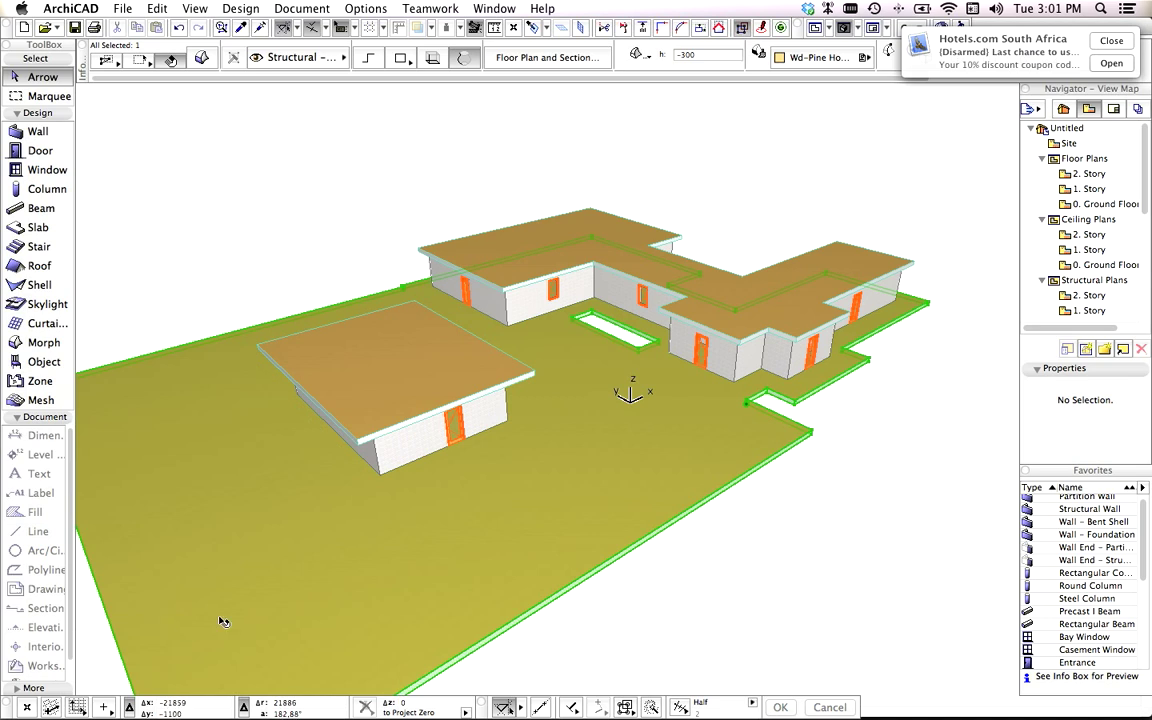
pyautogui.moveTo(128, 679)
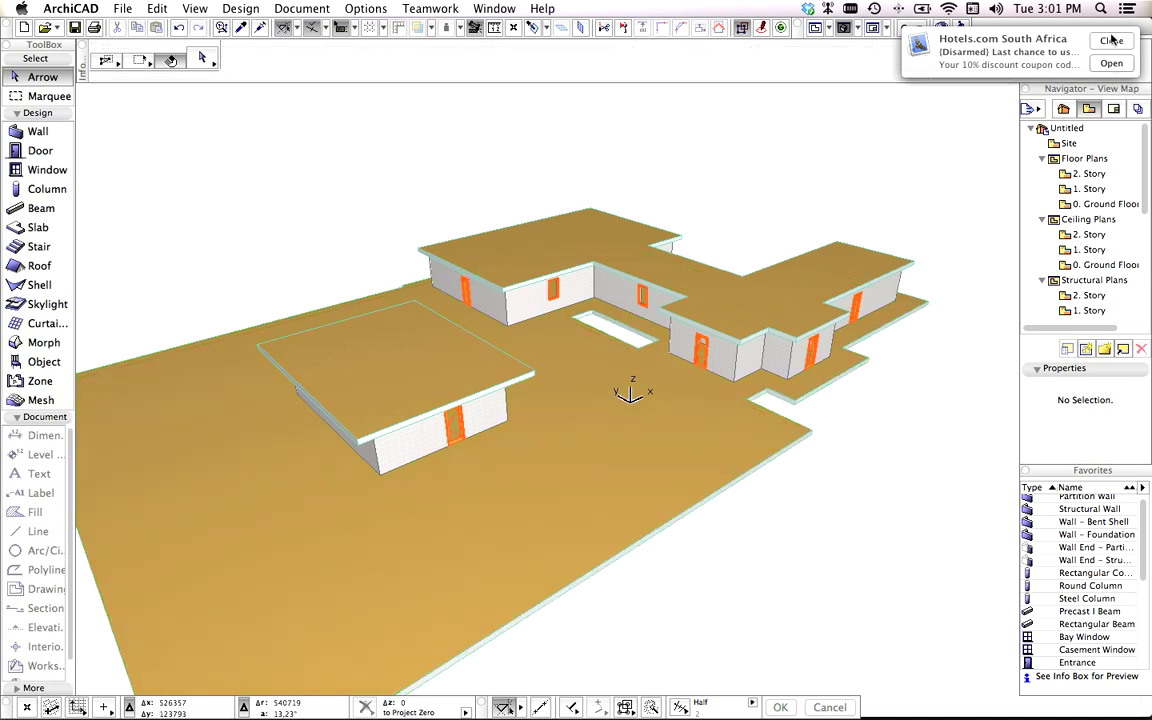
pyautogui.click(1111, 40)
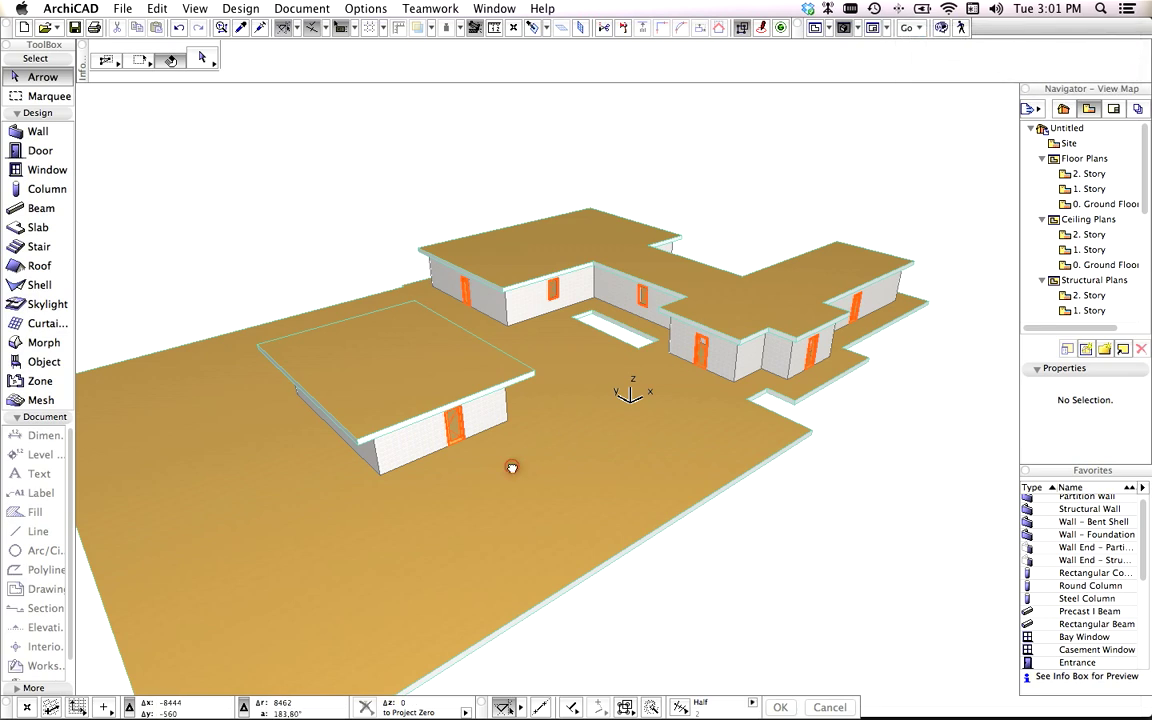
pyautogui.moveTo(512, 467); pyautogui.dragTo(650, 553)
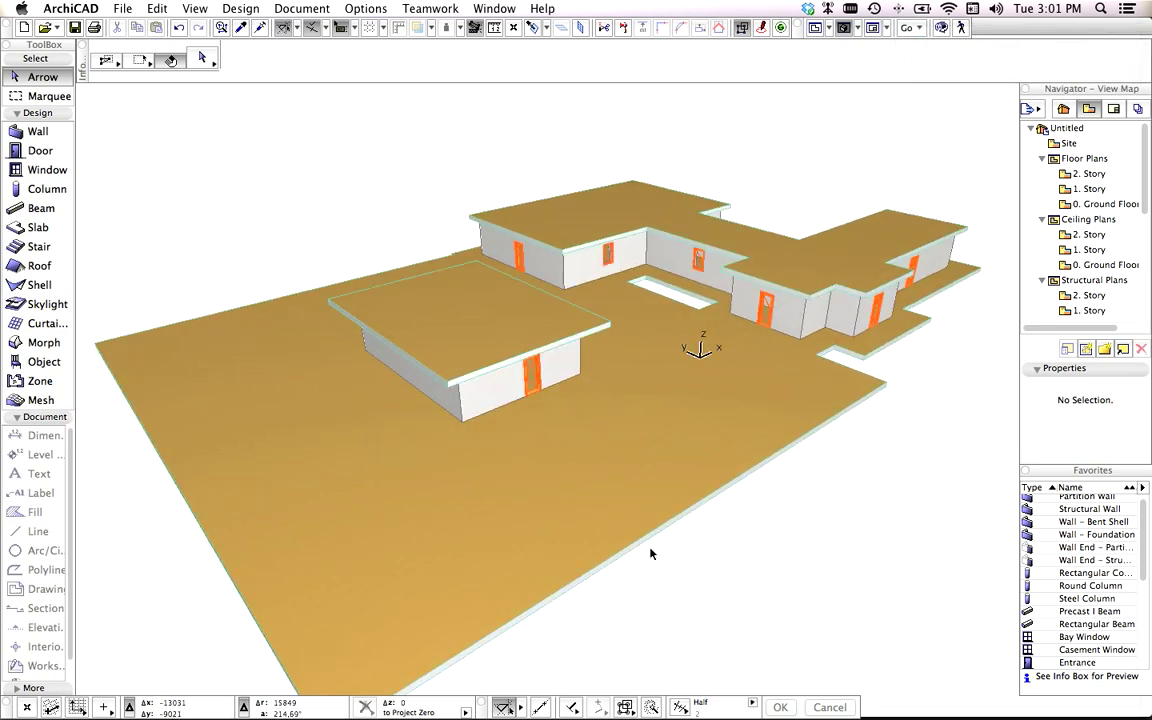
pyautogui.moveTo(650, 543)
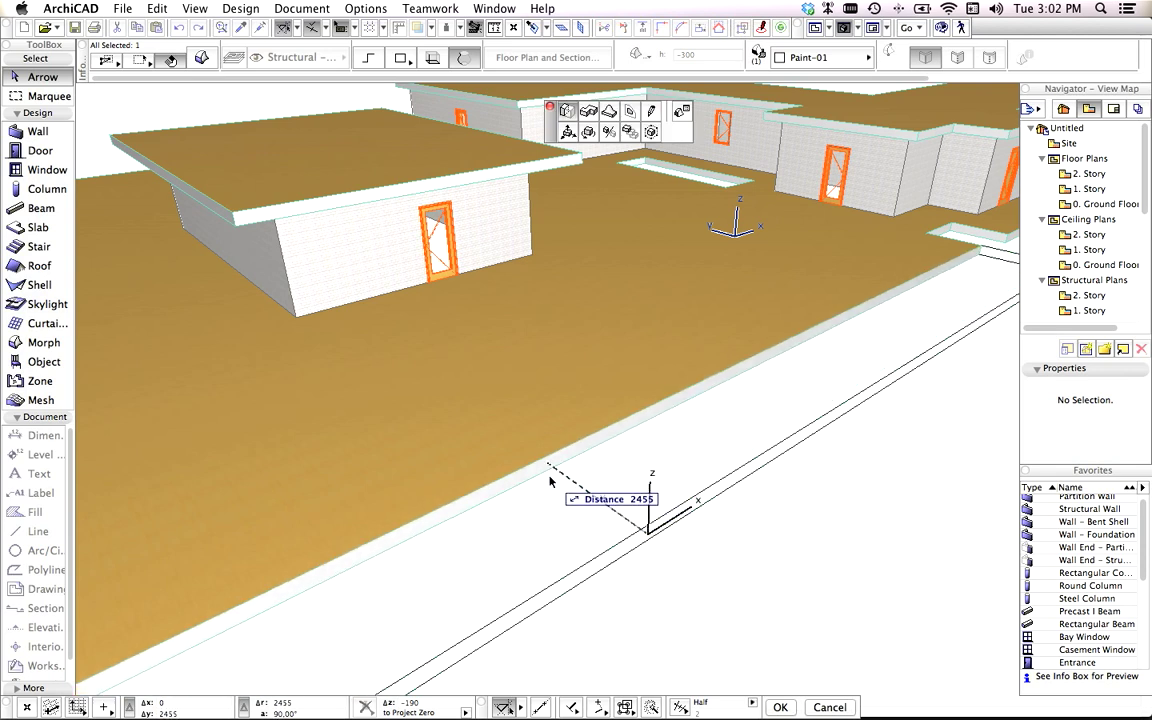
pyautogui.moveTo(930, 238)
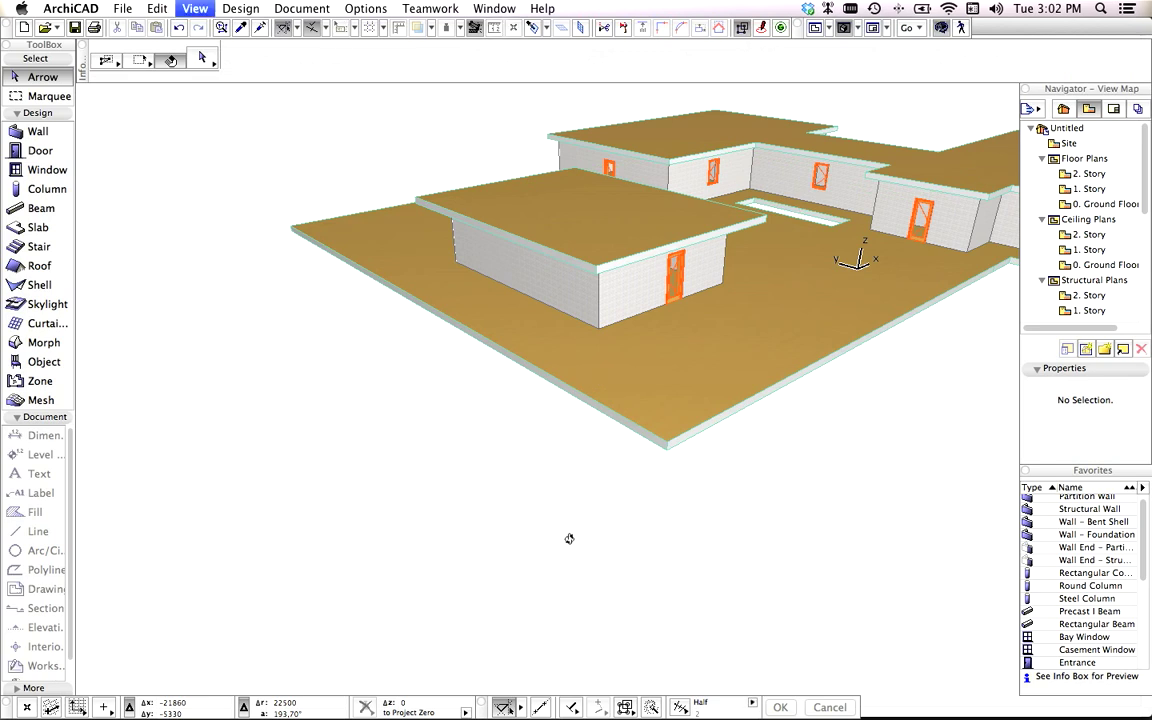
# Stretch the narrow floor slot's edge into a large square courtyard opening between the wings.
pyautogui.moveTo(570, 540); pyautogui.dragTo(520, 513)
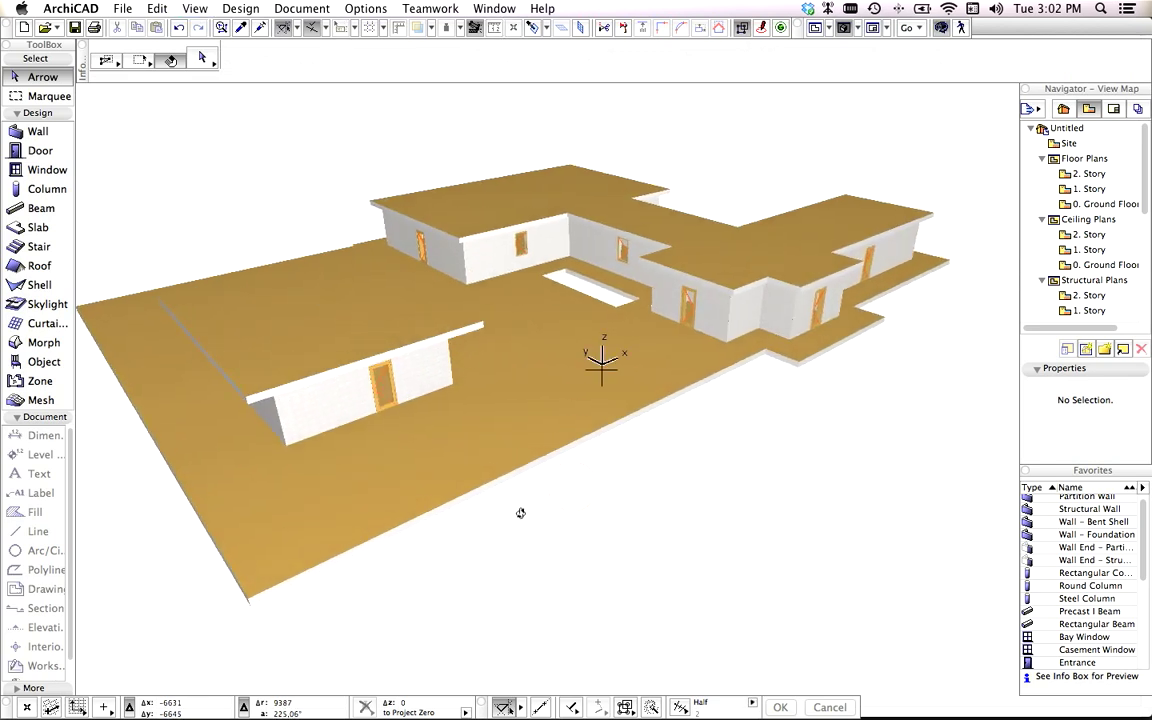
pyautogui.moveTo(520, 512); pyautogui.dragTo(588, 471)
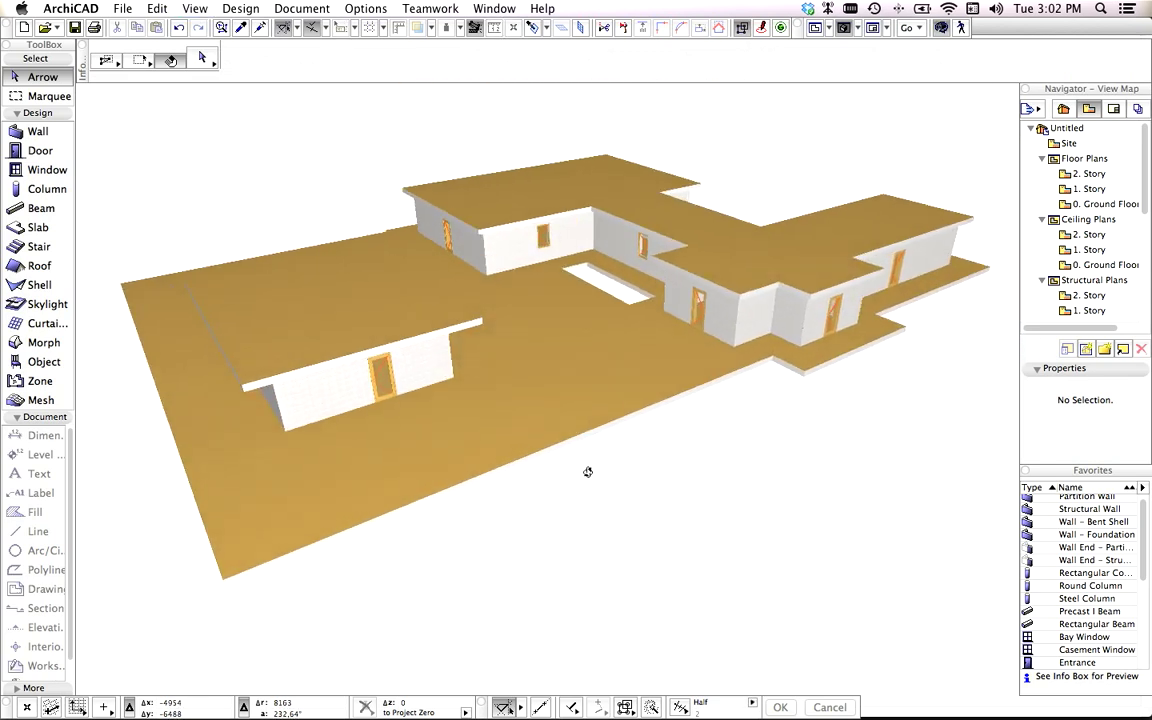
pyautogui.moveTo(588, 472); pyautogui.dragTo(615, 273)
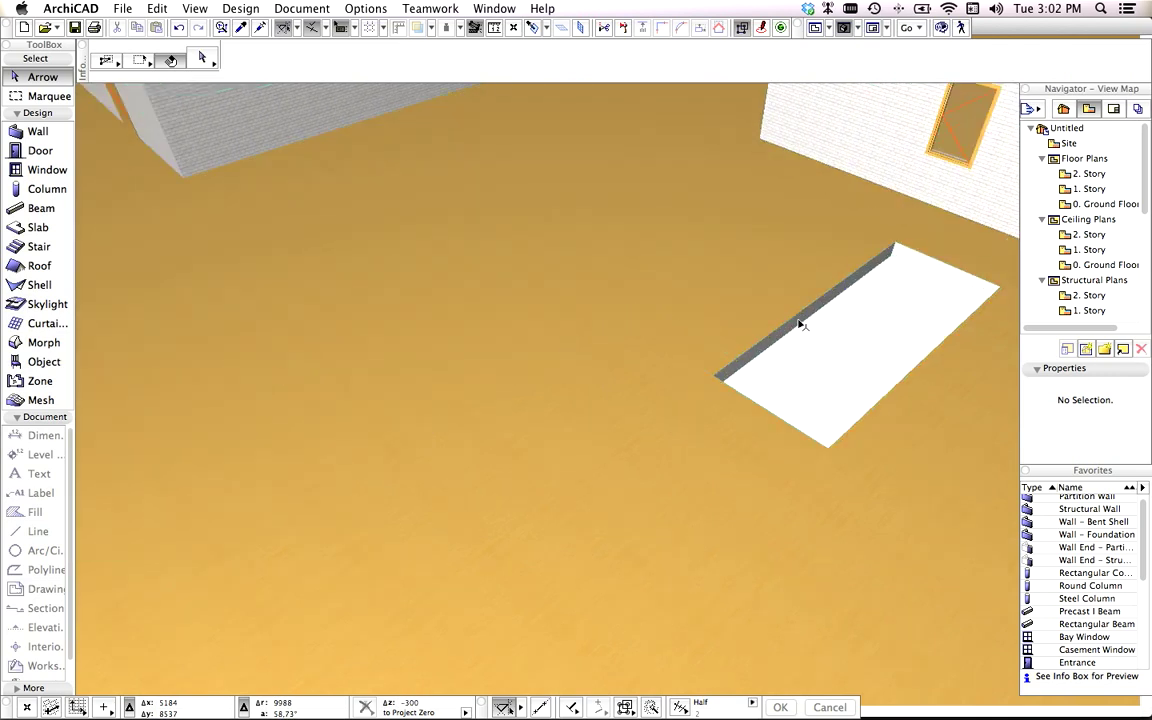
pyautogui.click(800, 325)
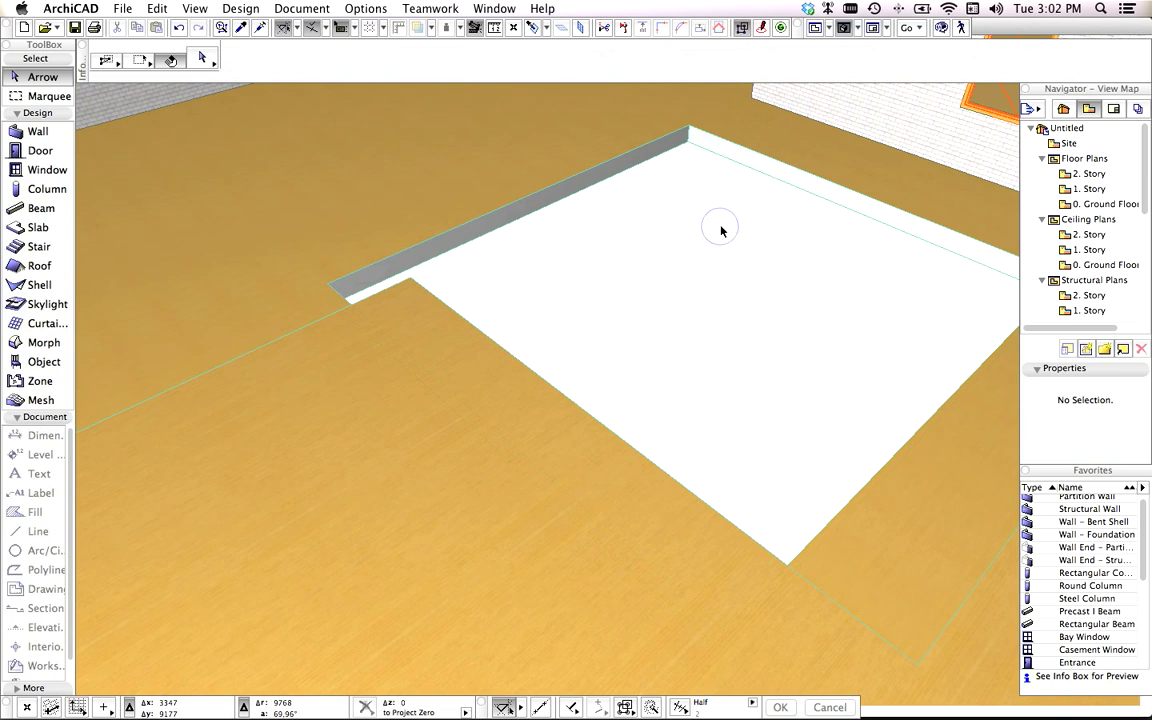
pyautogui.moveTo(721, 230); pyautogui.dragTo(672, 300)
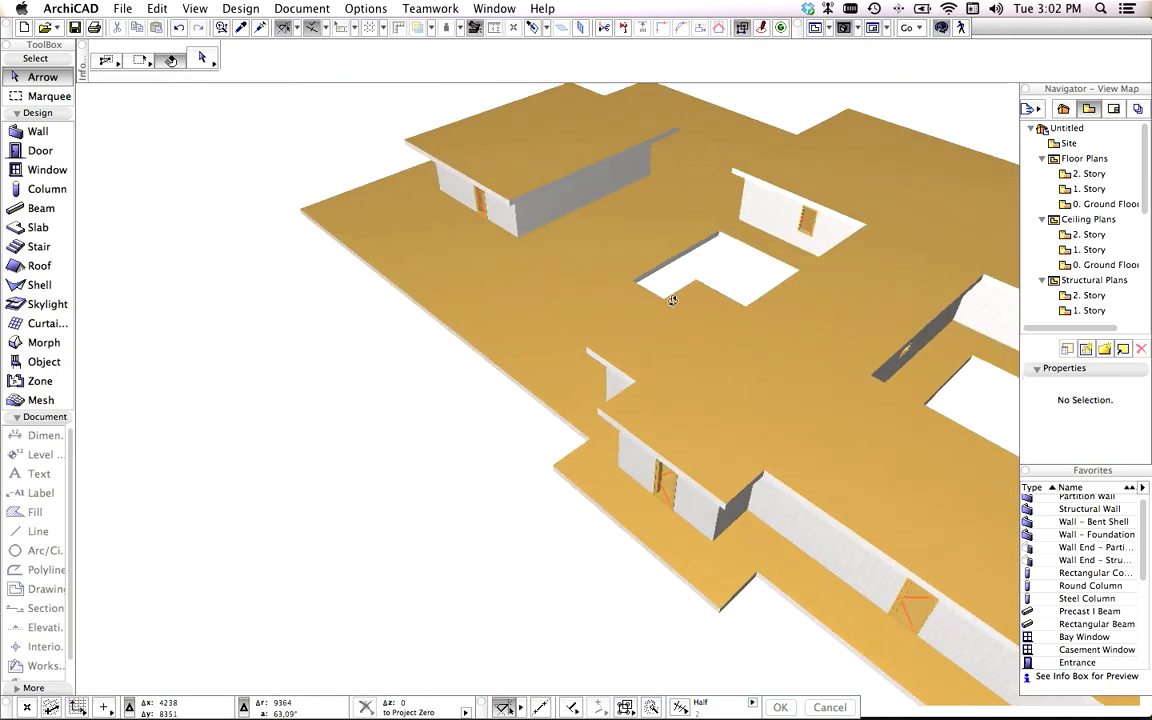
pyautogui.moveTo(672, 300); pyautogui.dragTo(662, 335)
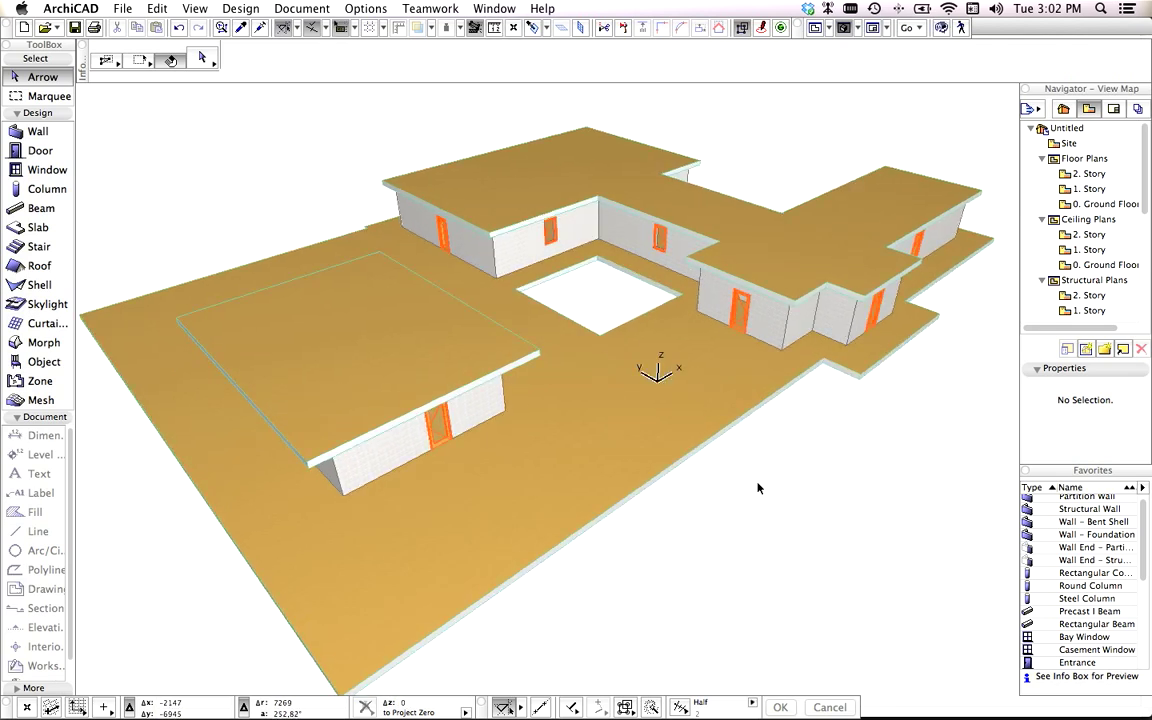
# Select both roof slabs and apply the Surf-Poured Concrete surface.
pyautogui.click(810, 238)
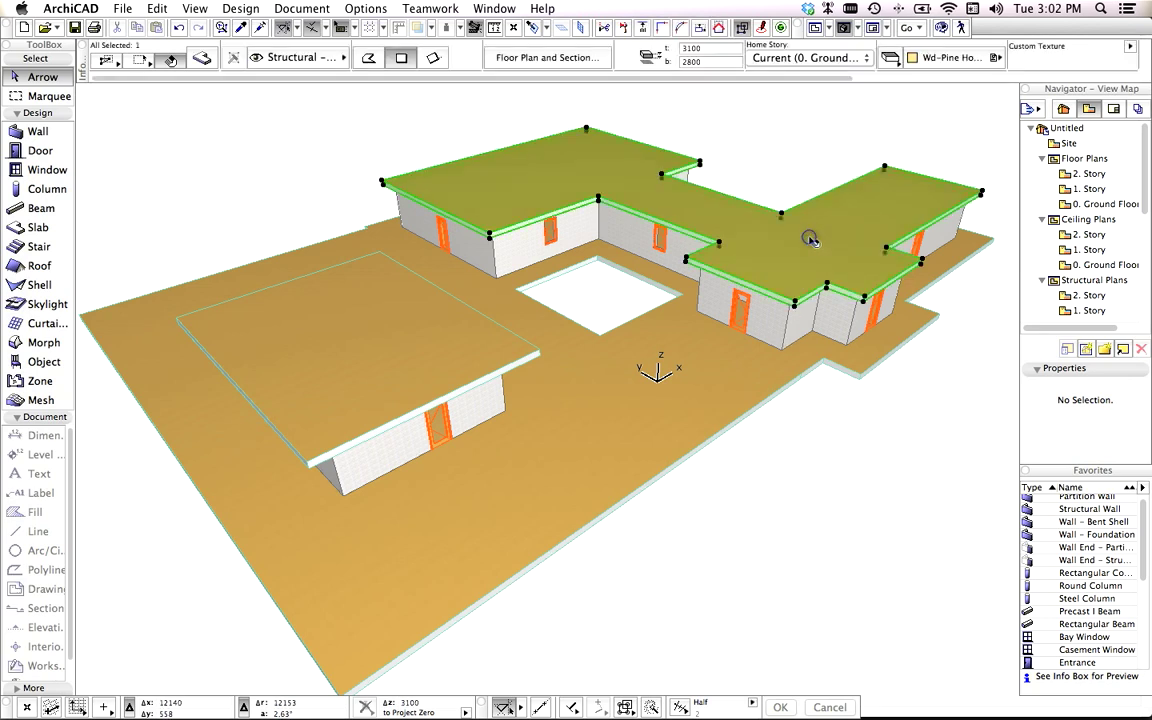
pyautogui.click(360, 390)
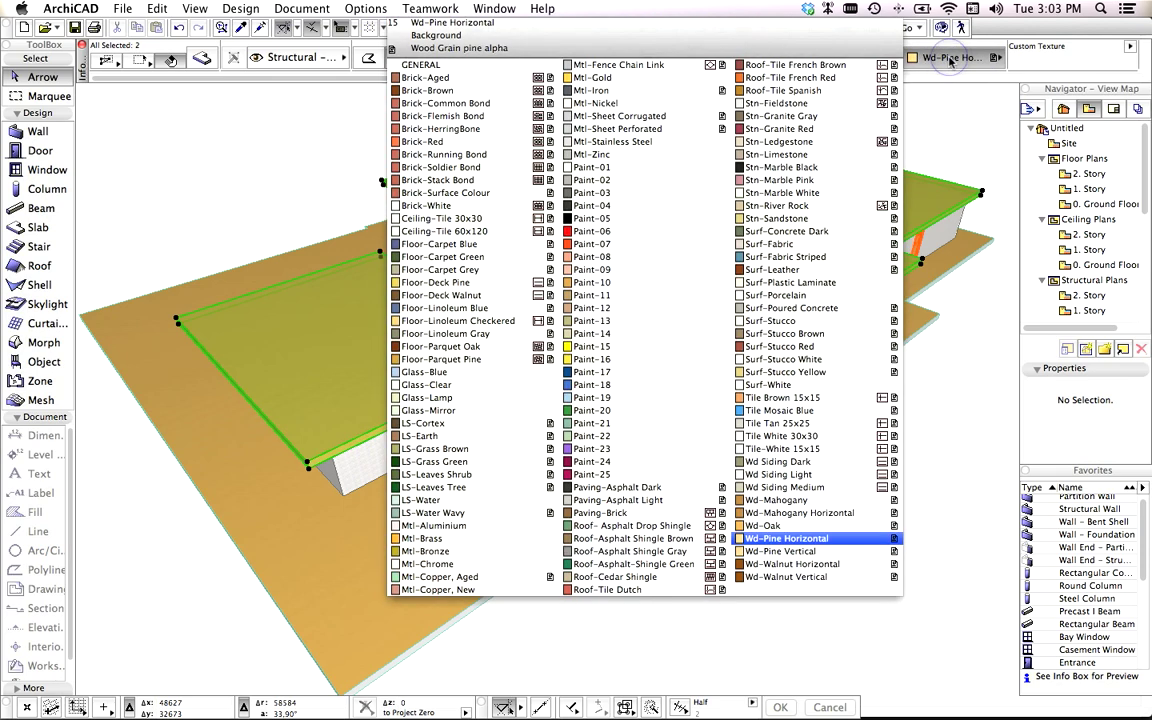
pyautogui.click(789, 282)
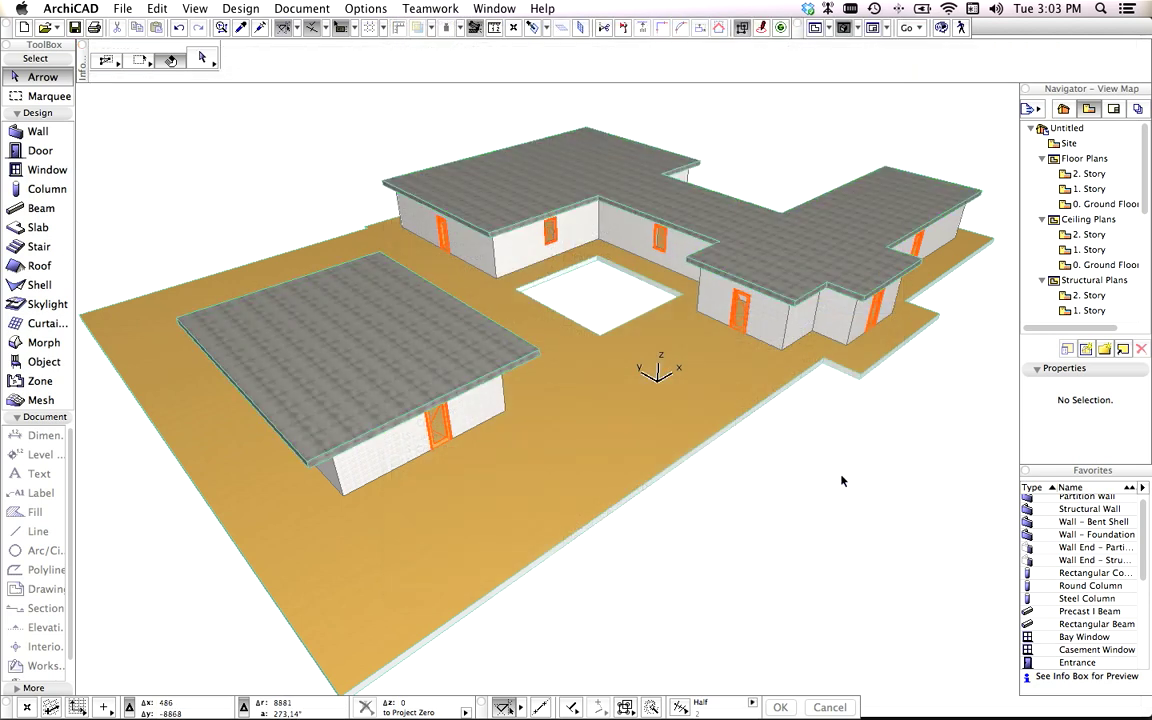
pyautogui.moveTo(139, 127)
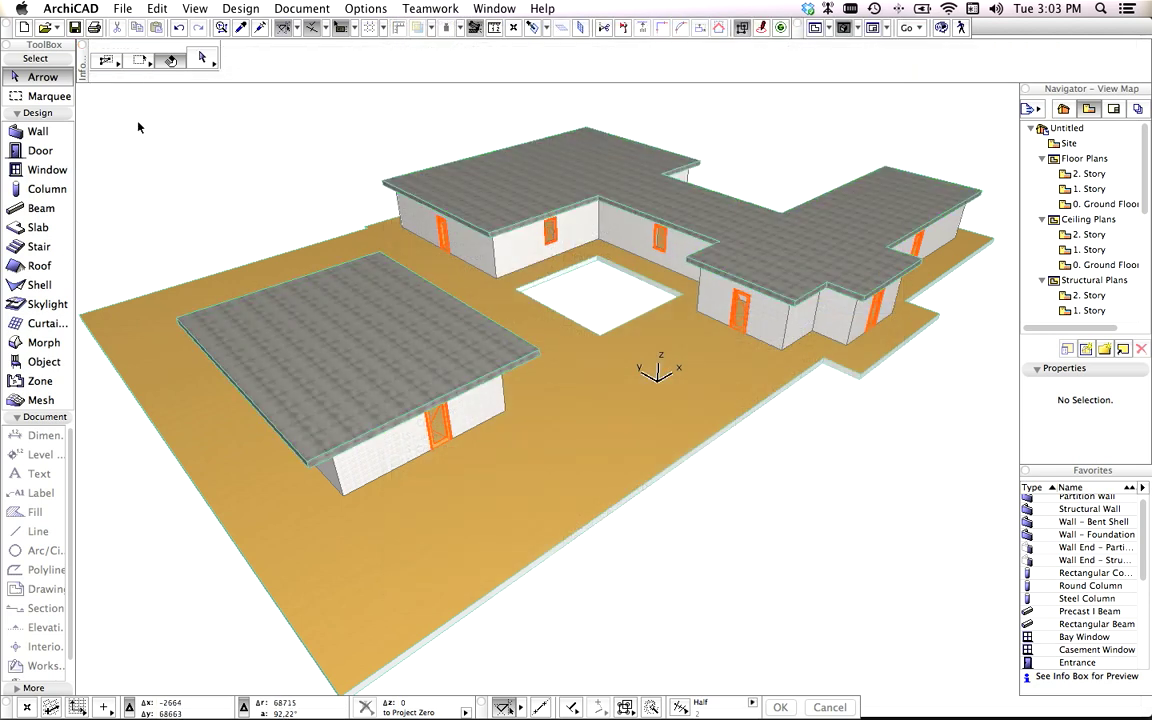
# Save the model as CINEMA 4D file 'double cross house 3.c4d', replacing the existing file.
pyautogui.click(123, 8)
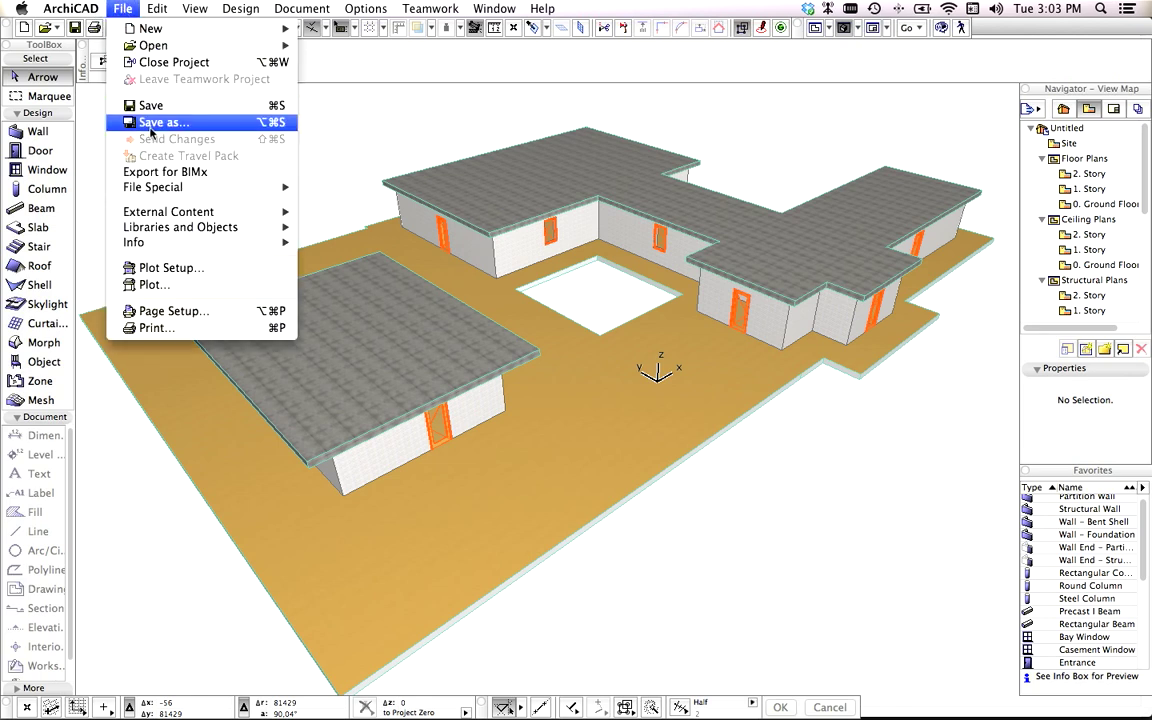
pyautogui.click(162, 122)
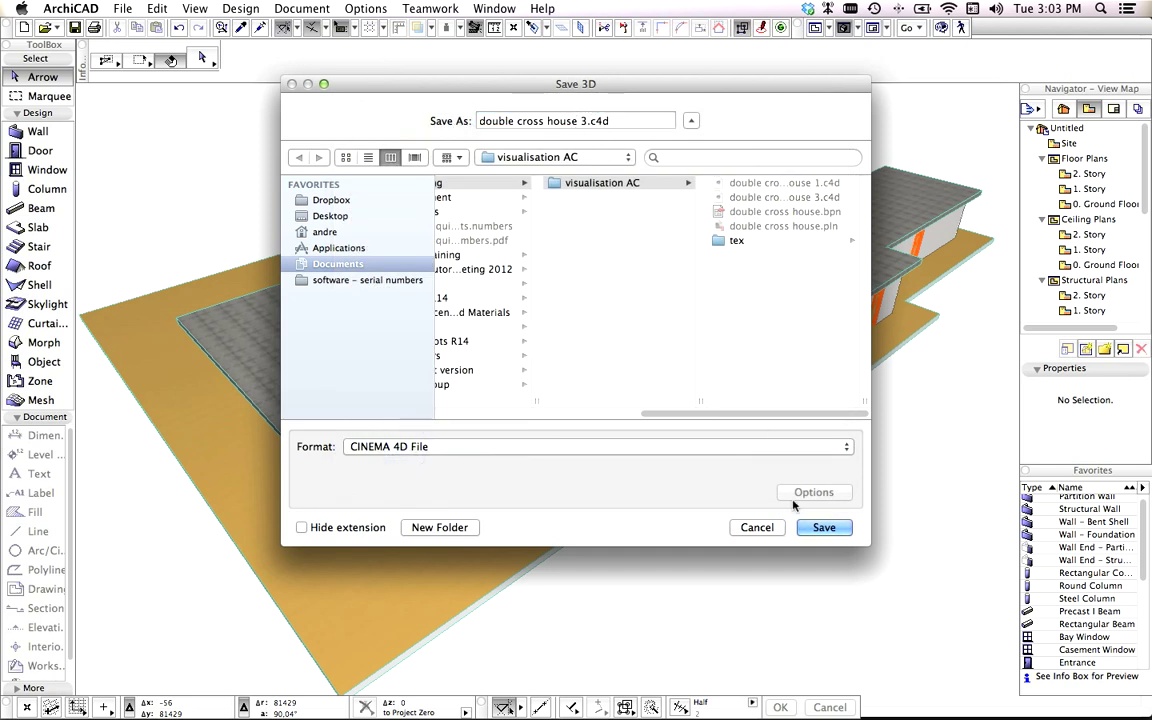
pyautogui.click(823, 527)
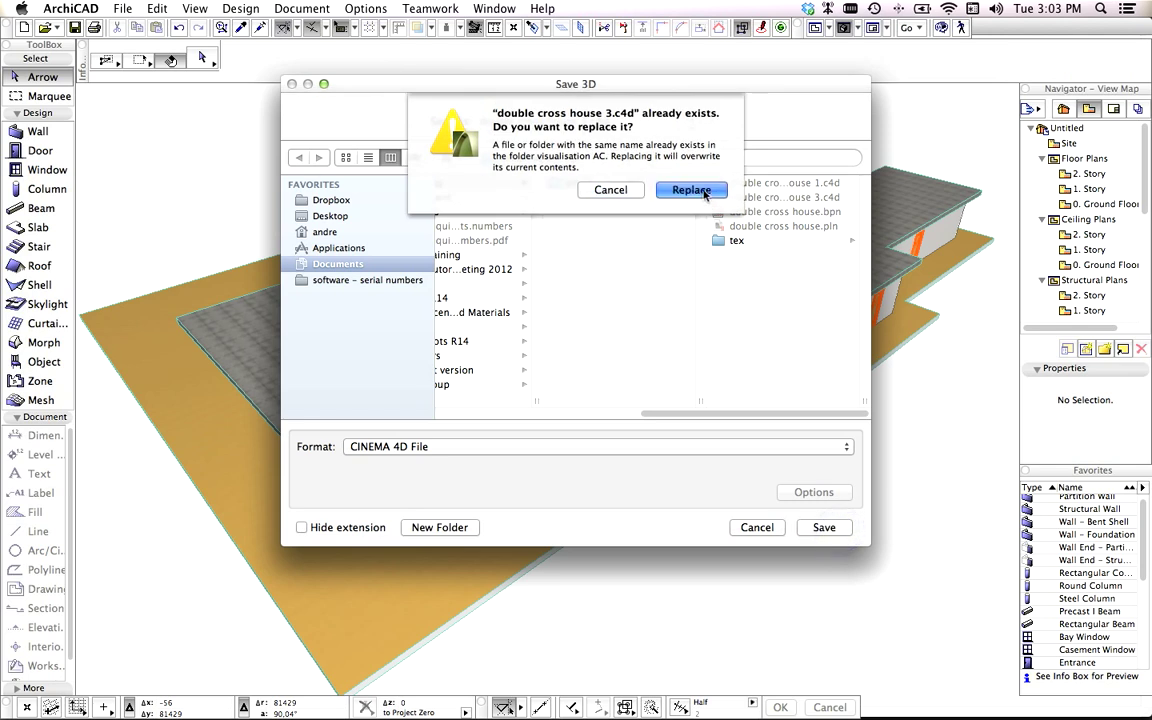
pyautogui.click(691, 190)
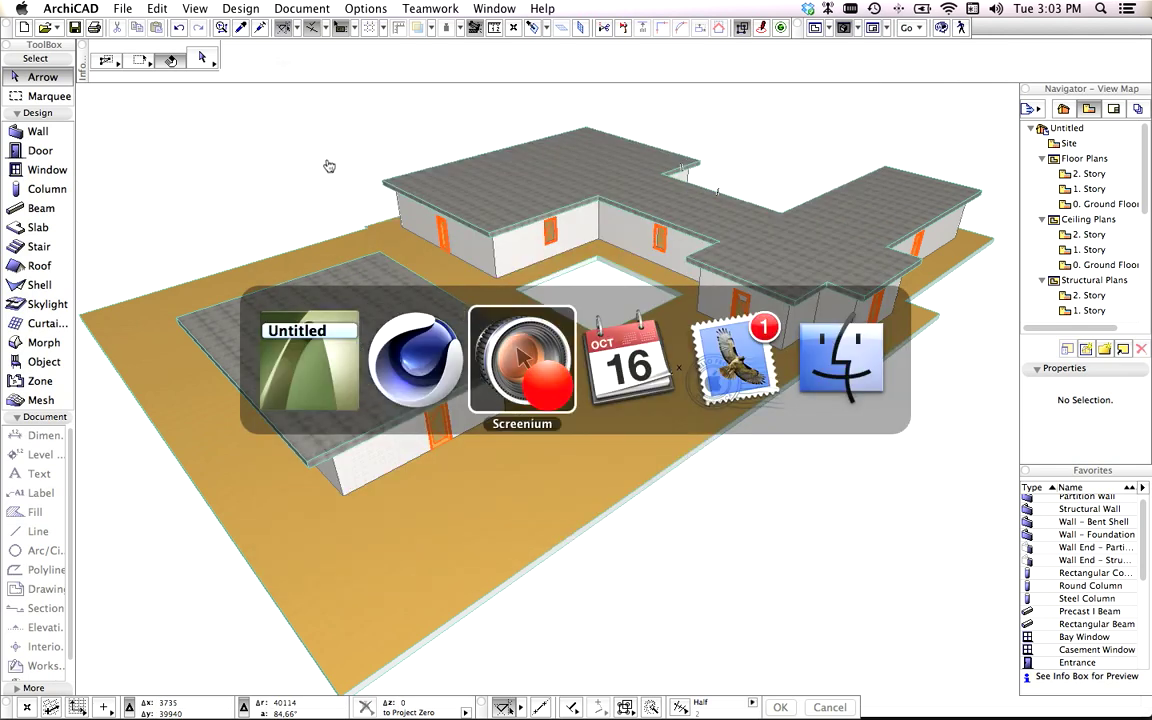
# In Cinema 4D, clear the wall selection and load 'double cross house 3.c4d' for merging.
pyautogui.click(416, 360)
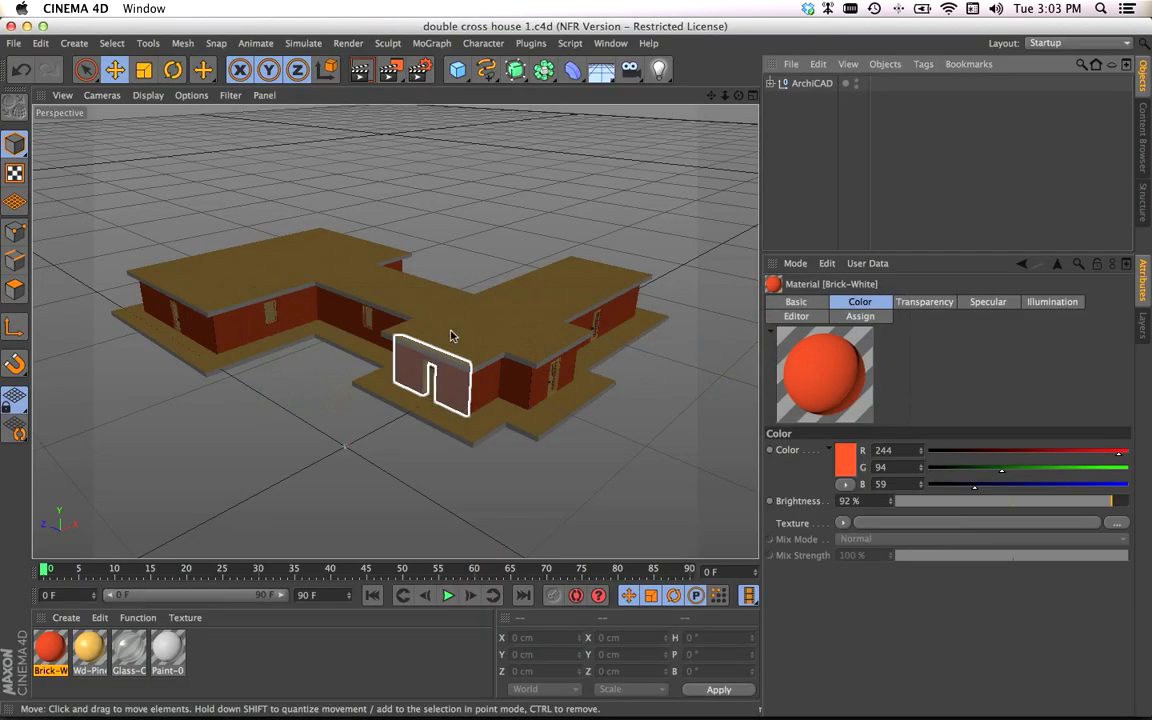
pyautogui.click(546, 164)
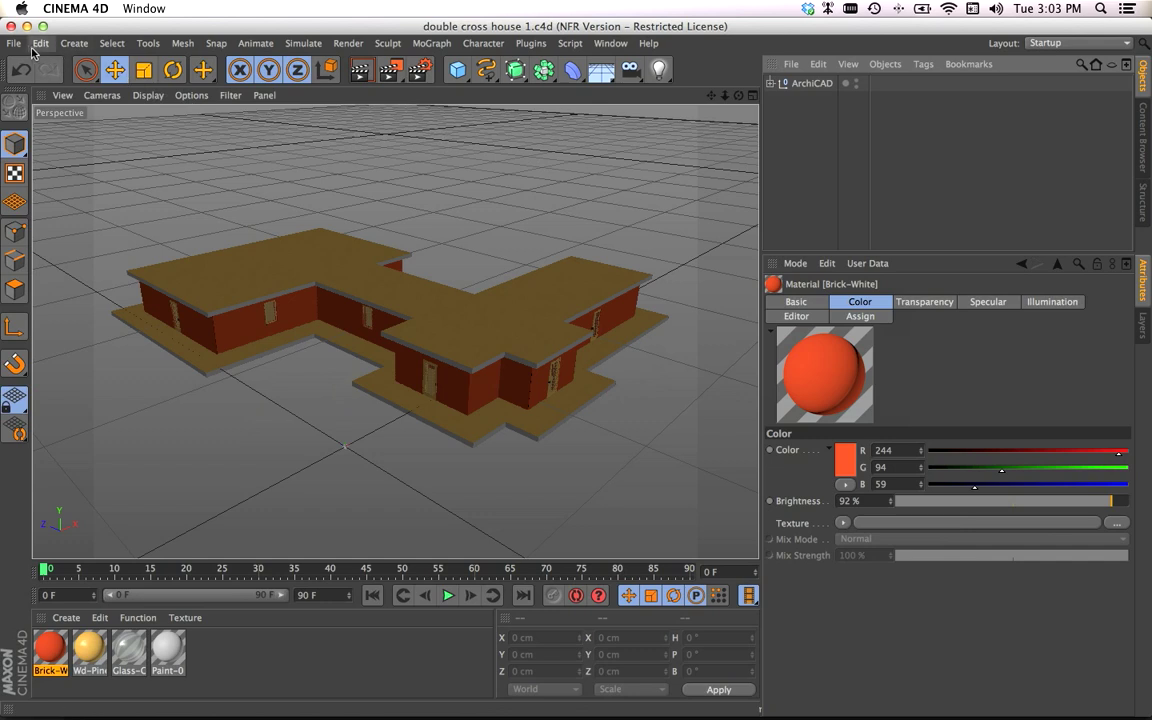
pyautogui.click(14, 43)
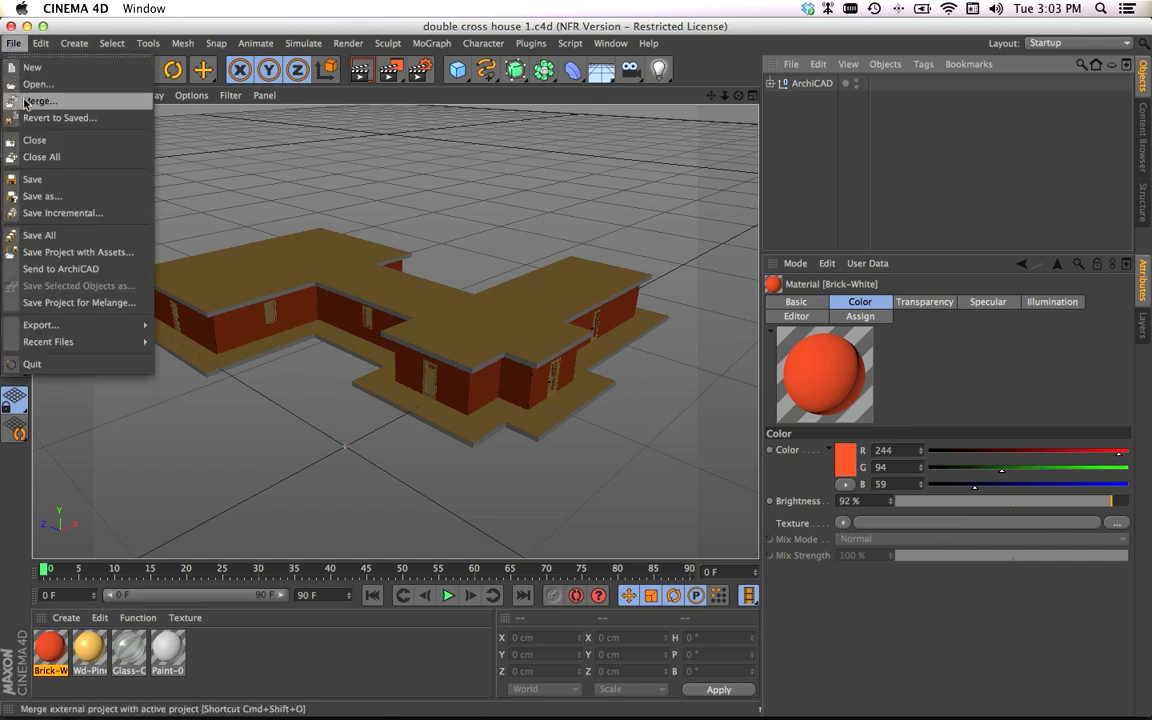
pyautogui.click(38, 83)
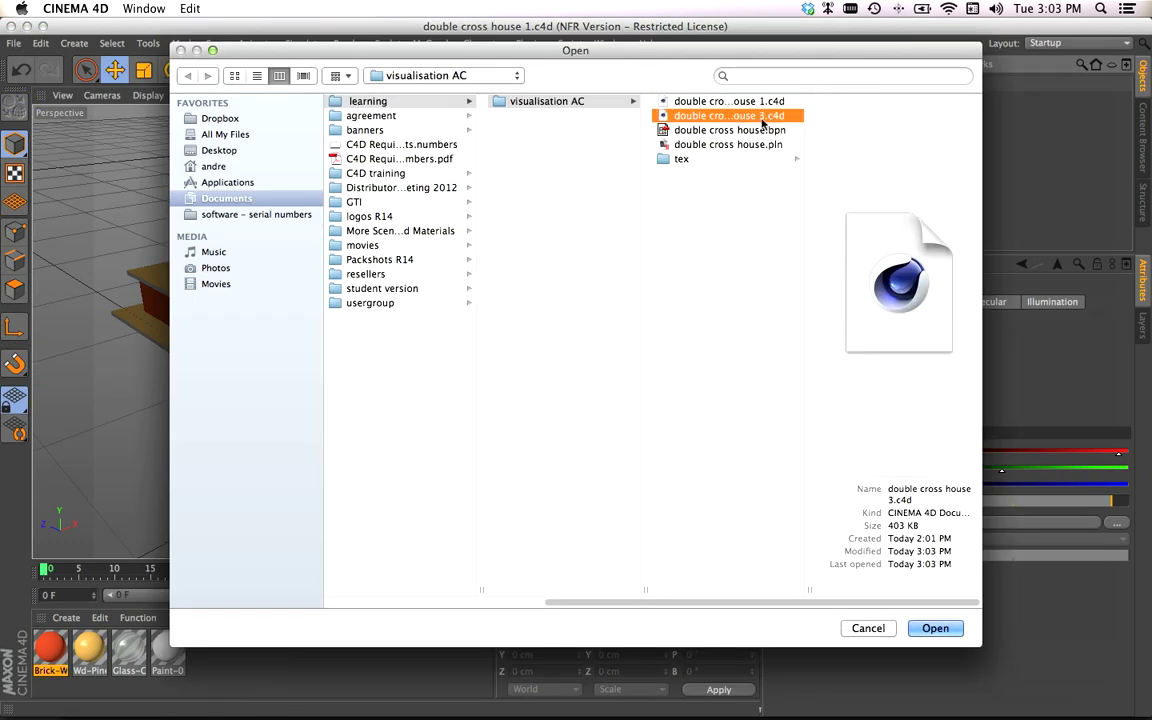
pyautogui.click(935, 628)
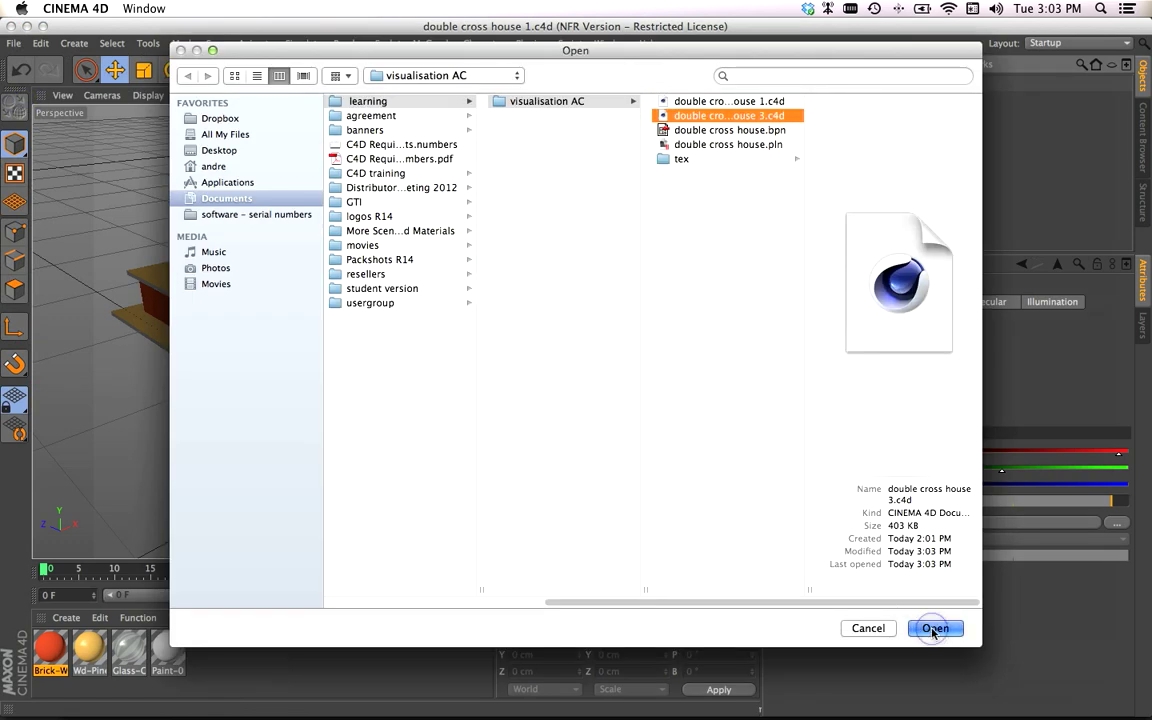
pyautogui.click(934, 628)
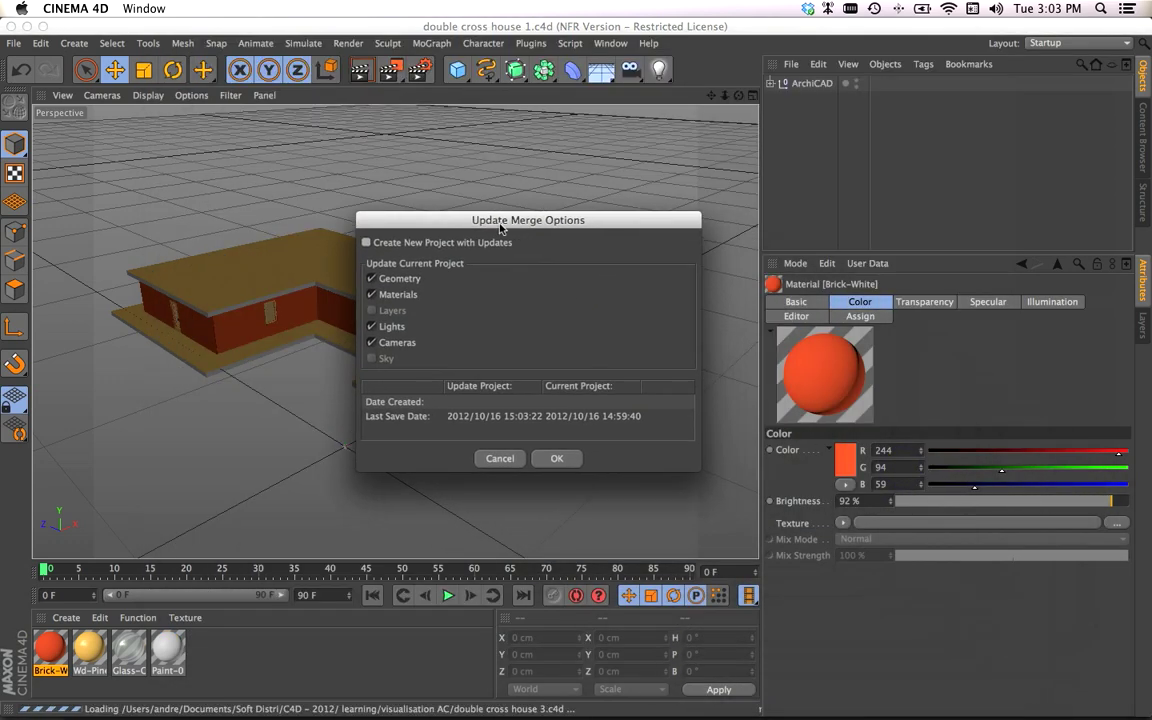
# Untick Materials in the Update Merge Options and confirm the merge.
pyautogui.moveTo(528, 219); pyautogui.dragTo(783, 219)
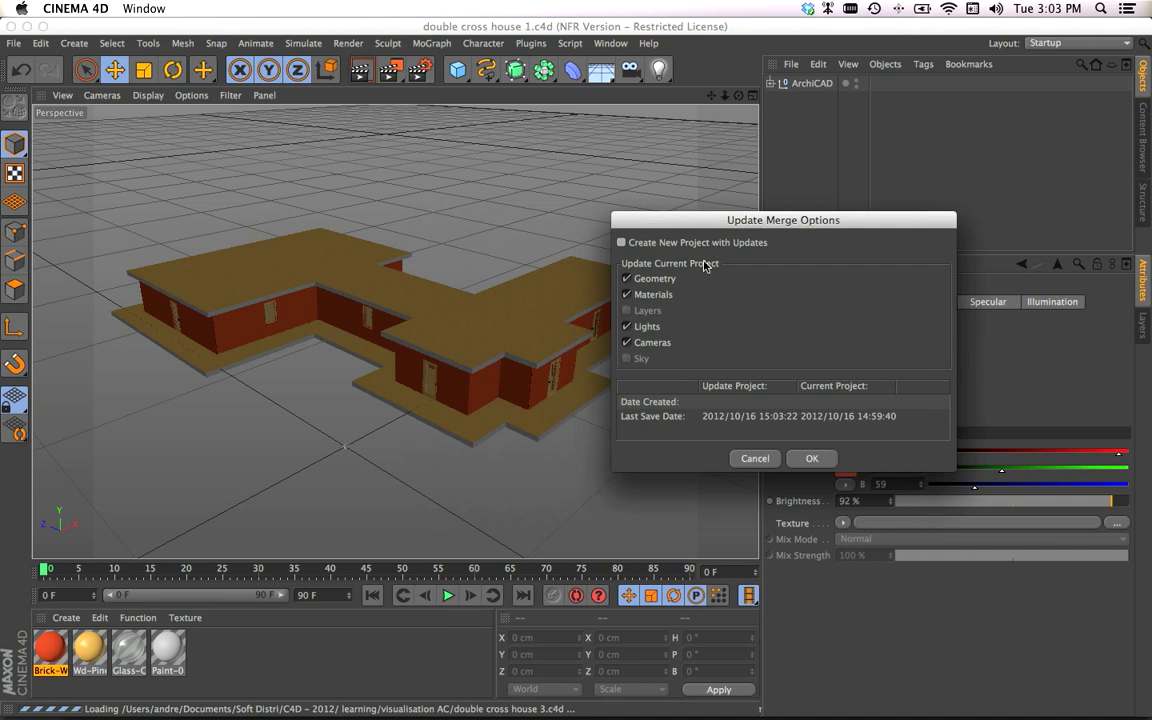
pyautogui.moveTo(419, 401)
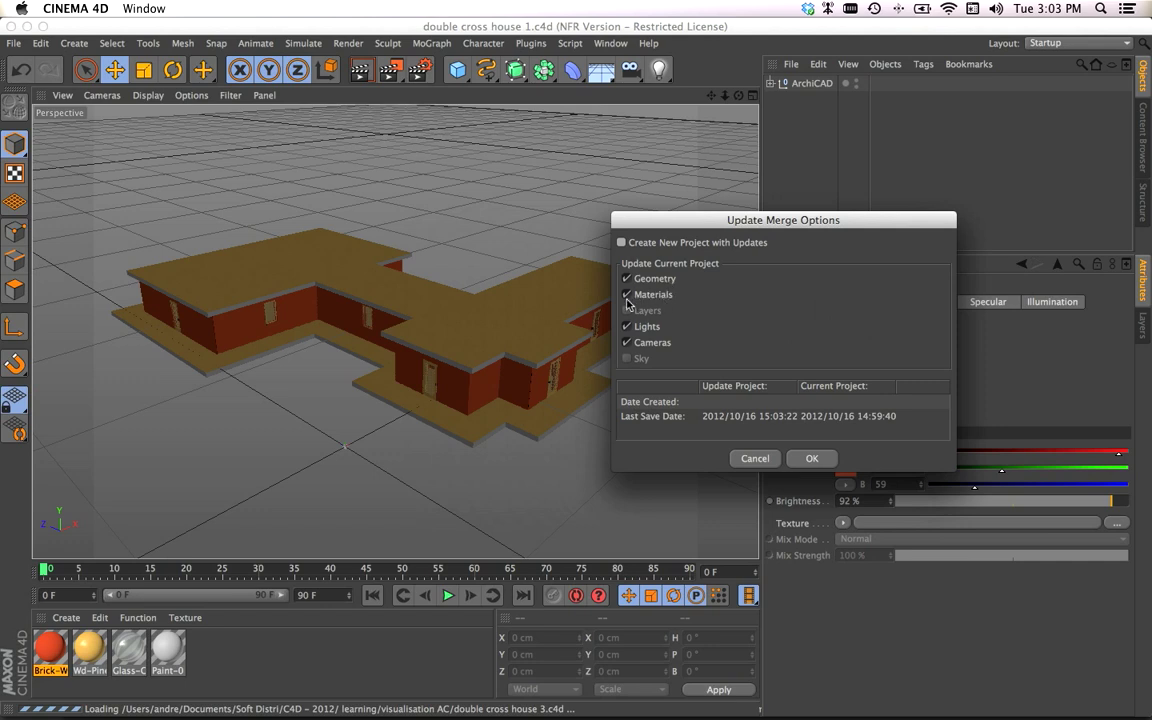
pyautogui.click(627, 294)
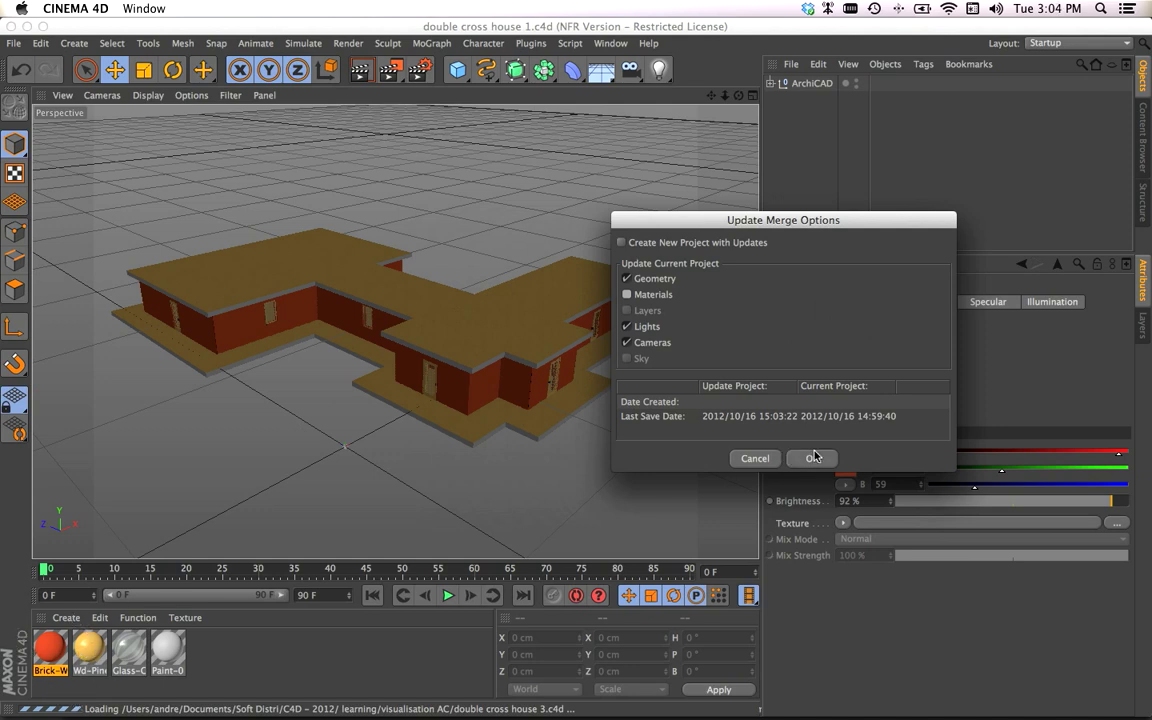
pyautogui.click(811, 458)
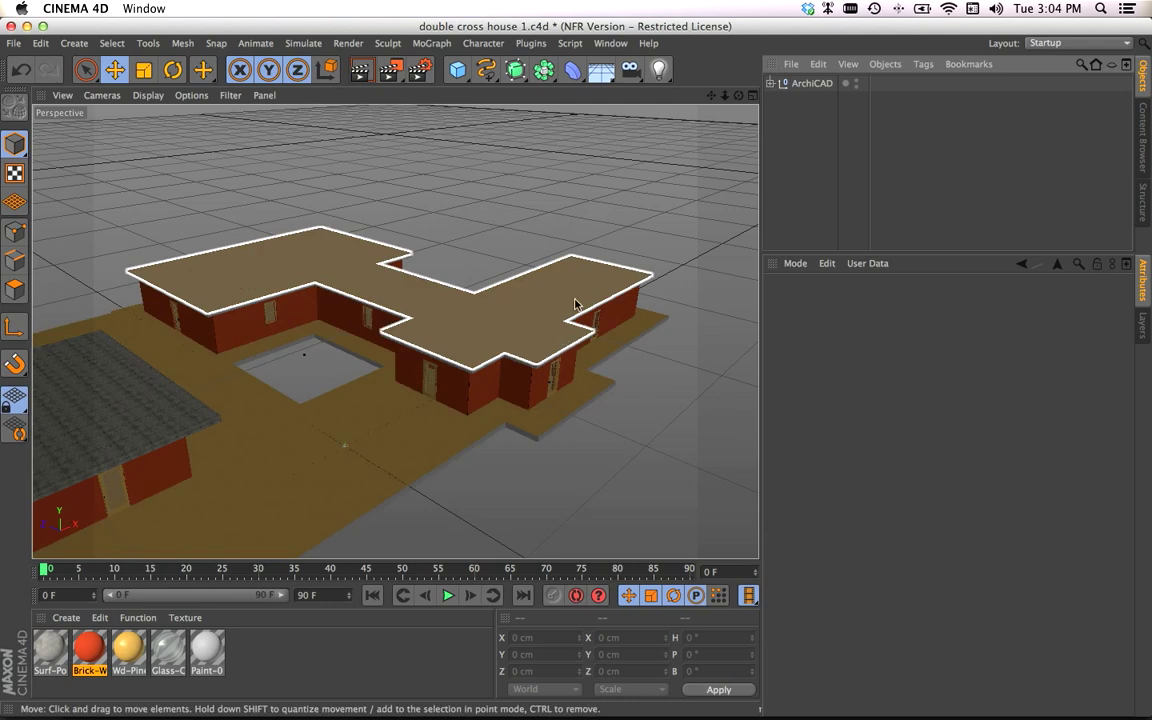
# Zoom out to view the merged house and annex, then show the Brick-White material's colour settings.
pyautogui.moveTo(575, 304); pyautogui.dragTo(651, 224)
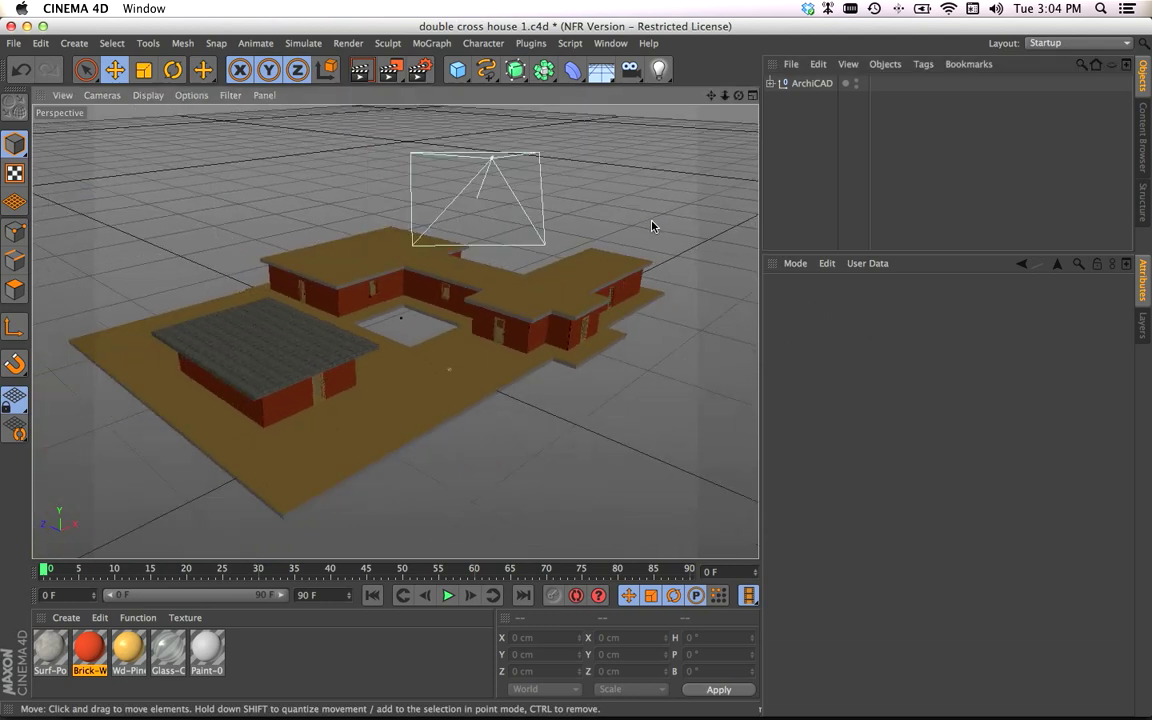
pyautogui.click(260, 345)
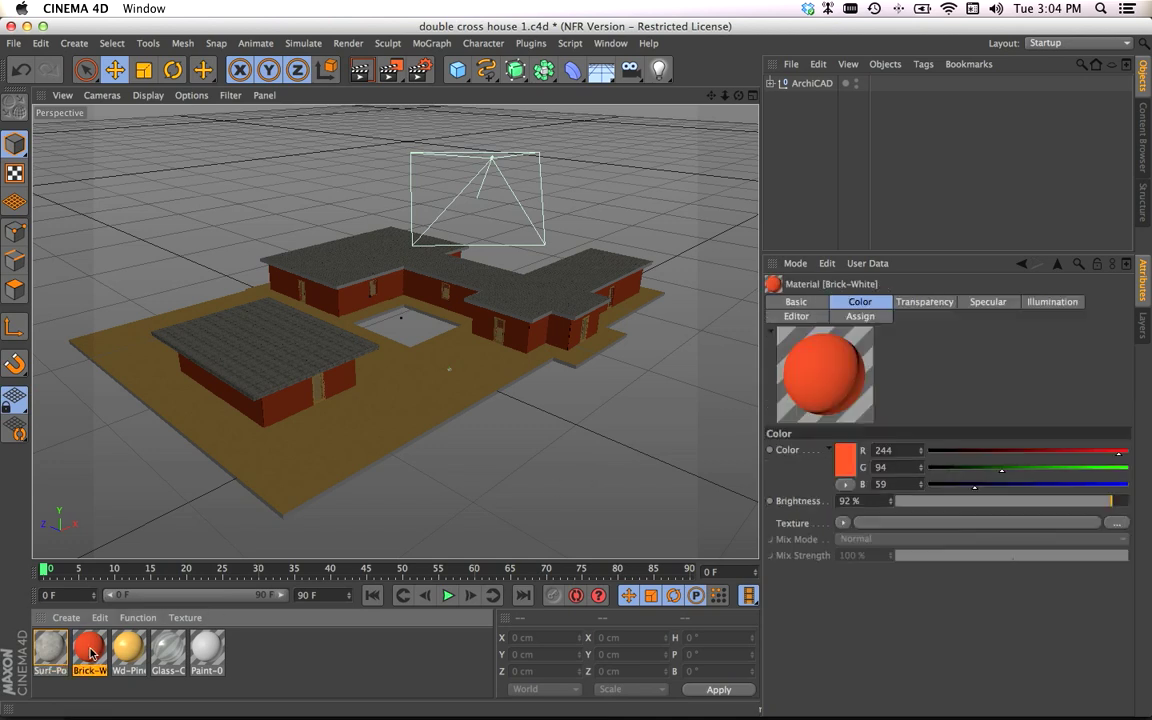
pyautogui.click(300, 405)
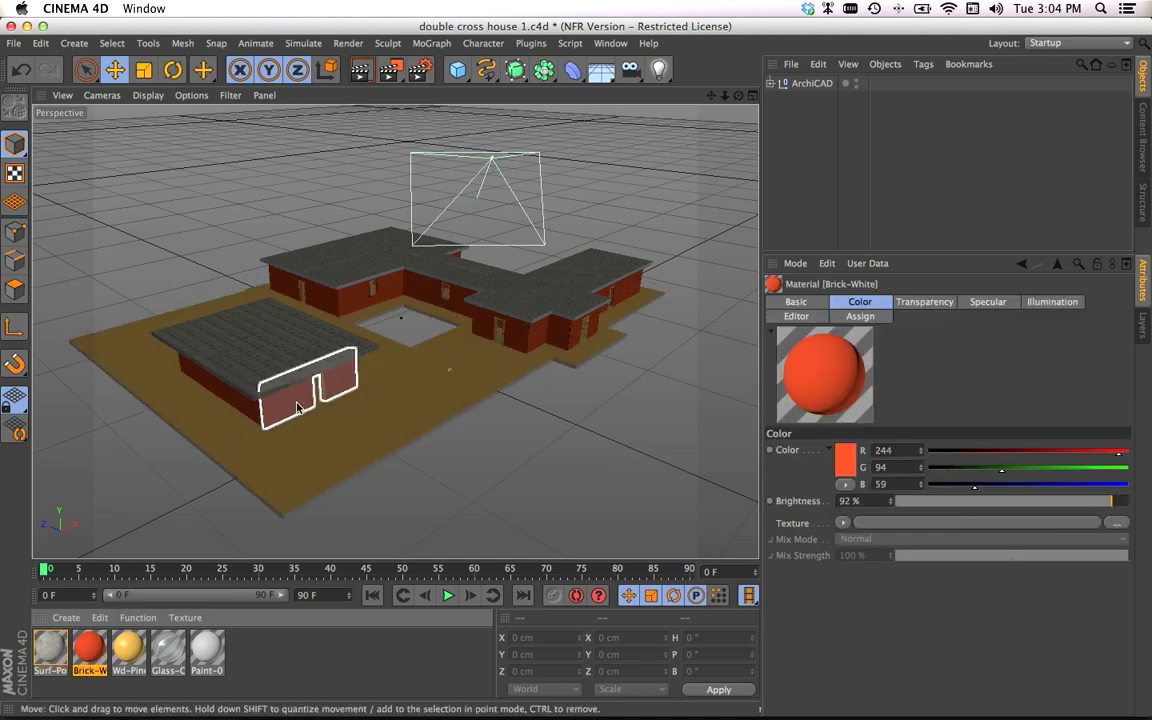